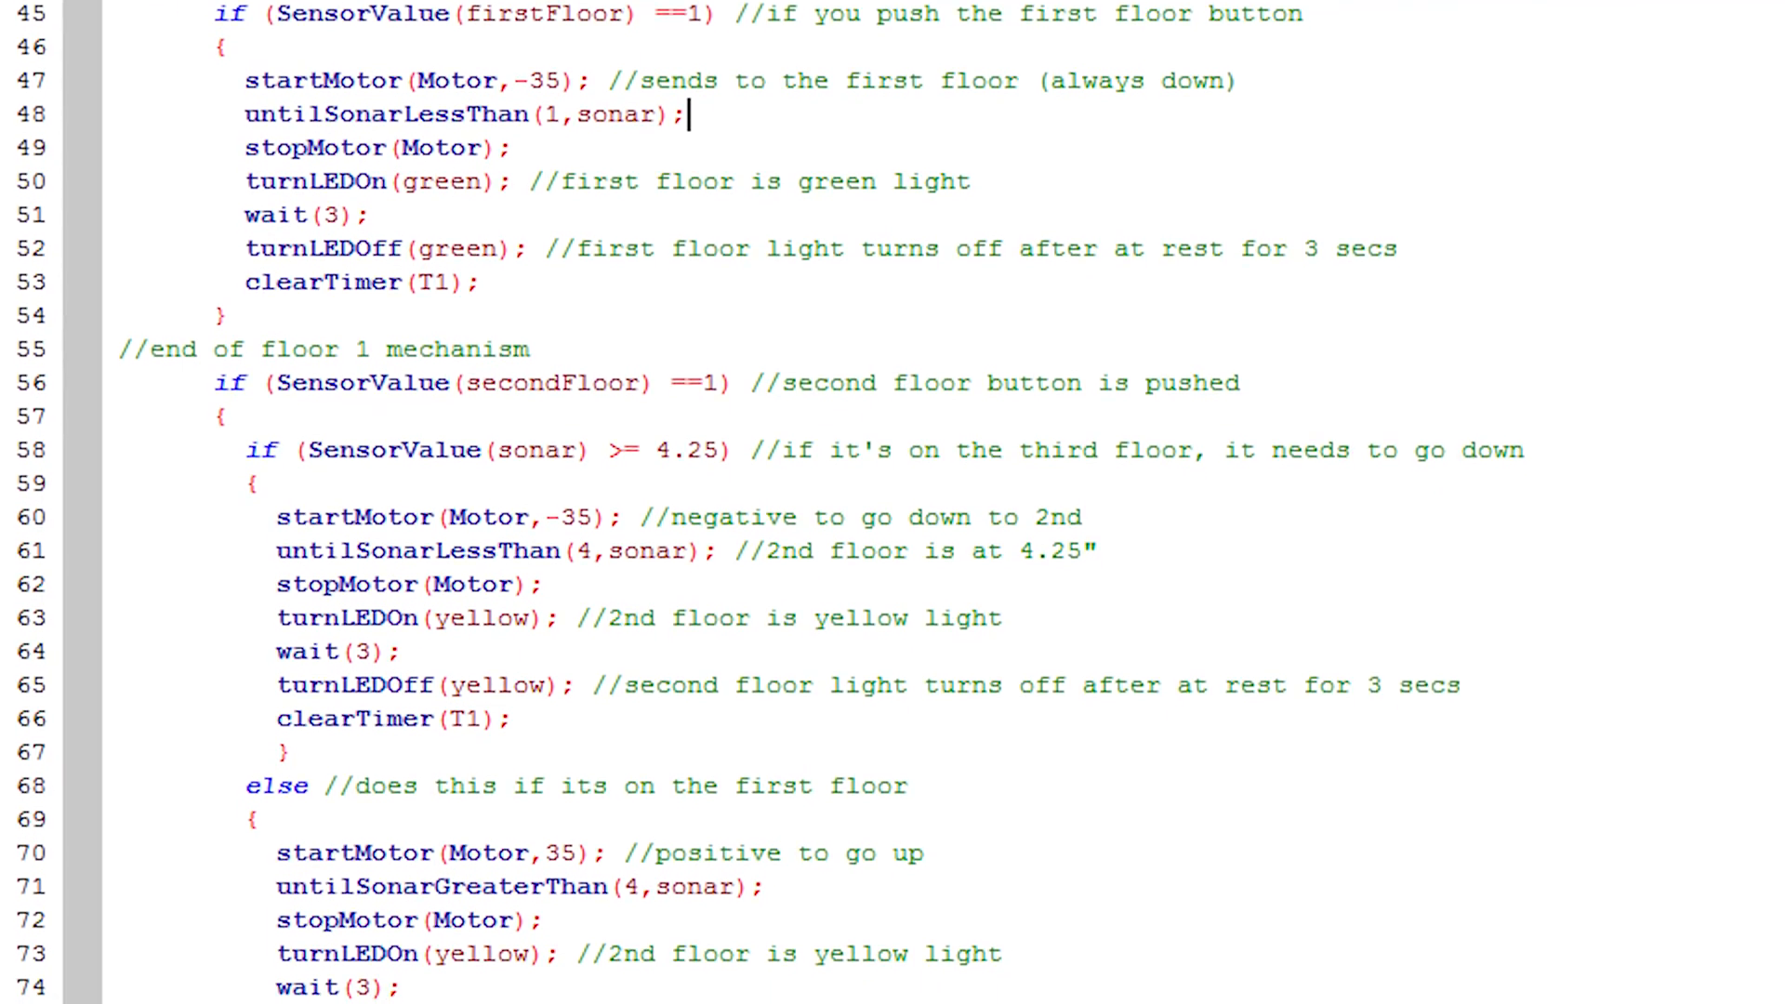
Step: Create a new blank source file with an empty task main() template
{"action": "left_click", "coordinate": [95, 85]}
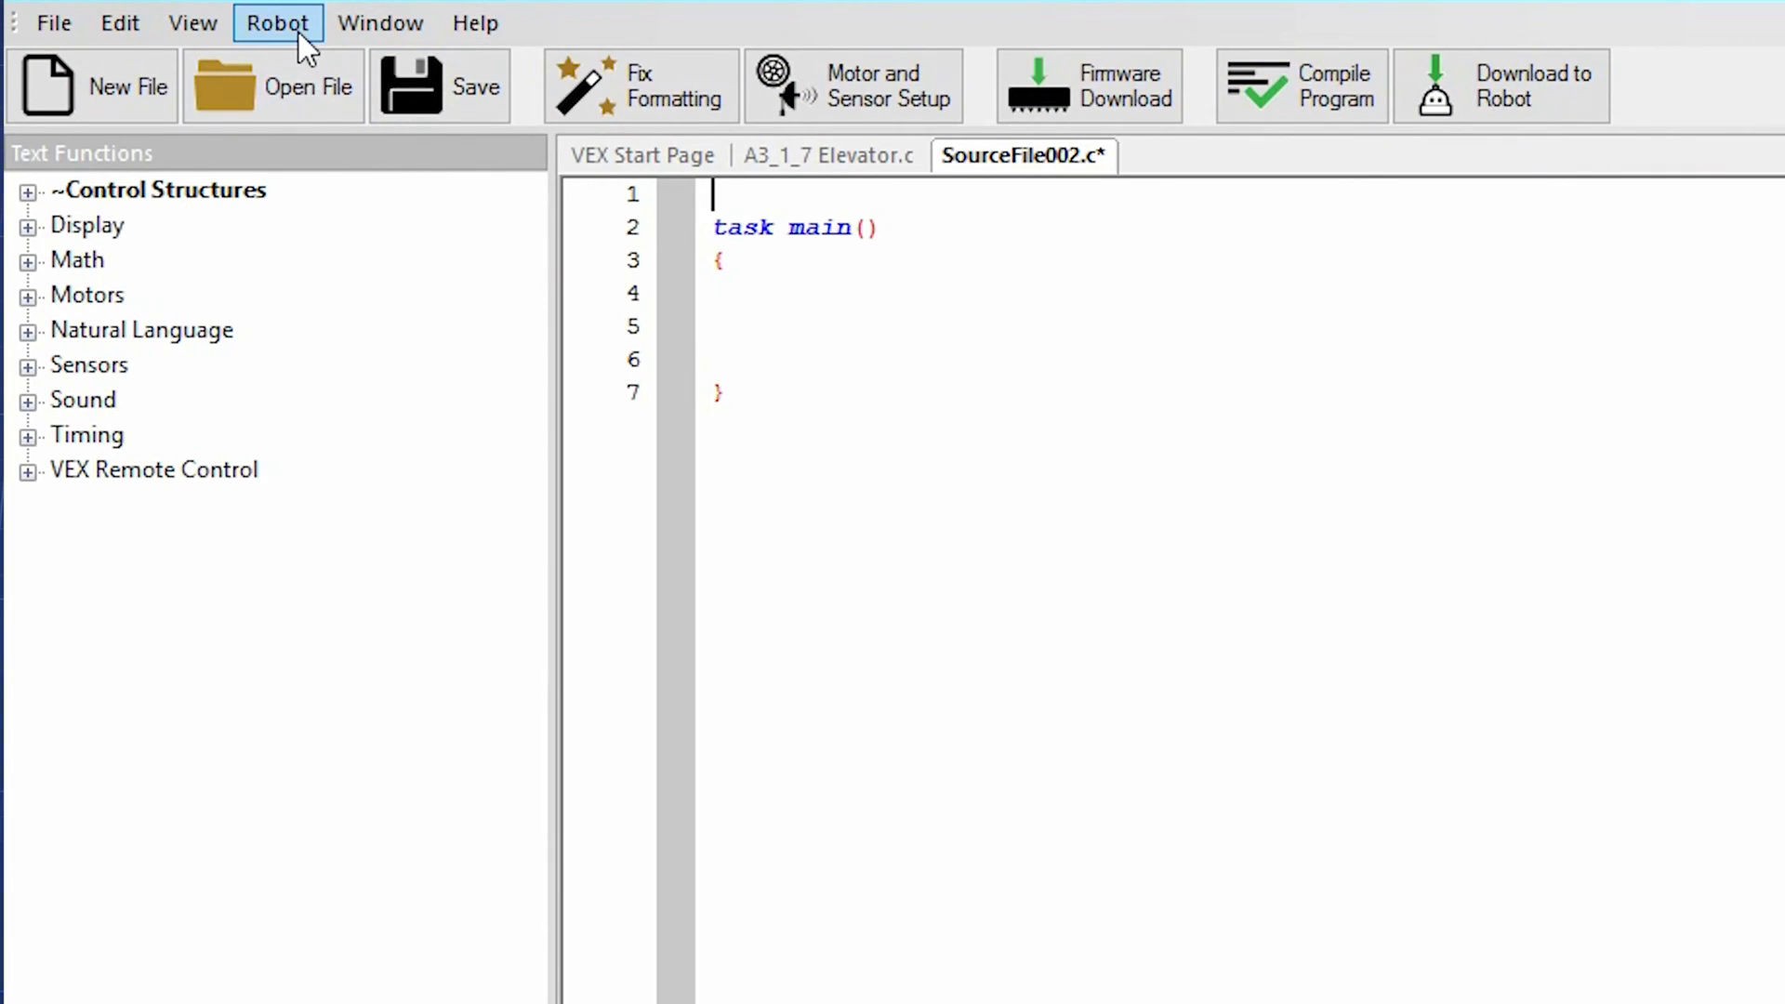
Step: Bring up Motors and Sensors Setup and review the motor and digital sensor port pages
{"action": "left_click", "coordinate": [277, 22]}
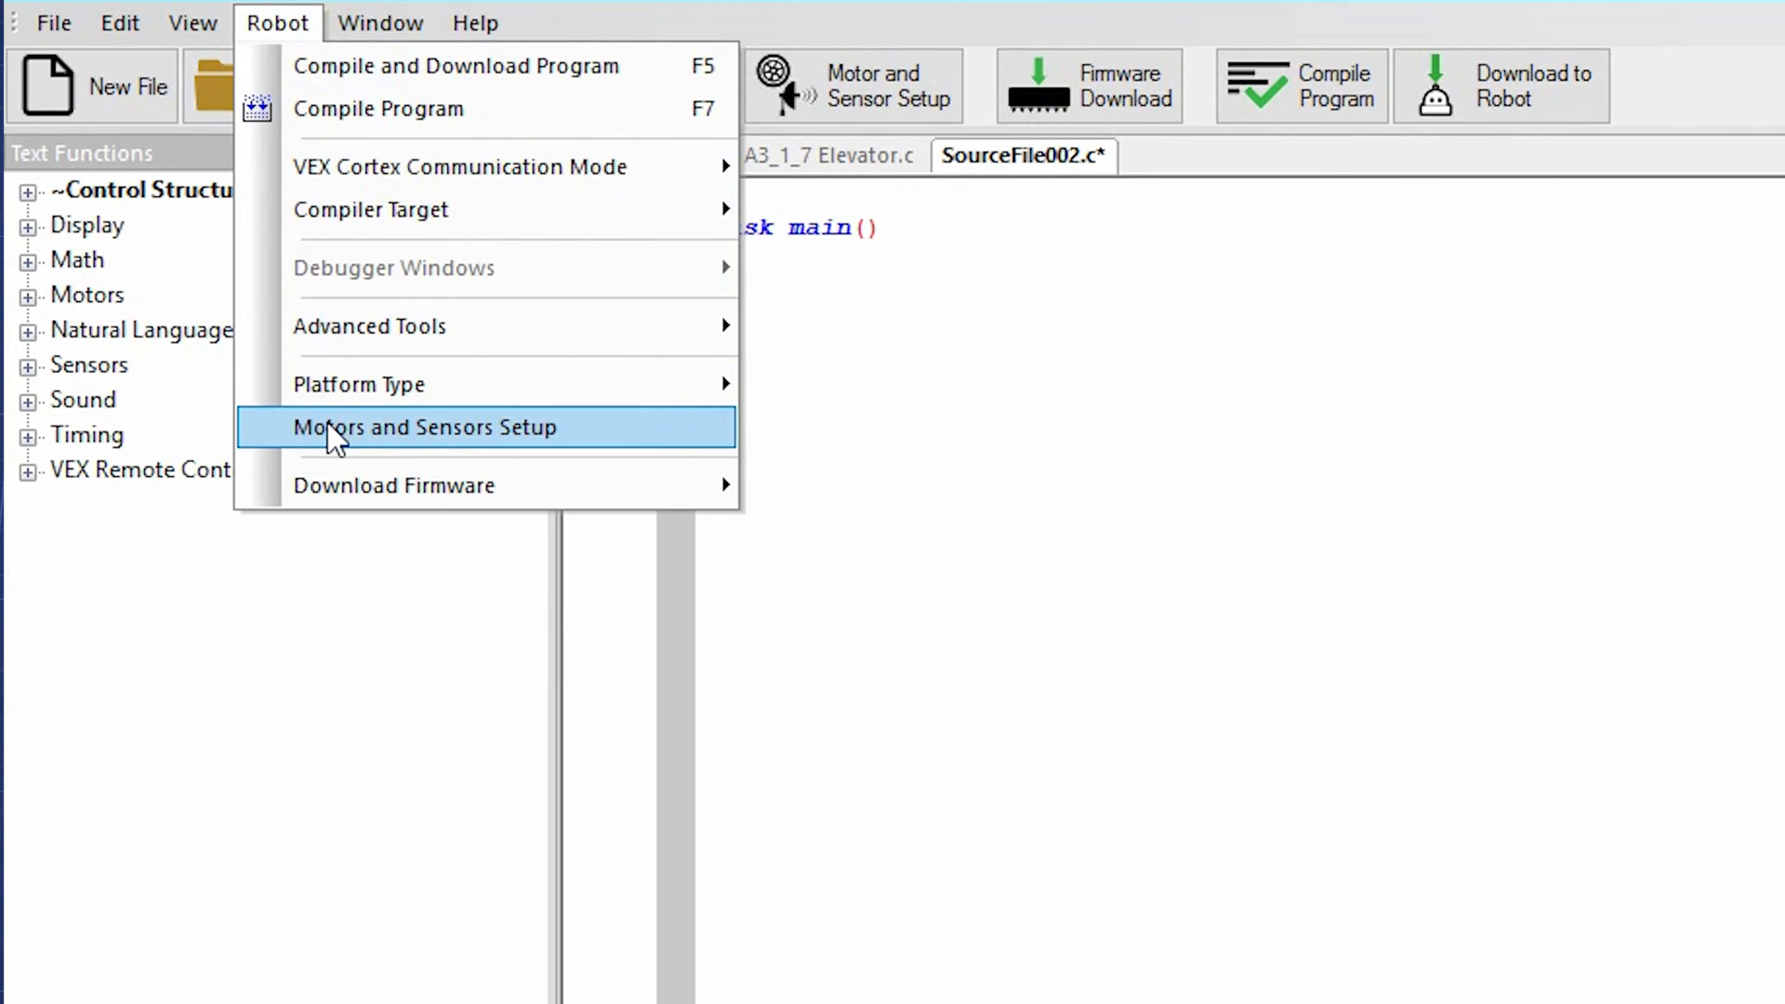
{"action": "mouse_move", "coordinate": [569, 448]}
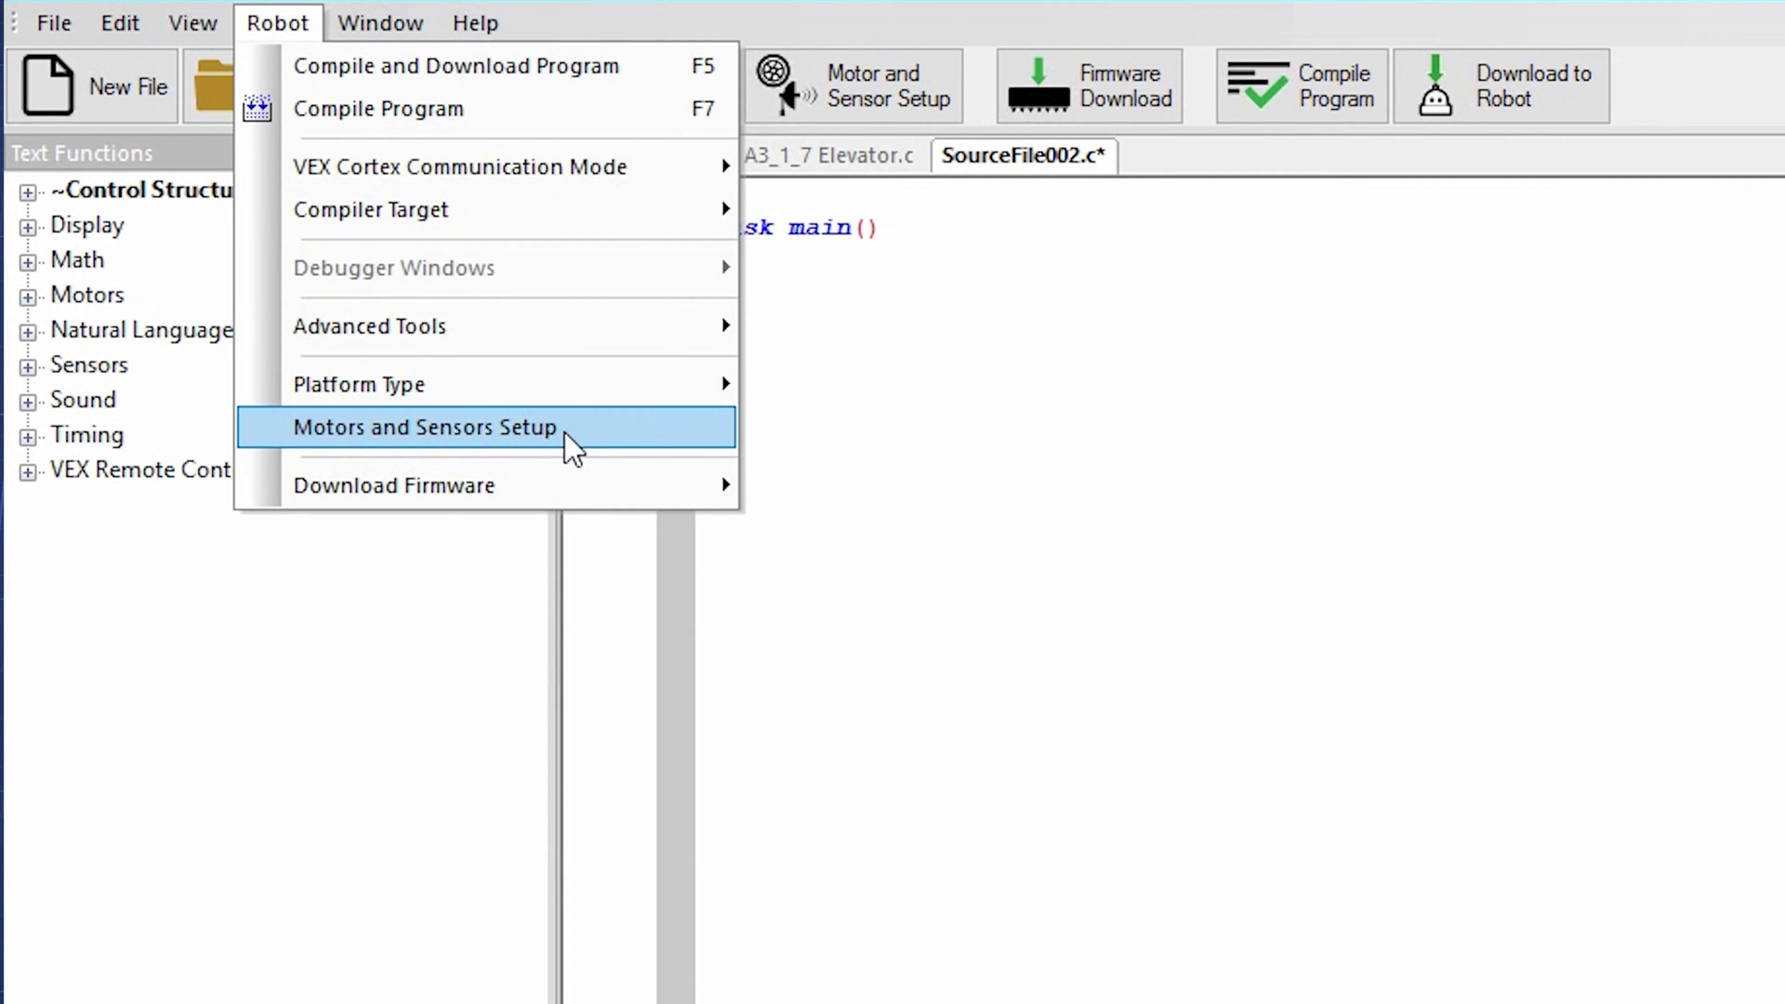
{"action": "left_click", "coordinate": [424, 427]}
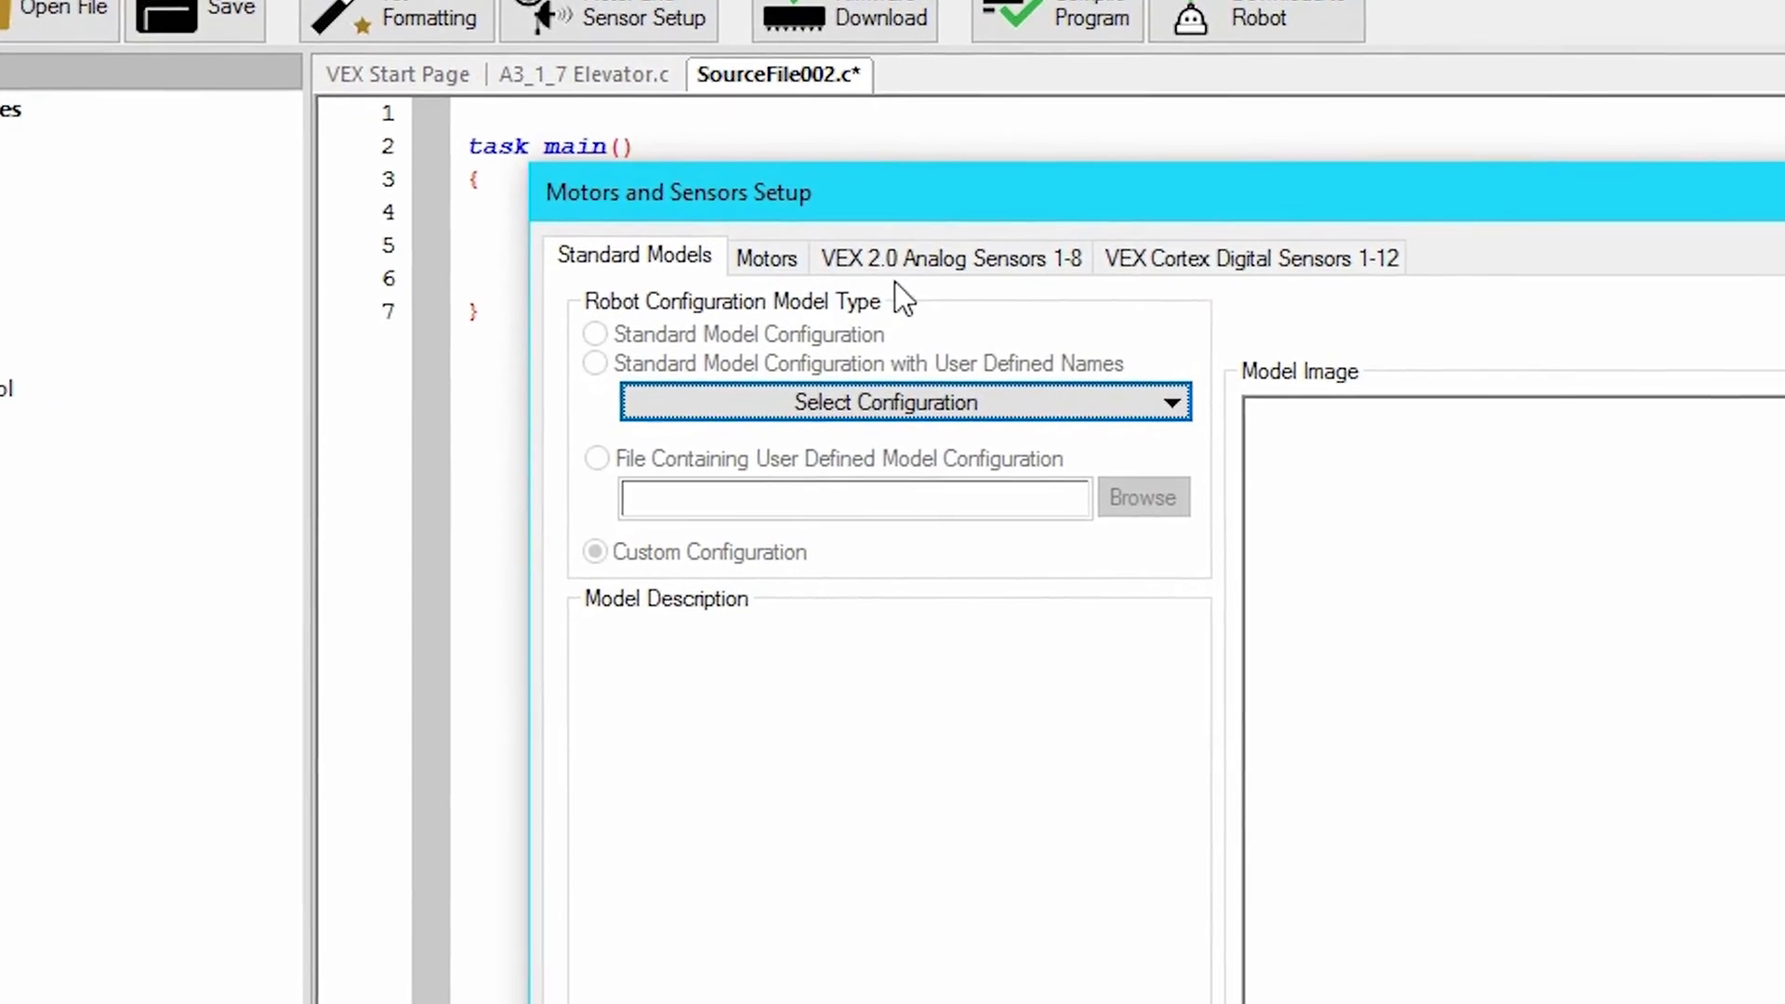
{"action": "left_click", "coordinate": [766, 256]}
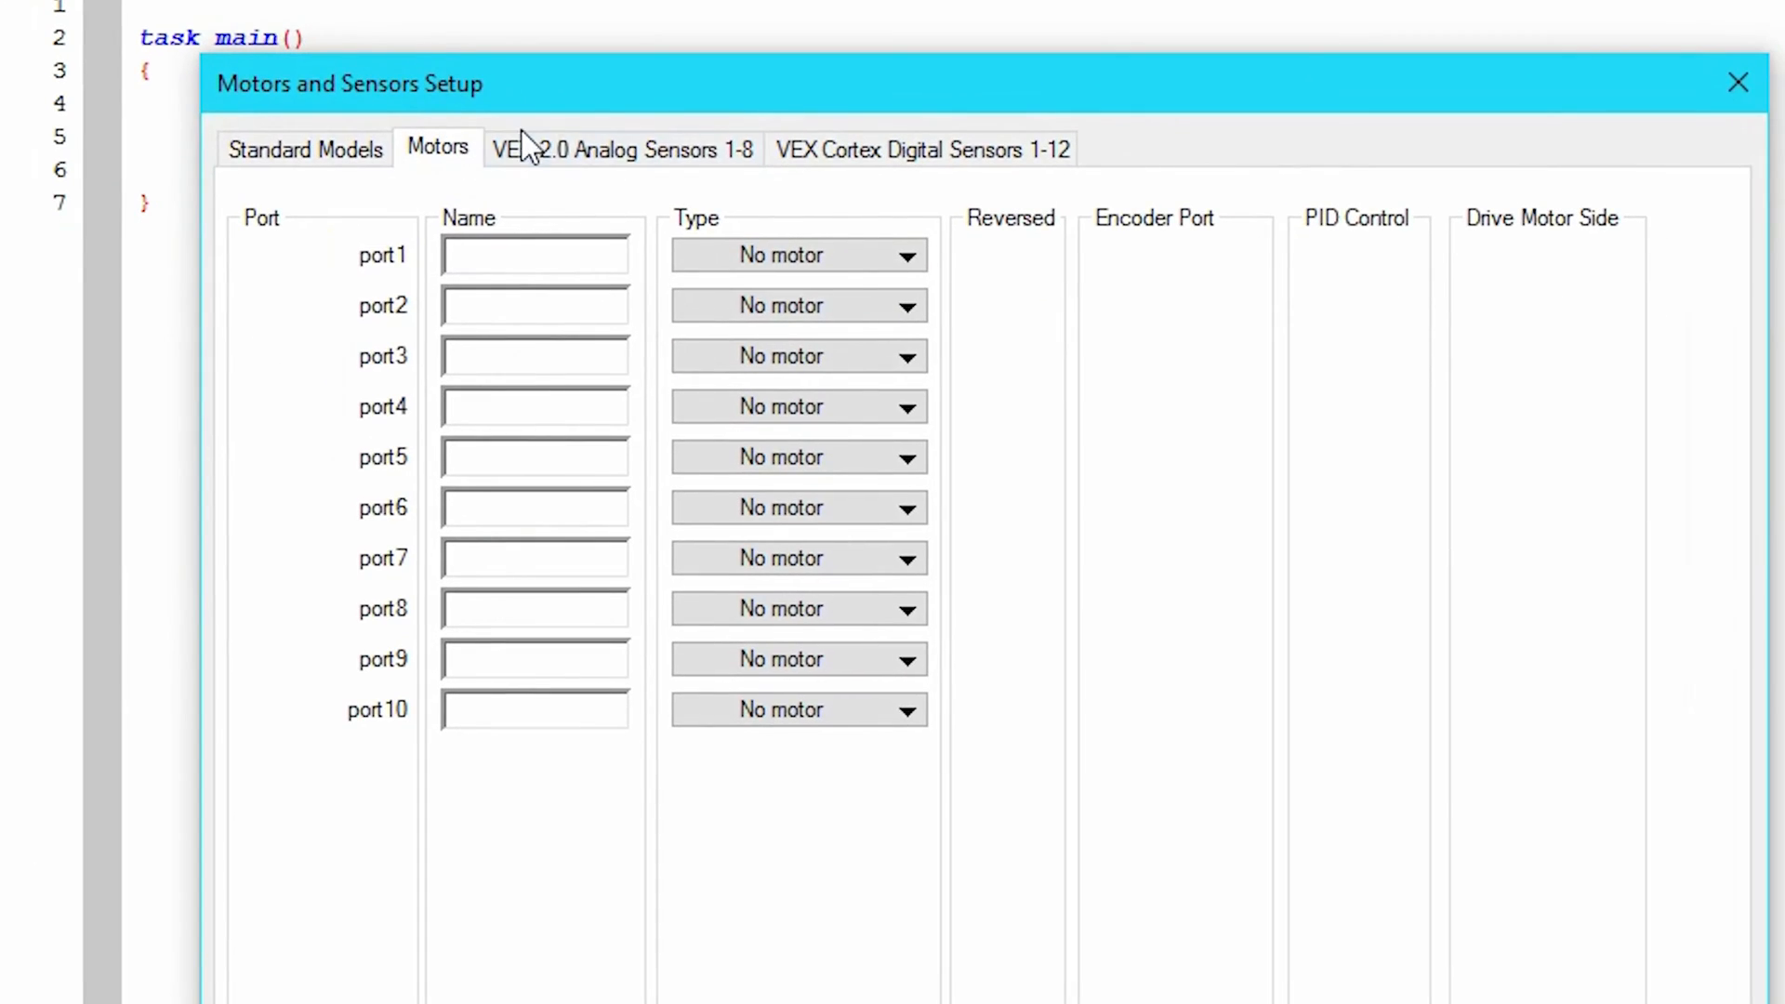
{"action": "left_click", "coordinate": [923, 148]}
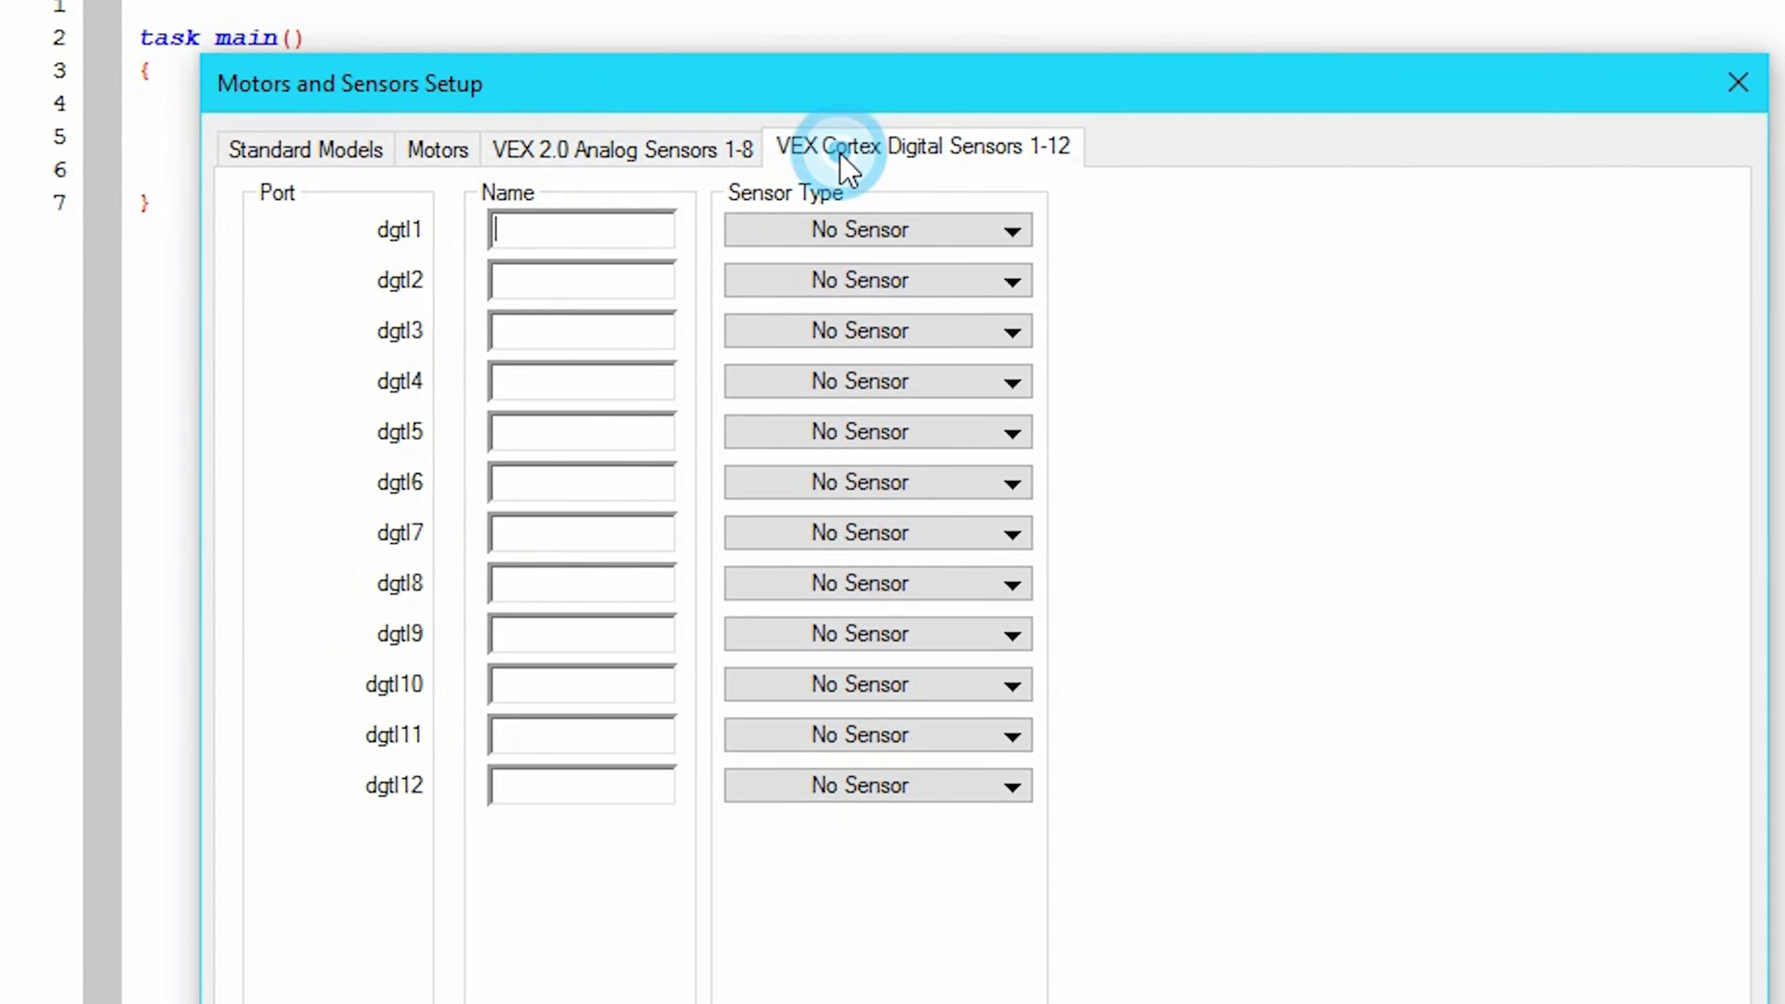
{"action": "mouse_move", "coordinate": [616, 171]}
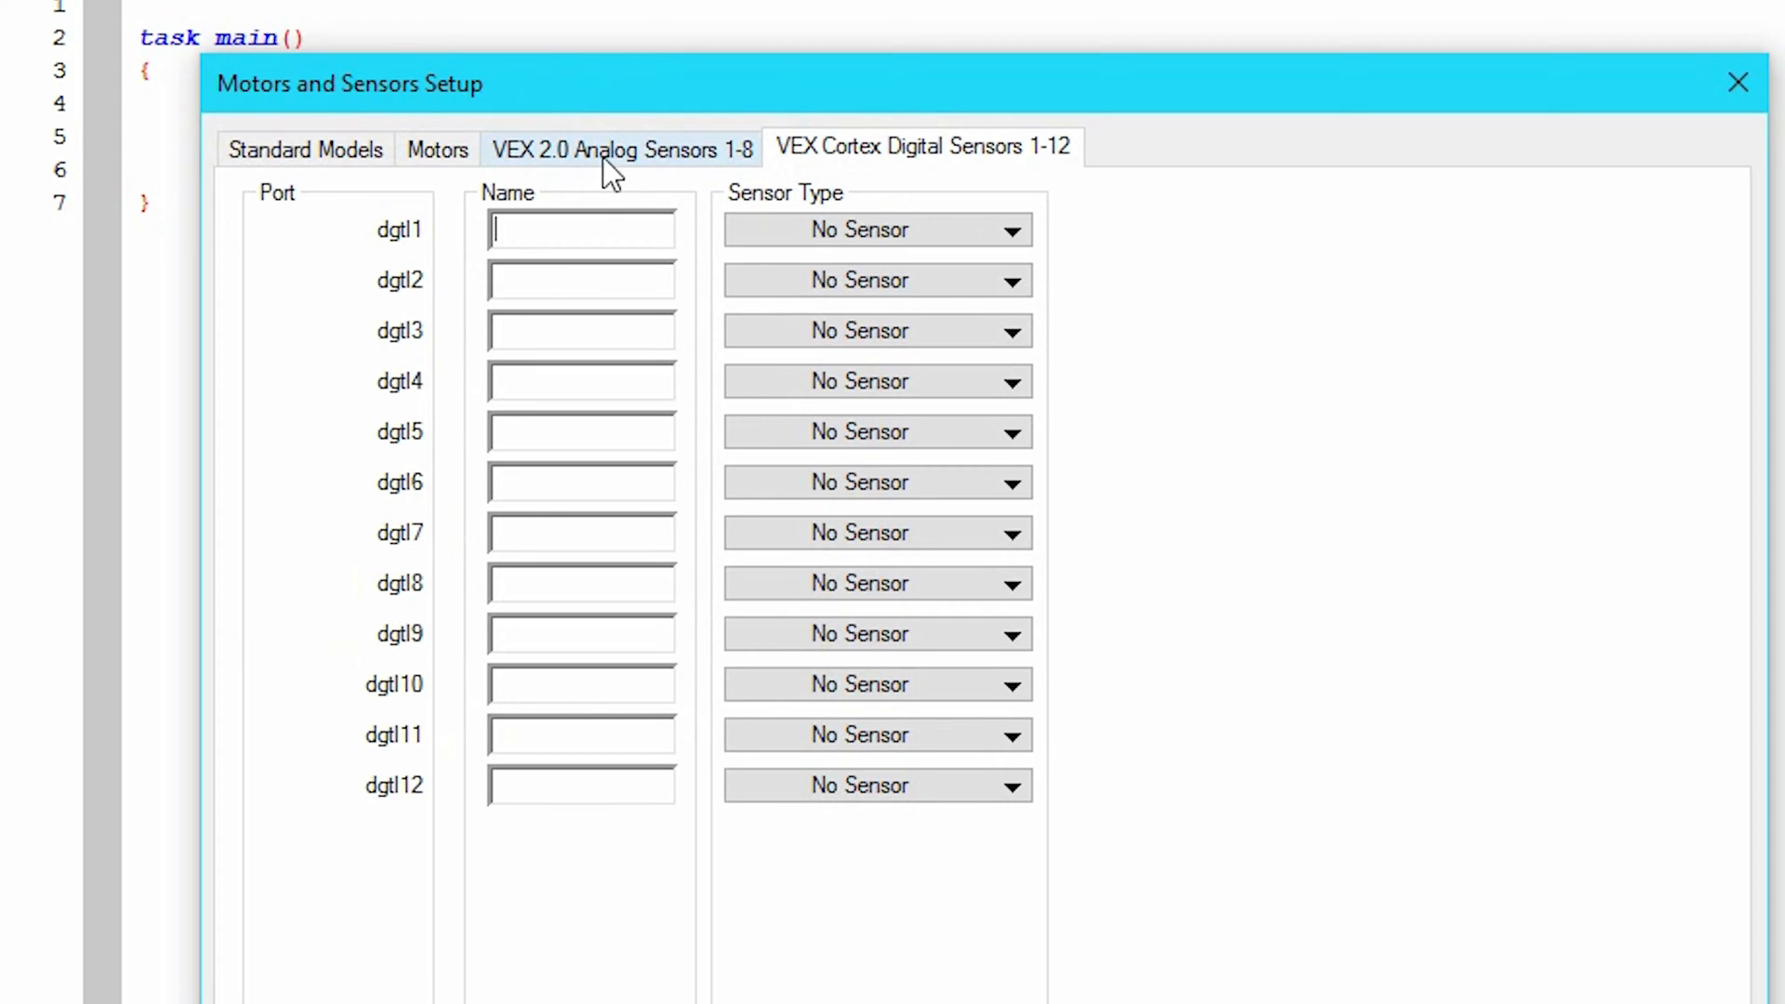
{"action": "left_click", "coordinate": [437, 148]}
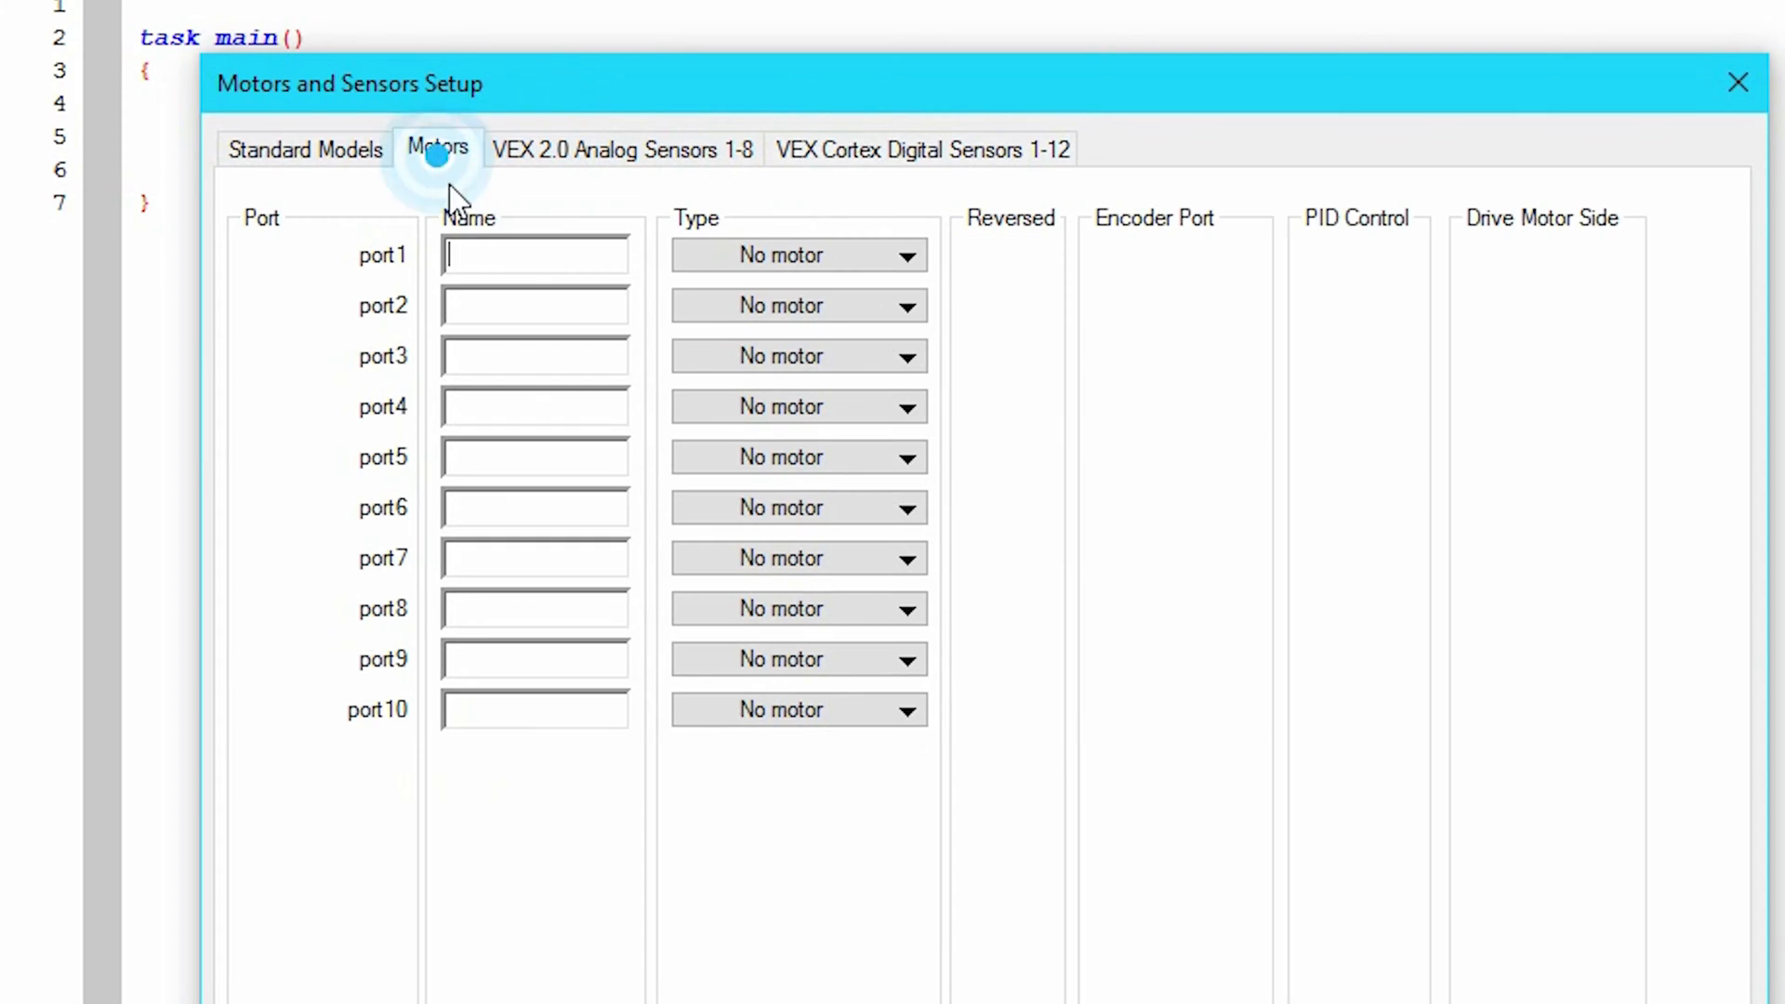
Step: Name port1 'motor1' as a VEX 393 Motor and apply the port configuration
{"action": "type", "text": "motor1"}
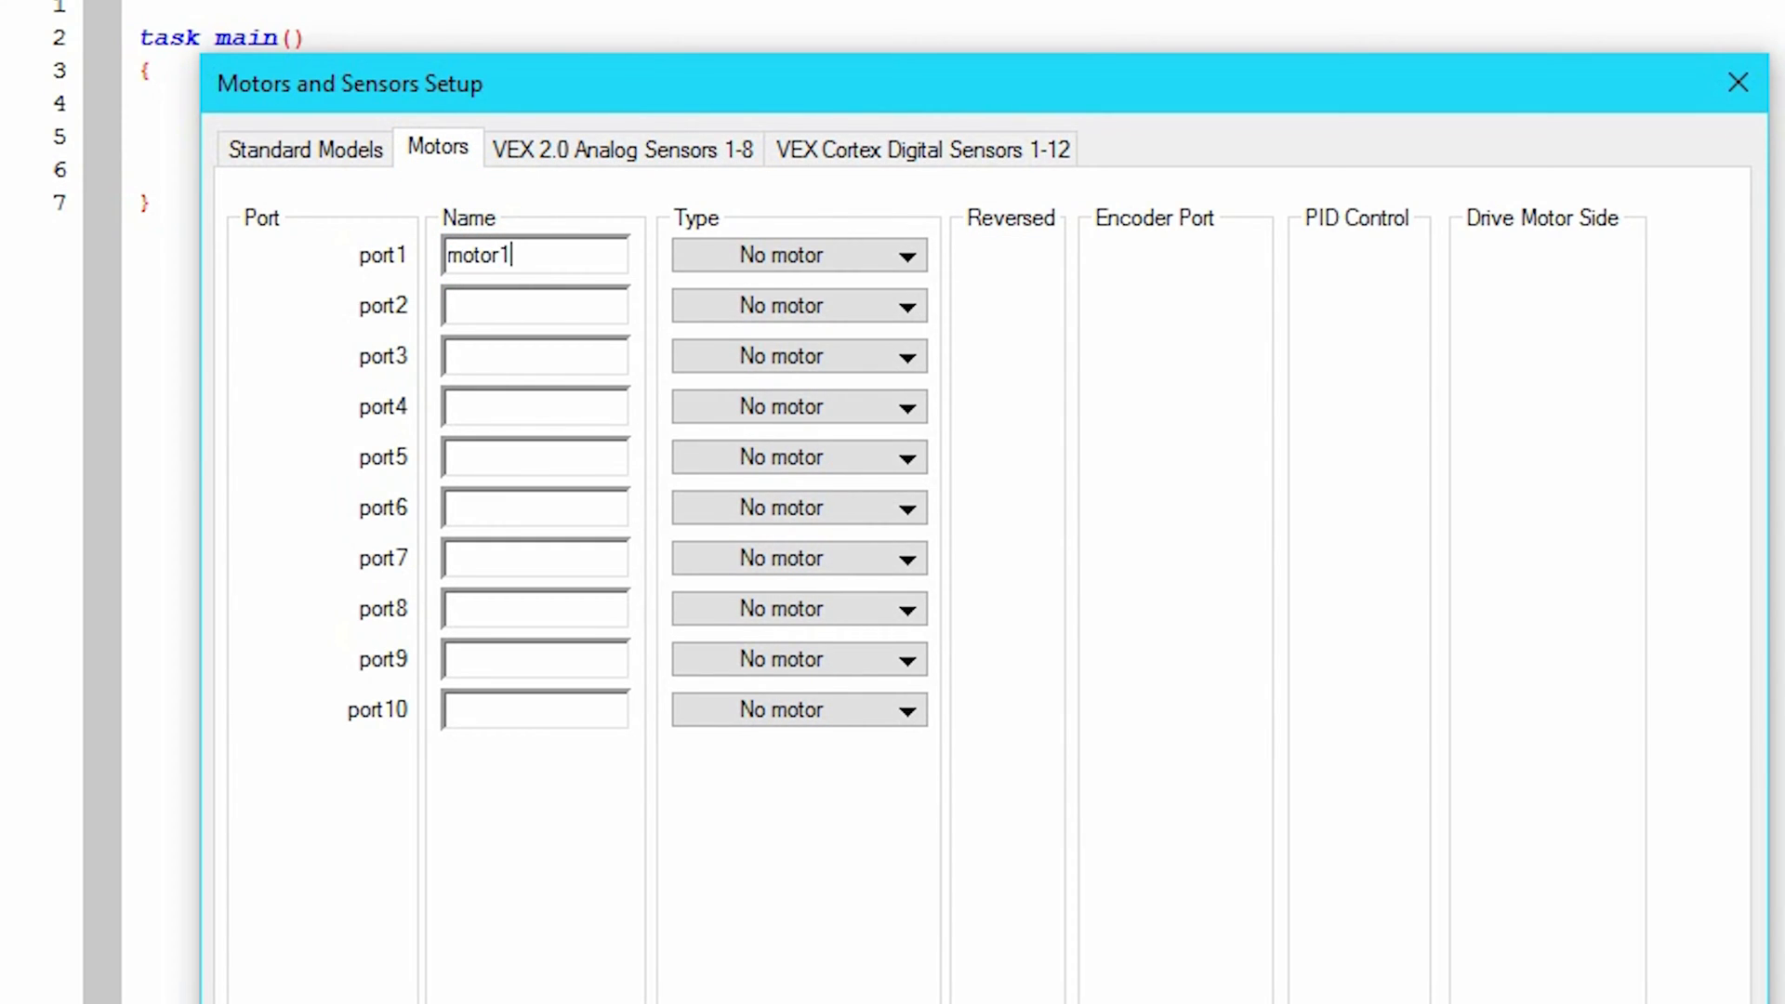
{"action": "left_click", "coordinate": [798, 255]}
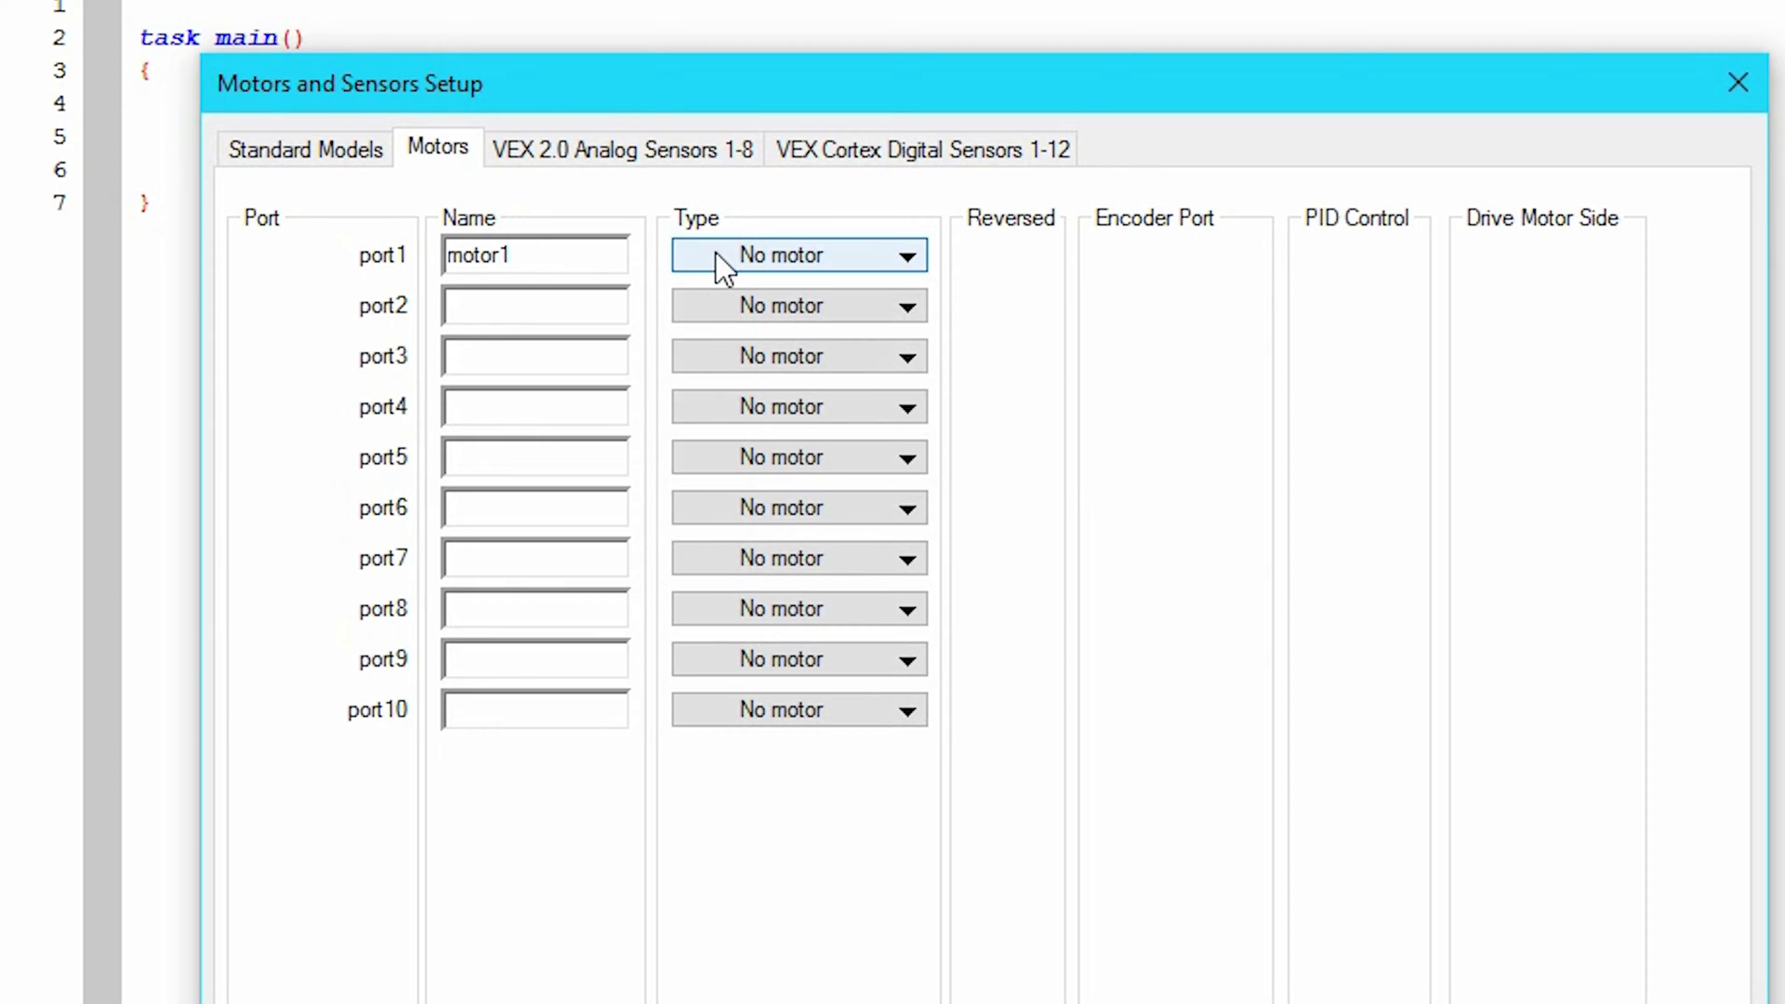
{"action": "left_click", "coordinate": [798, 255]}
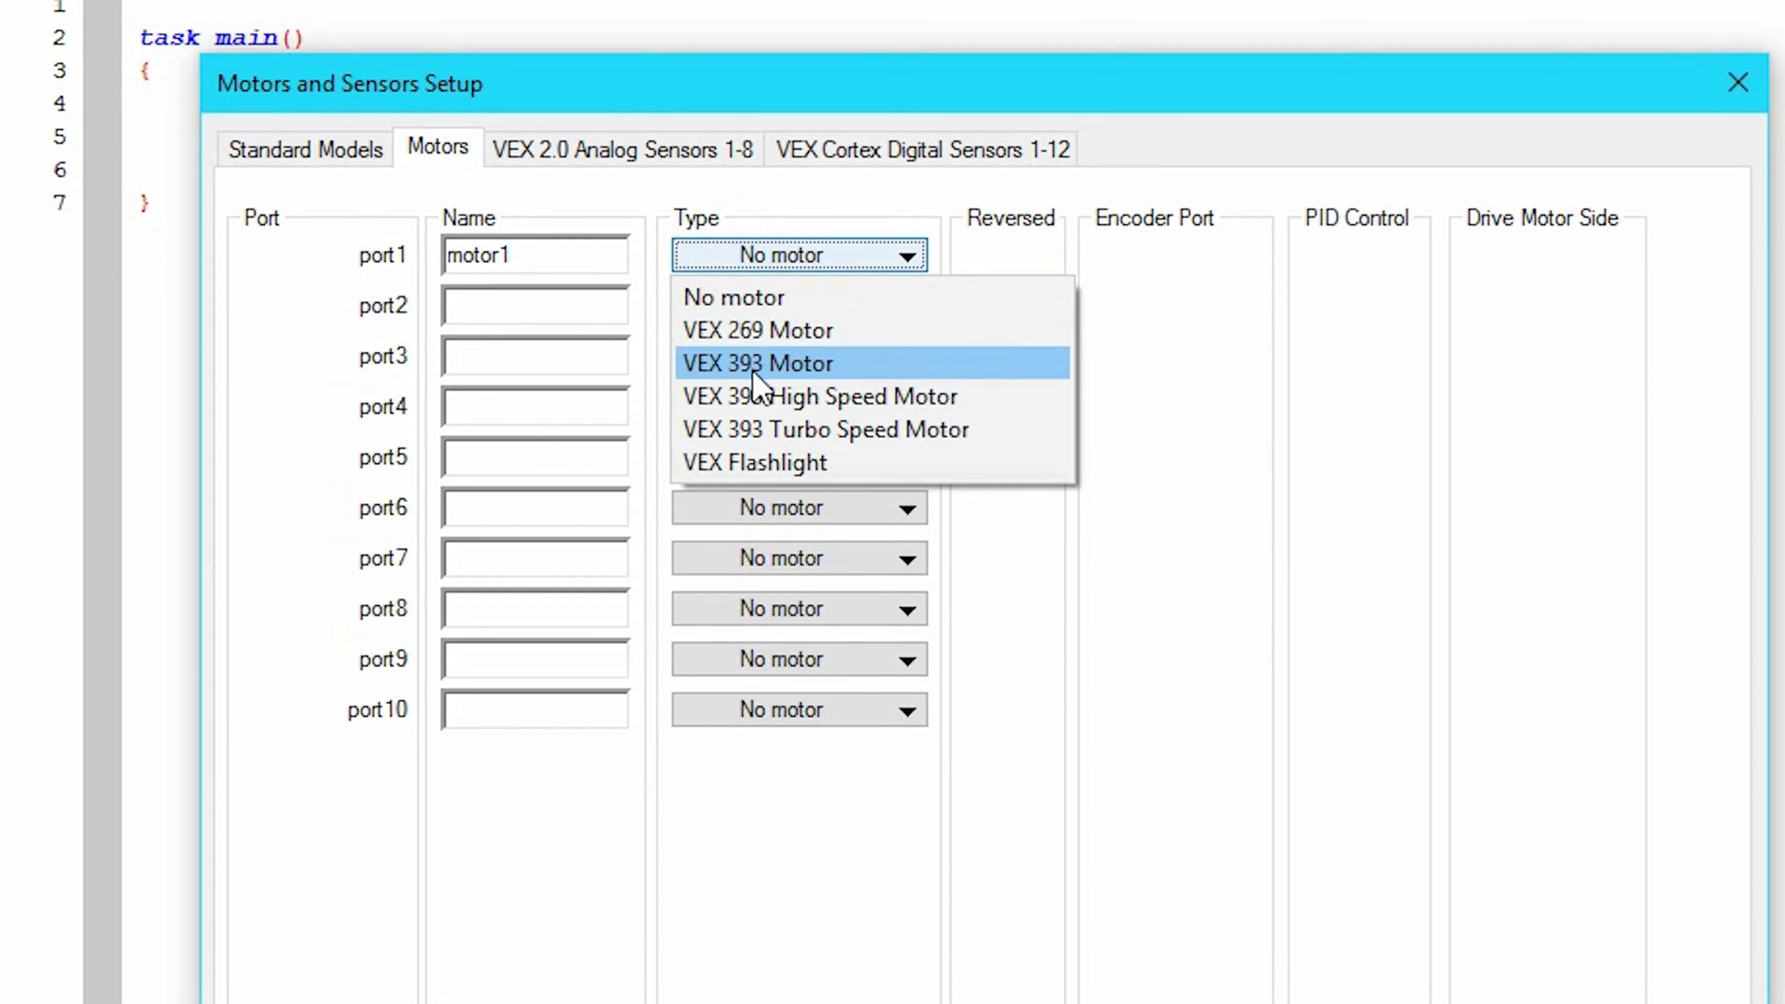
{"action": "left_click", "coordinate": [757, 362]}
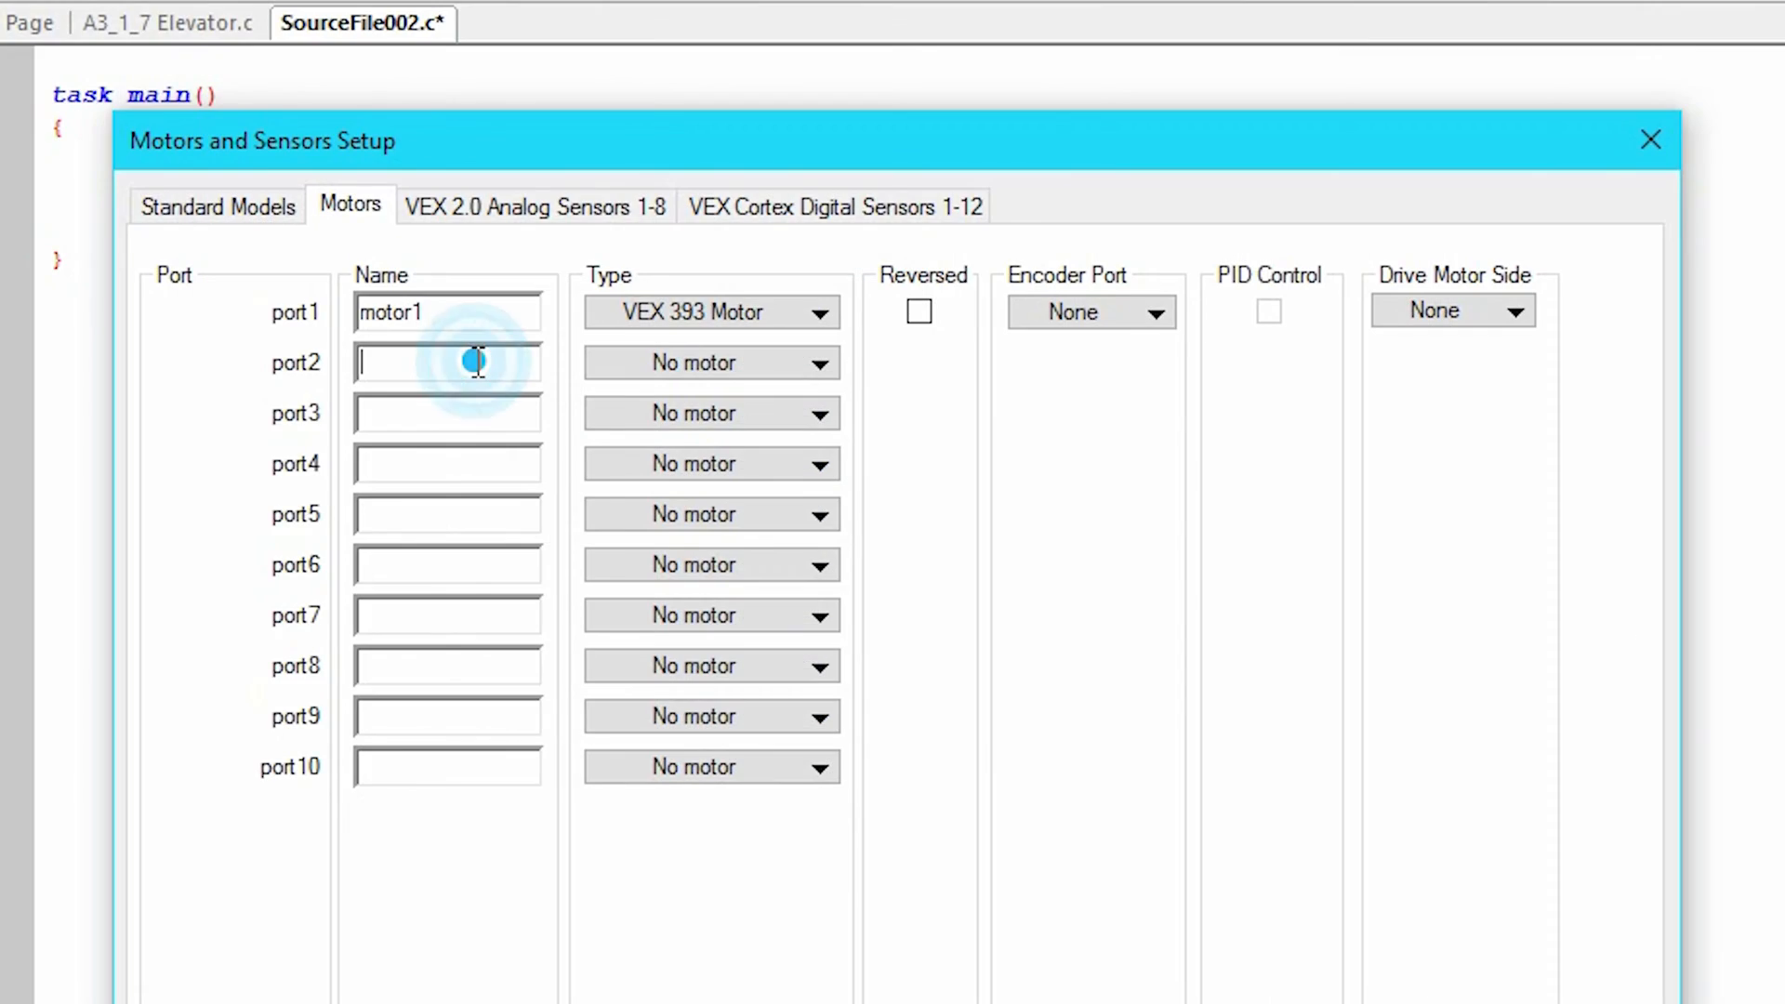
{"action": "left_click", "coordinate": [835, 206]}
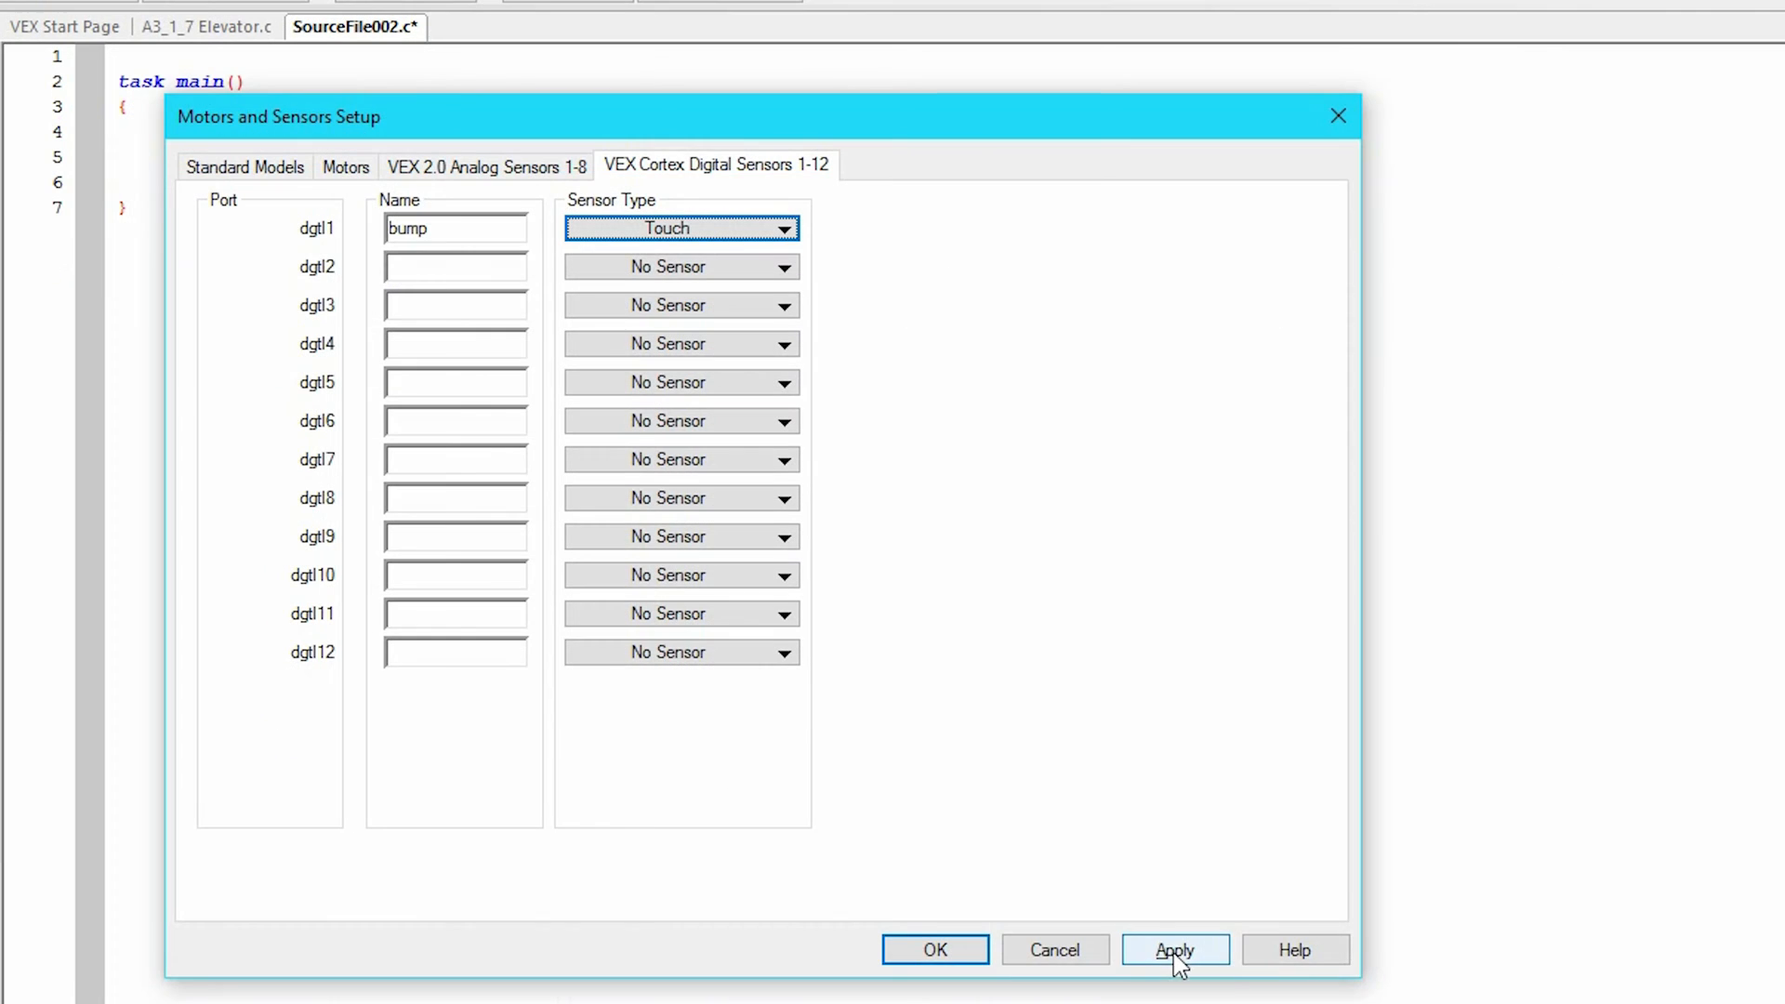
{"action": "left_click", "coordinate": [486, 165]}
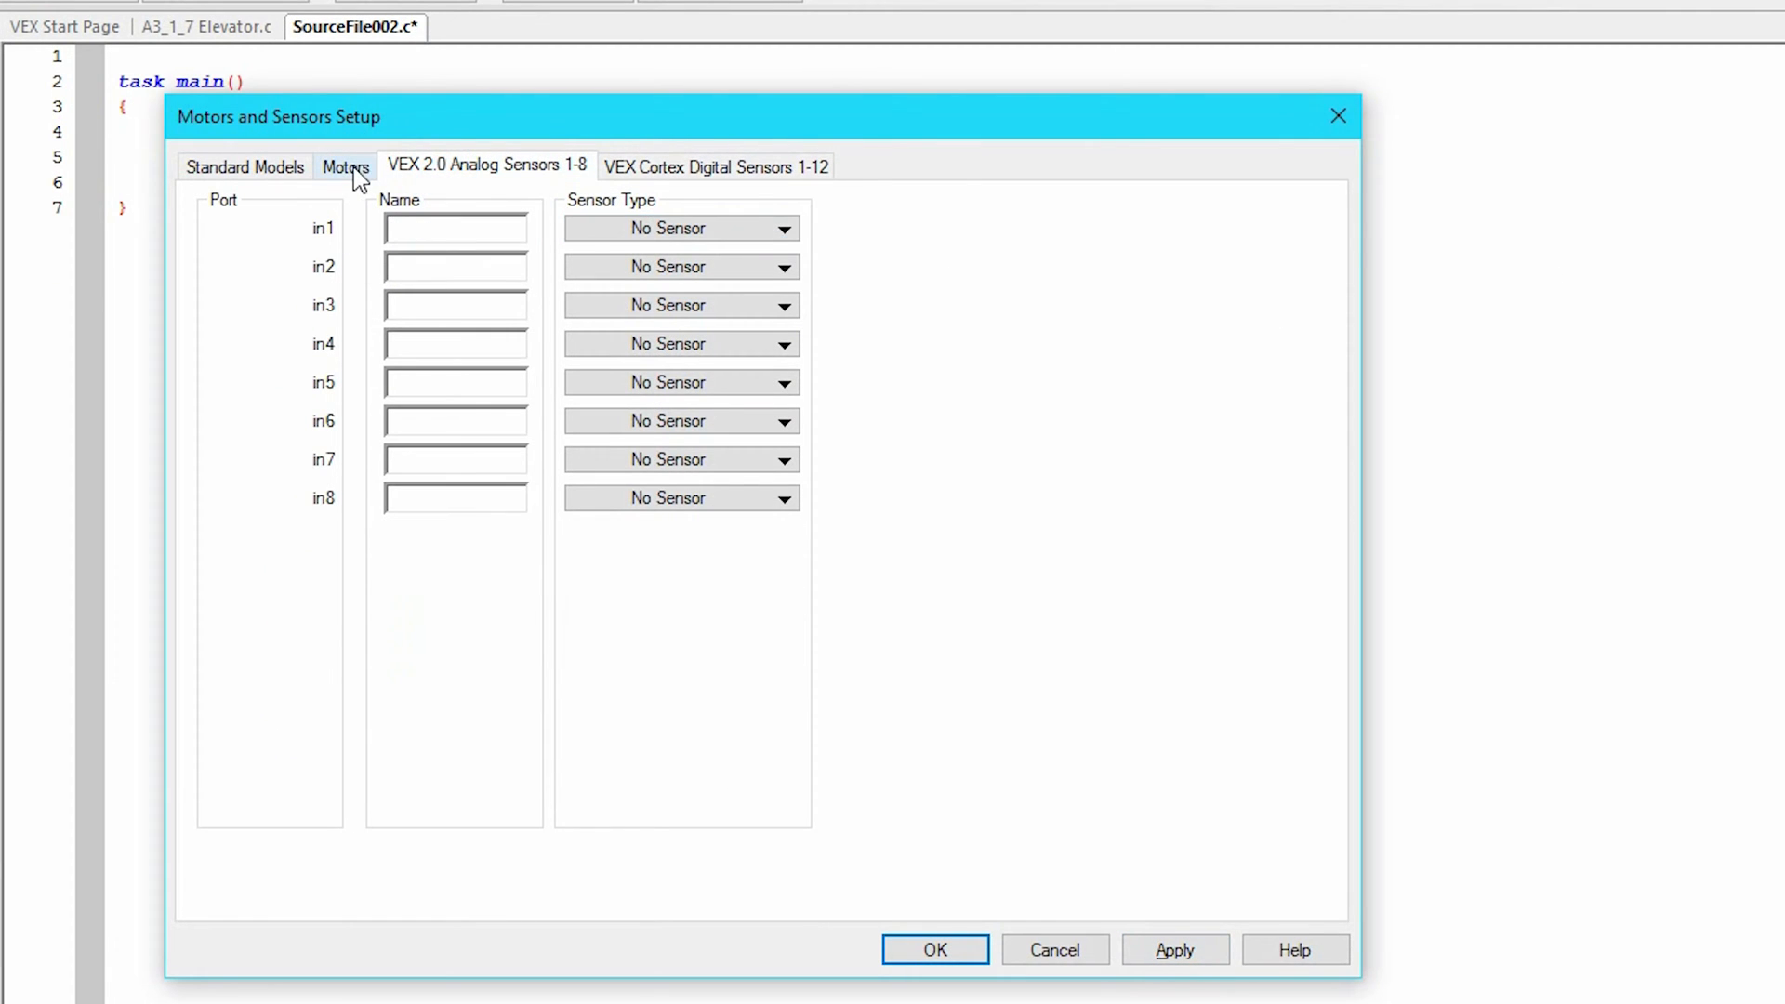
{"action": "left_click", "coordinate": [1173, 951]}
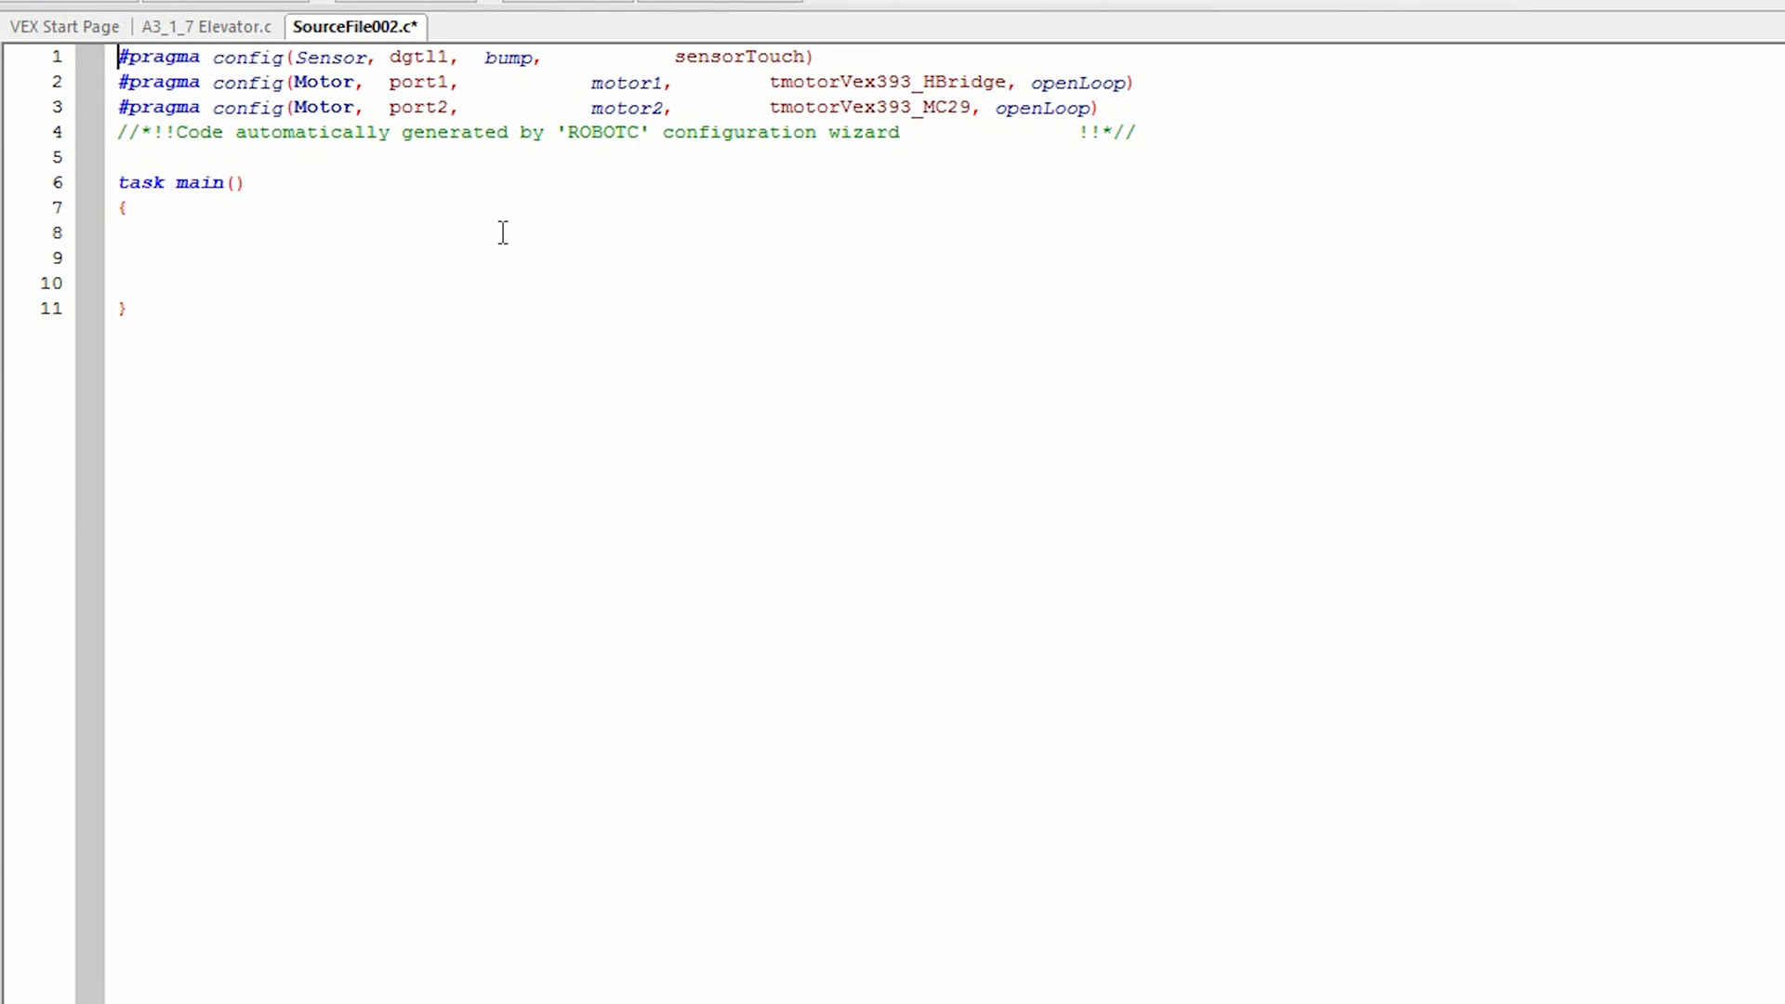
{"action": "mouse_move", "coordinate": [199, 221]}
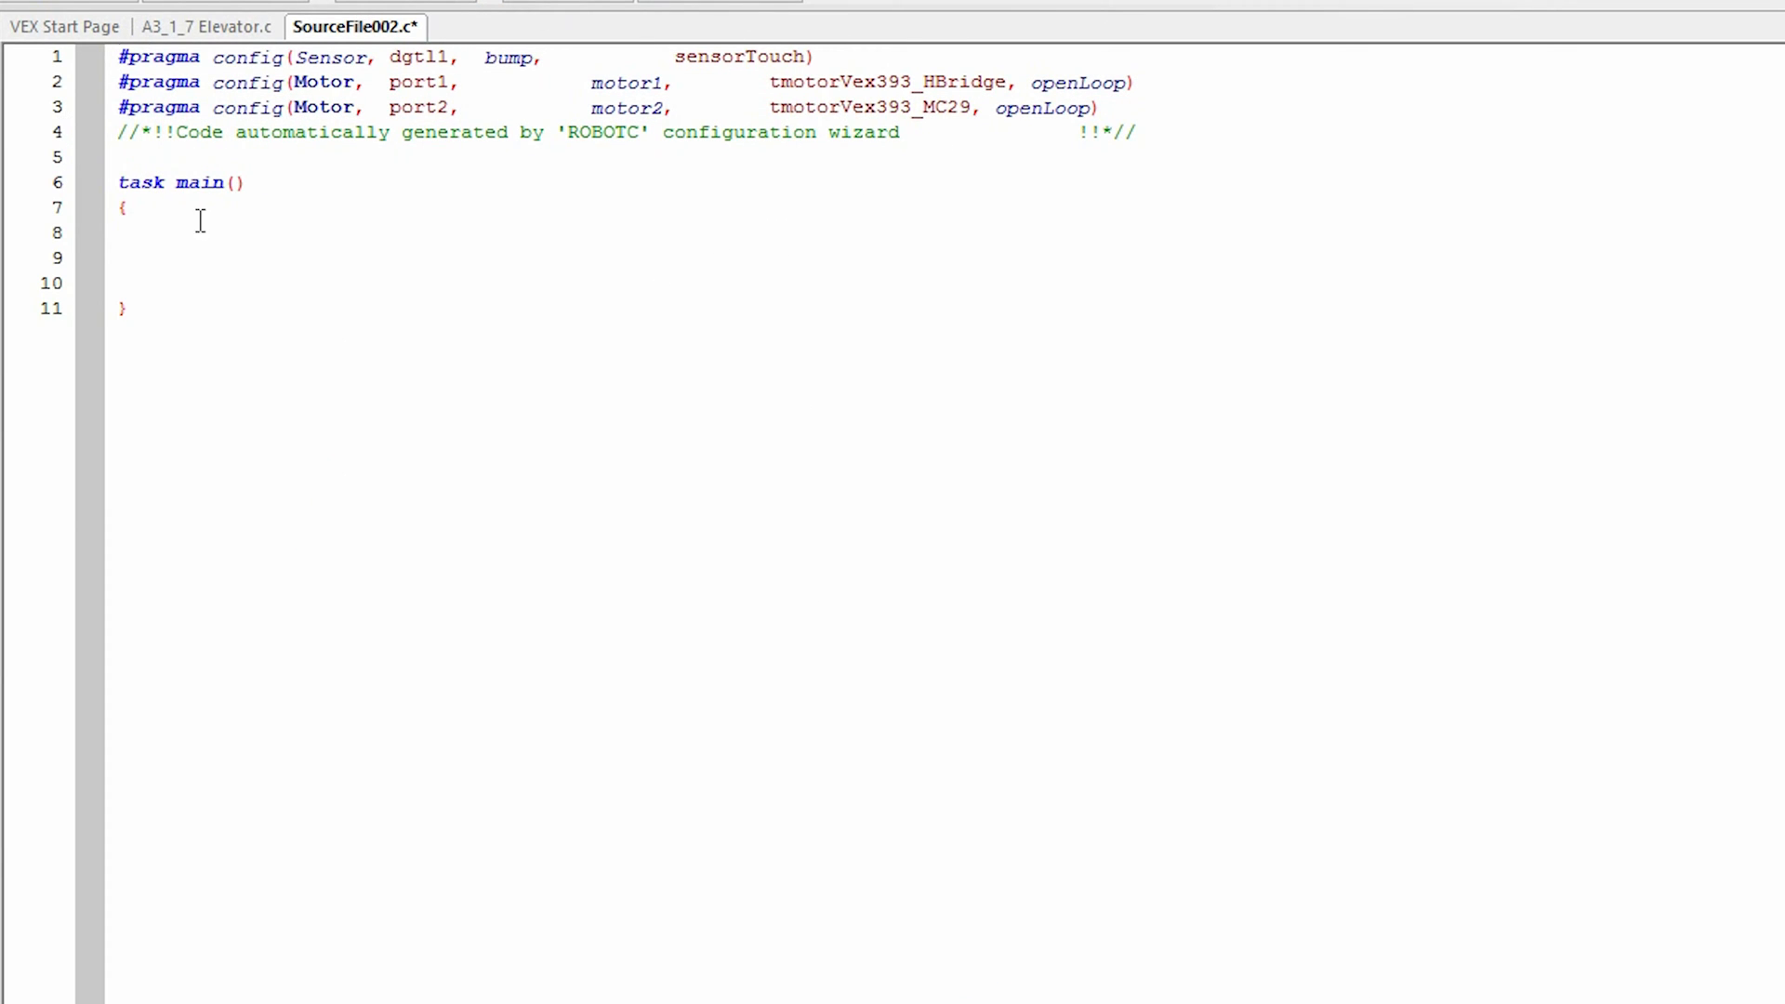
Step: Place the cursor after task main() to begin a // comment
{"action": "left_click", "coordinate": [205, 26]}
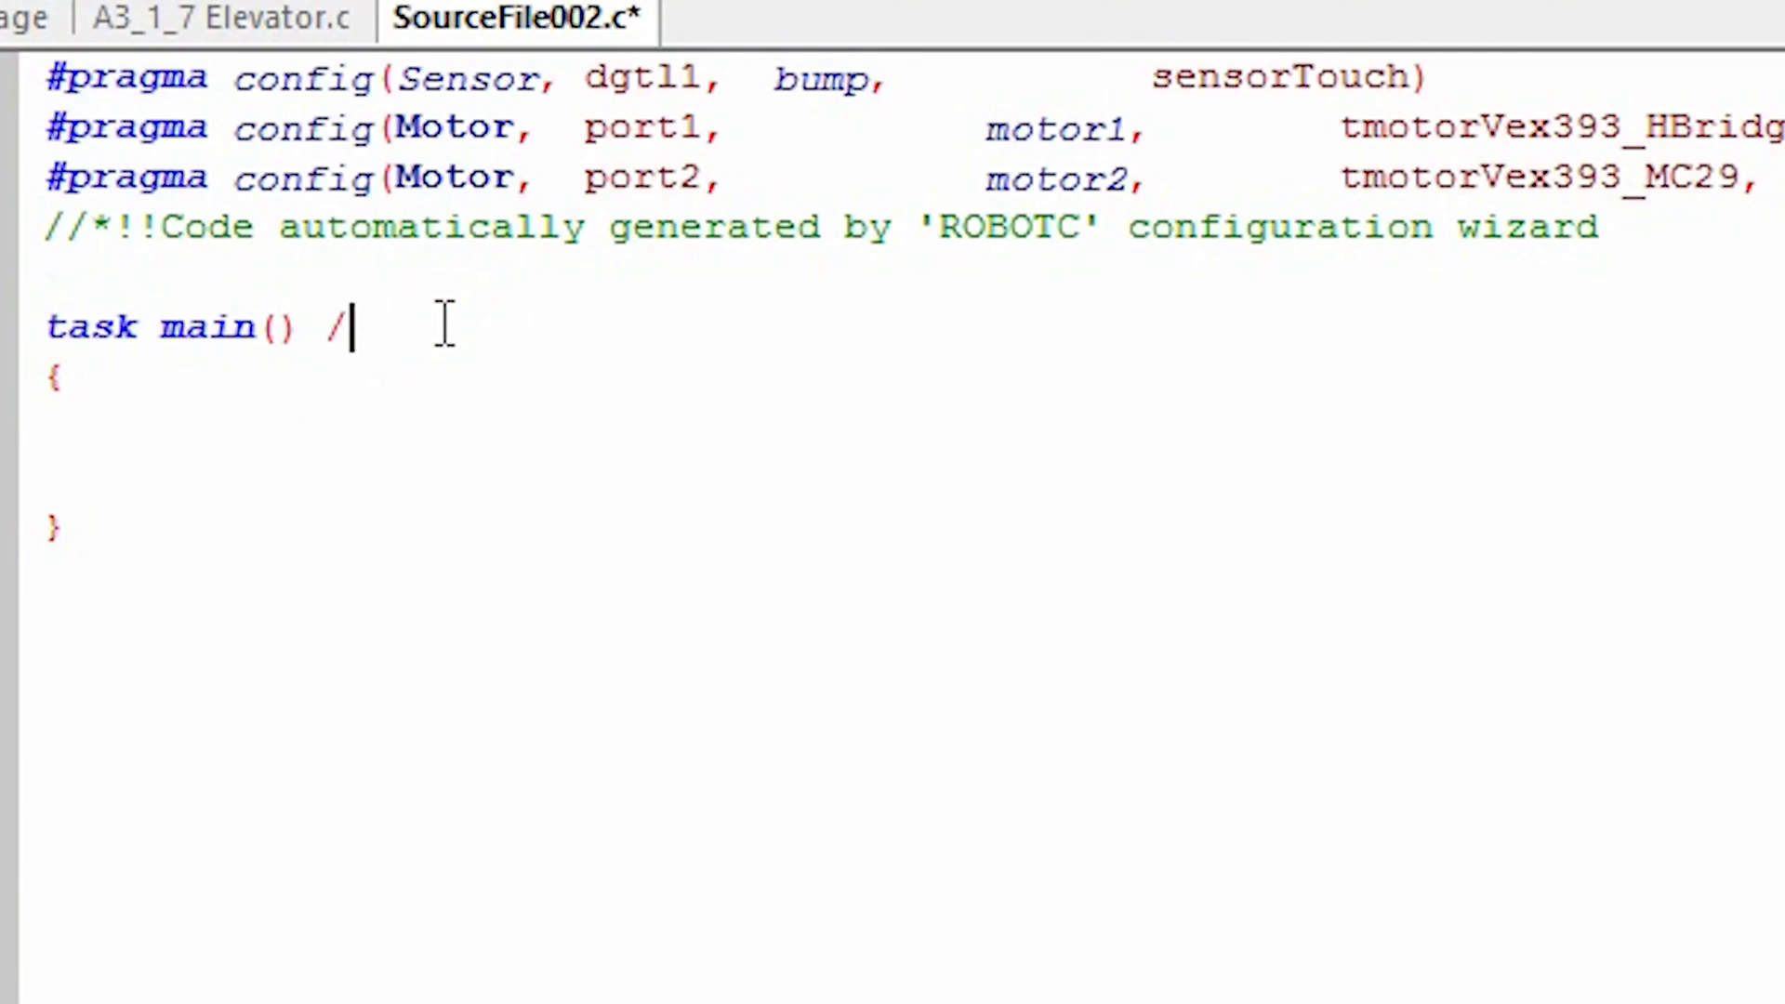
Step: Comment task main() as '//The main body of the program.'
{"action": "type", "text": "/The main body"}
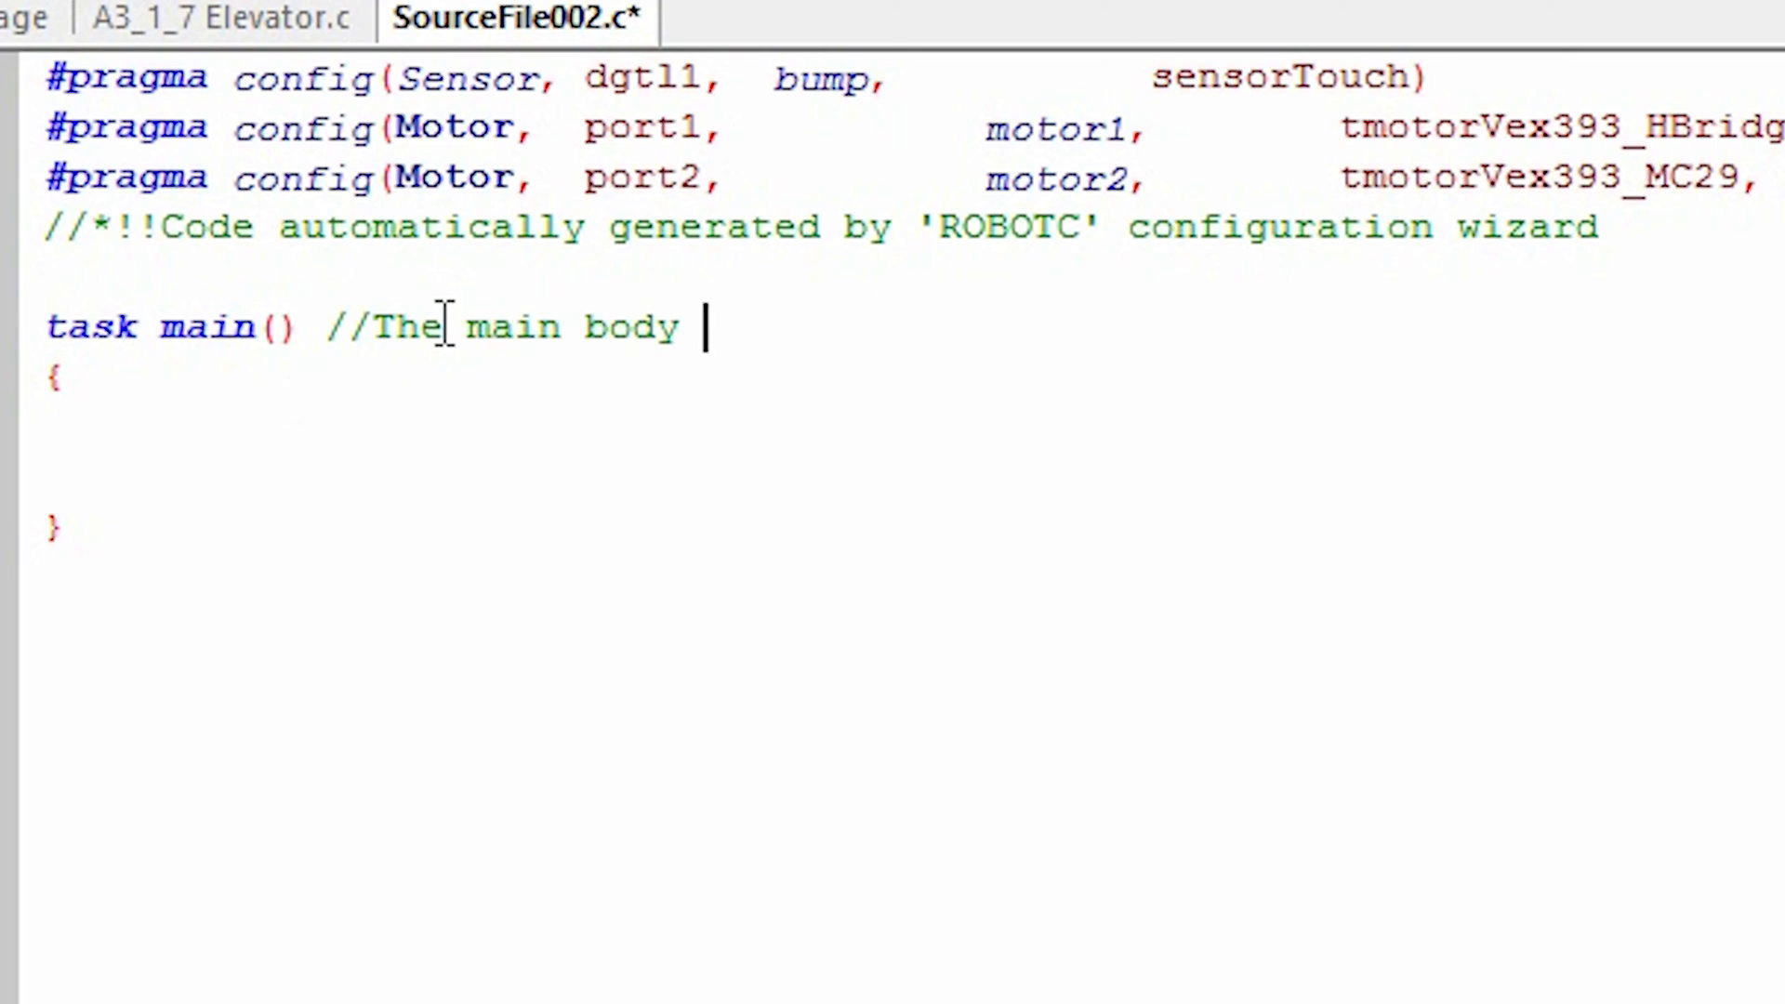
{"action": "type", "text": "of the program"}
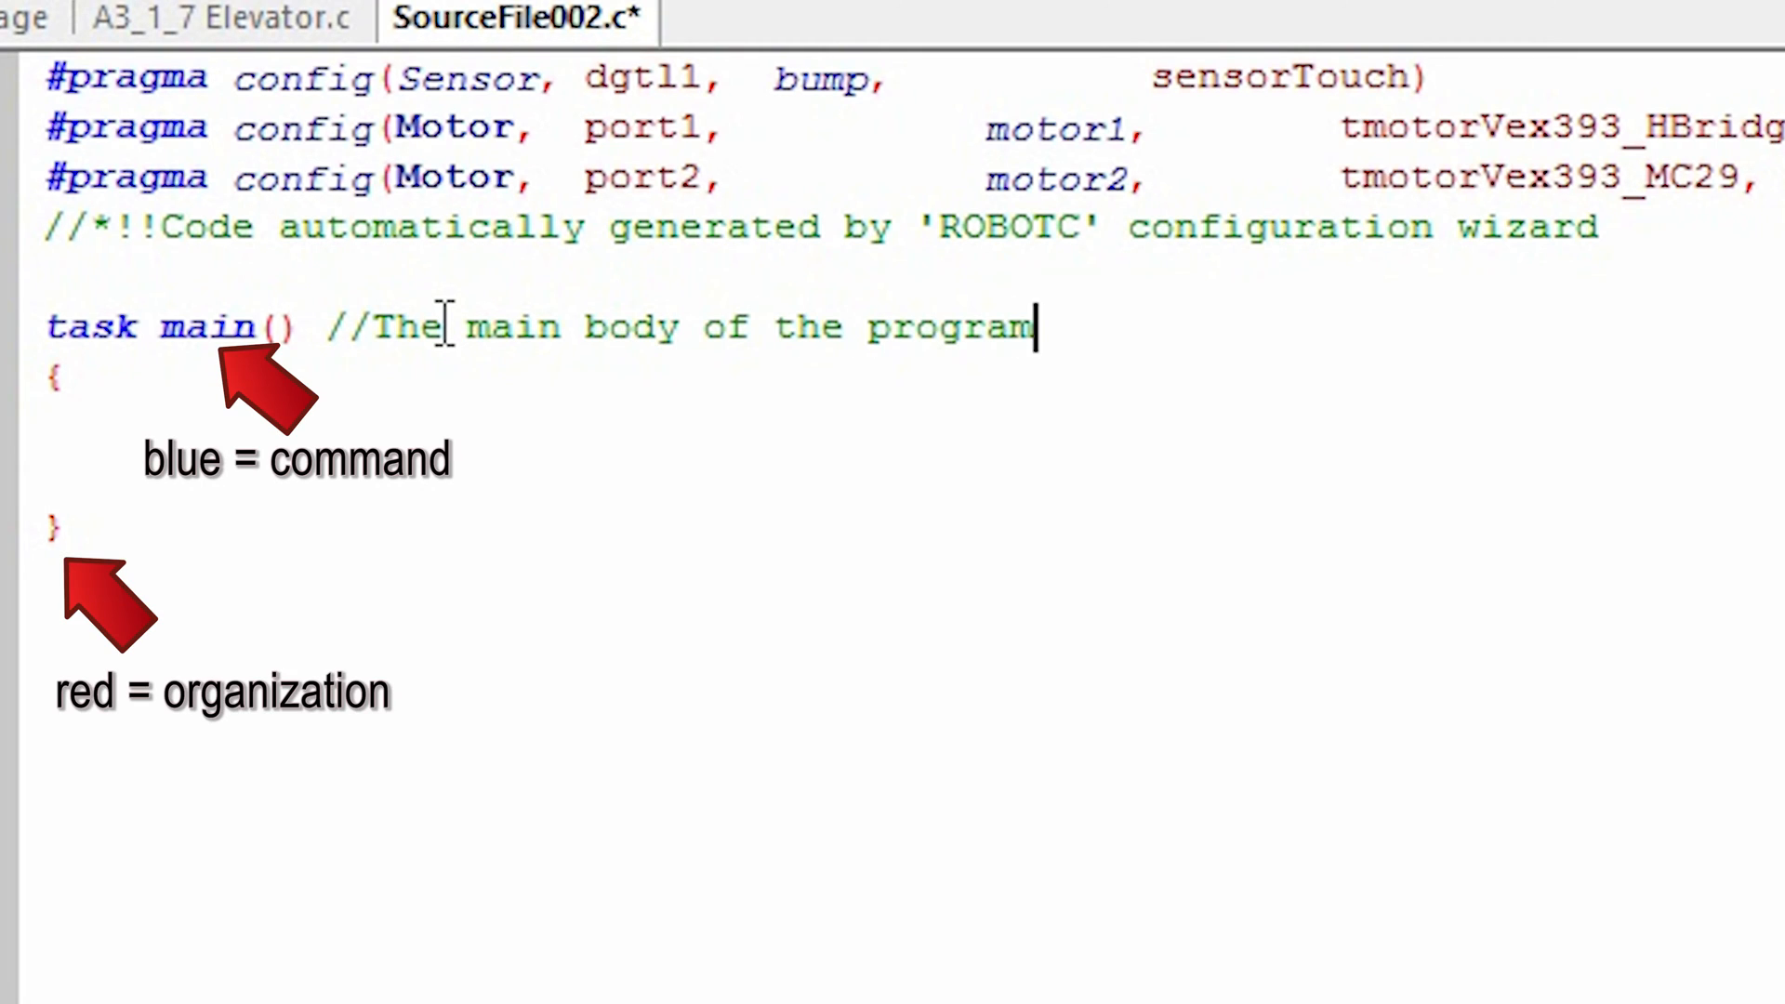
{"action": "type", "text": "."}
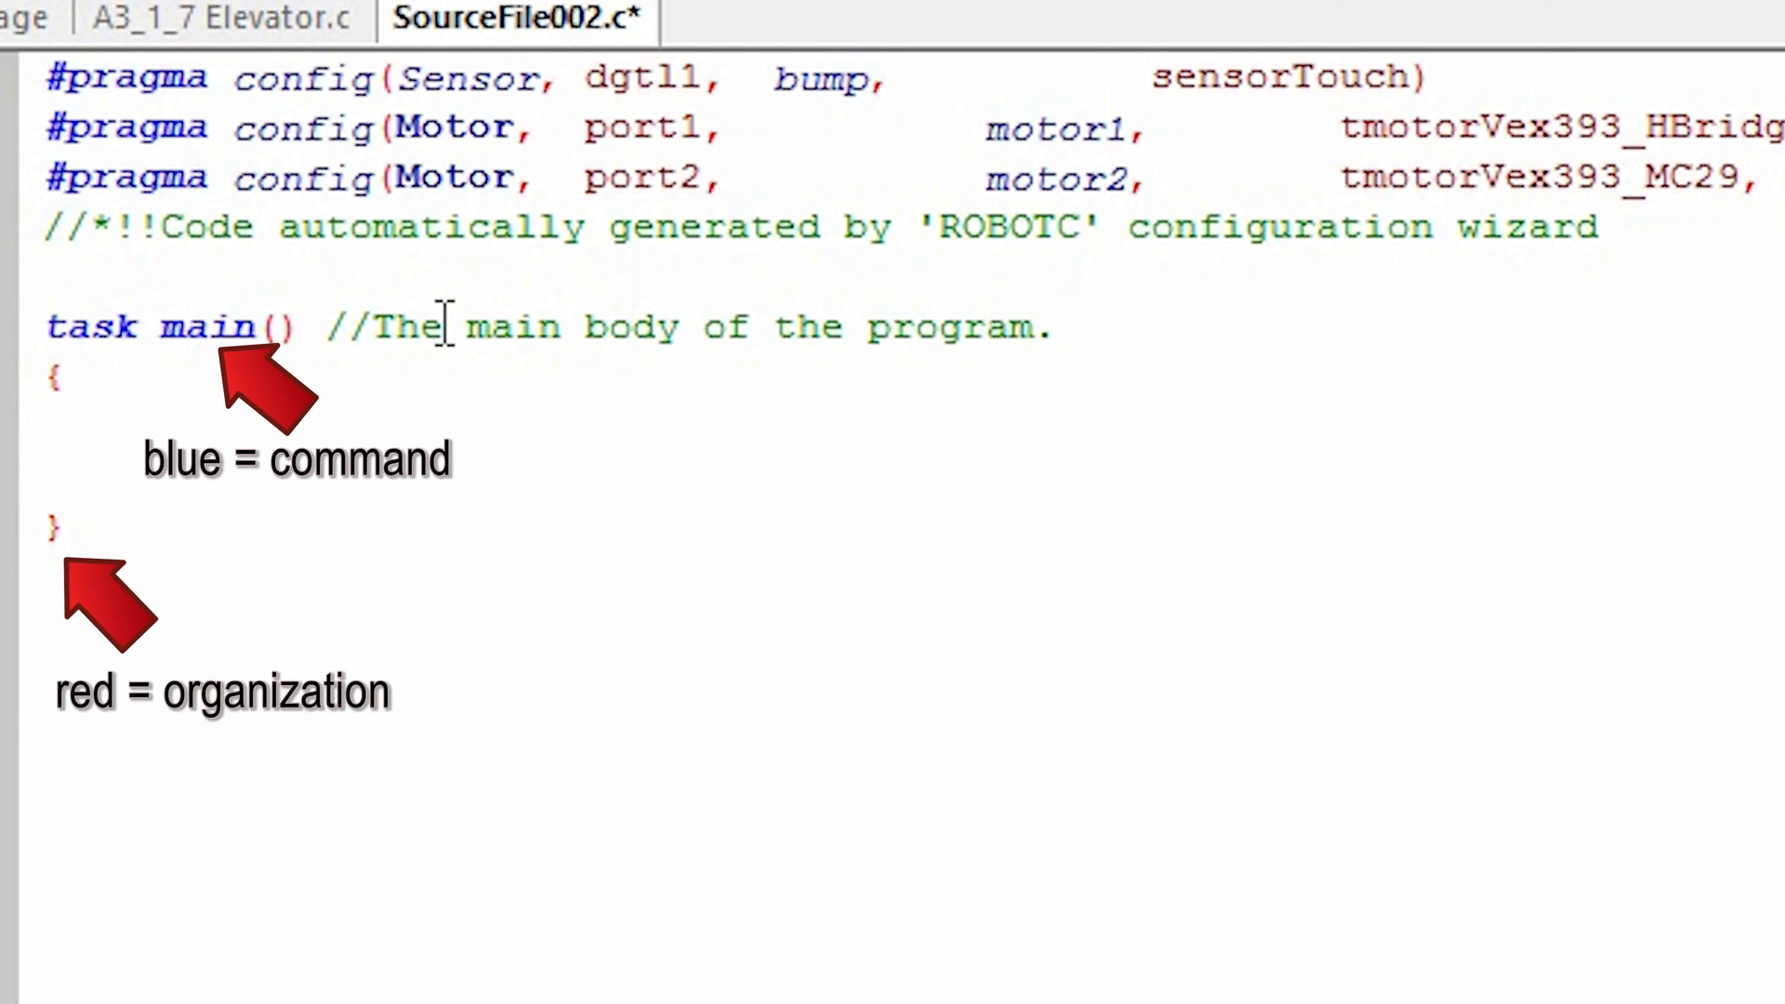
Step: Add a comment explaining that brackets mark the beginning and end of certain program parts
{"action": "type", "text": "//Brack"}
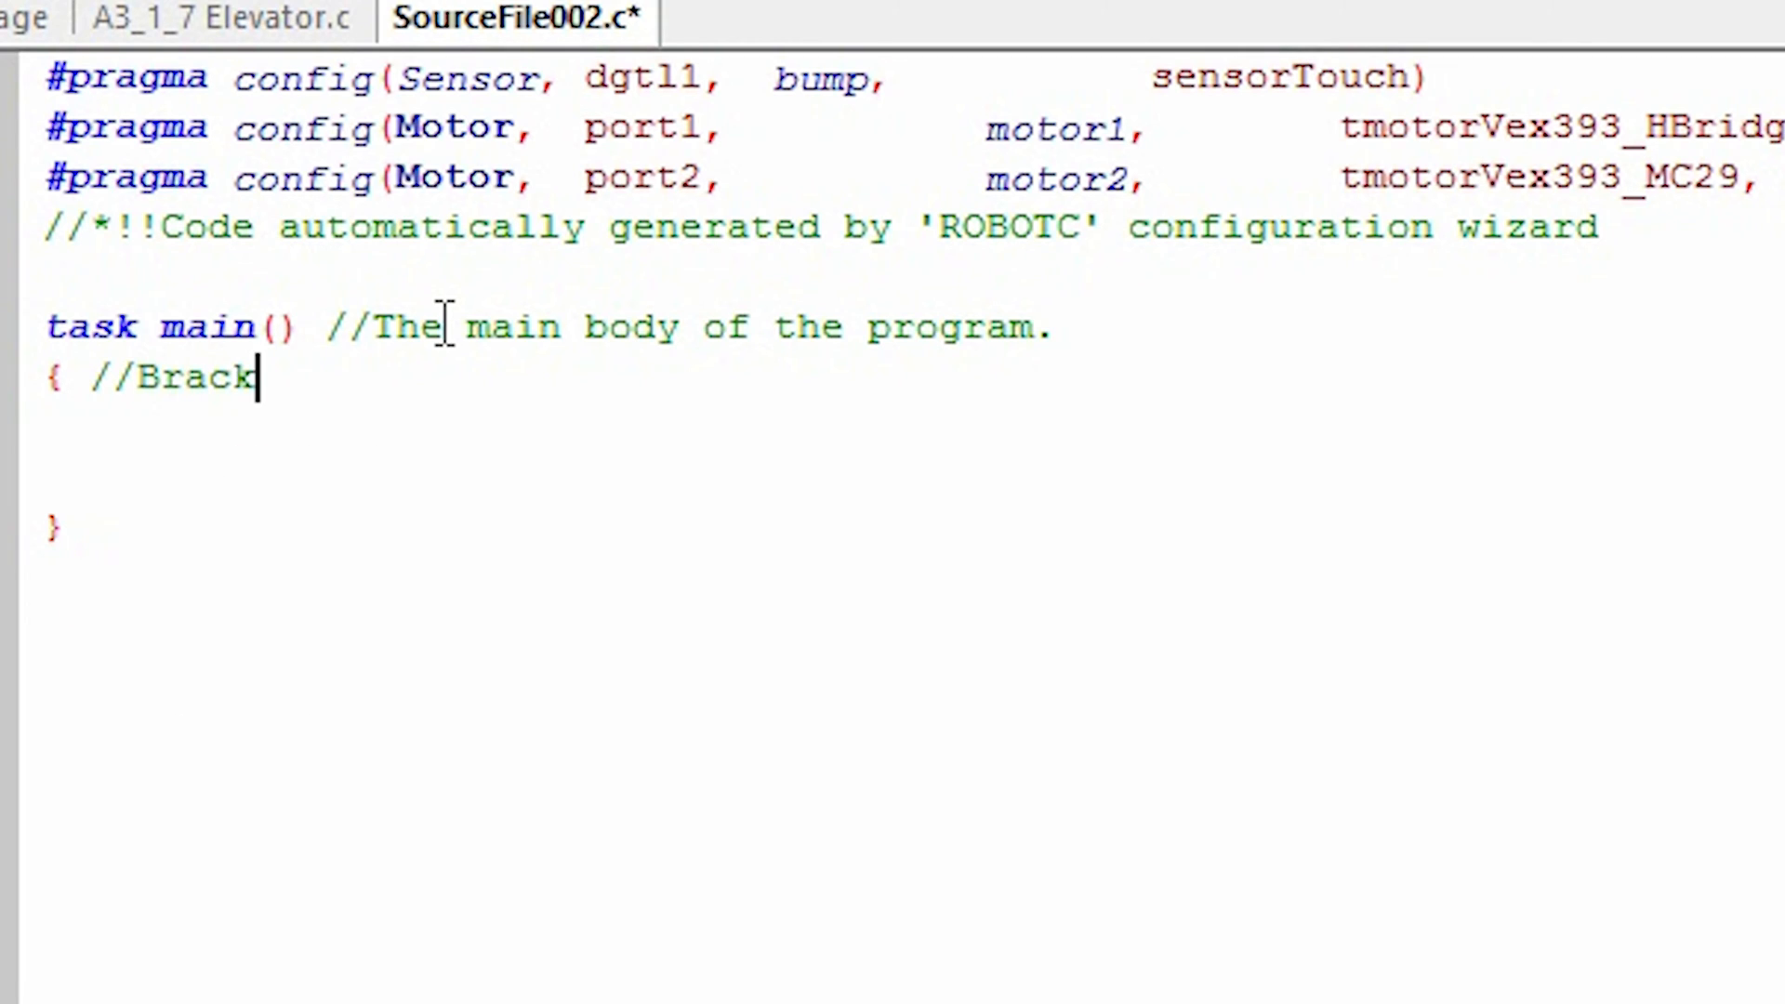
{"action": "type", "text": "ets are used to show the beg"}
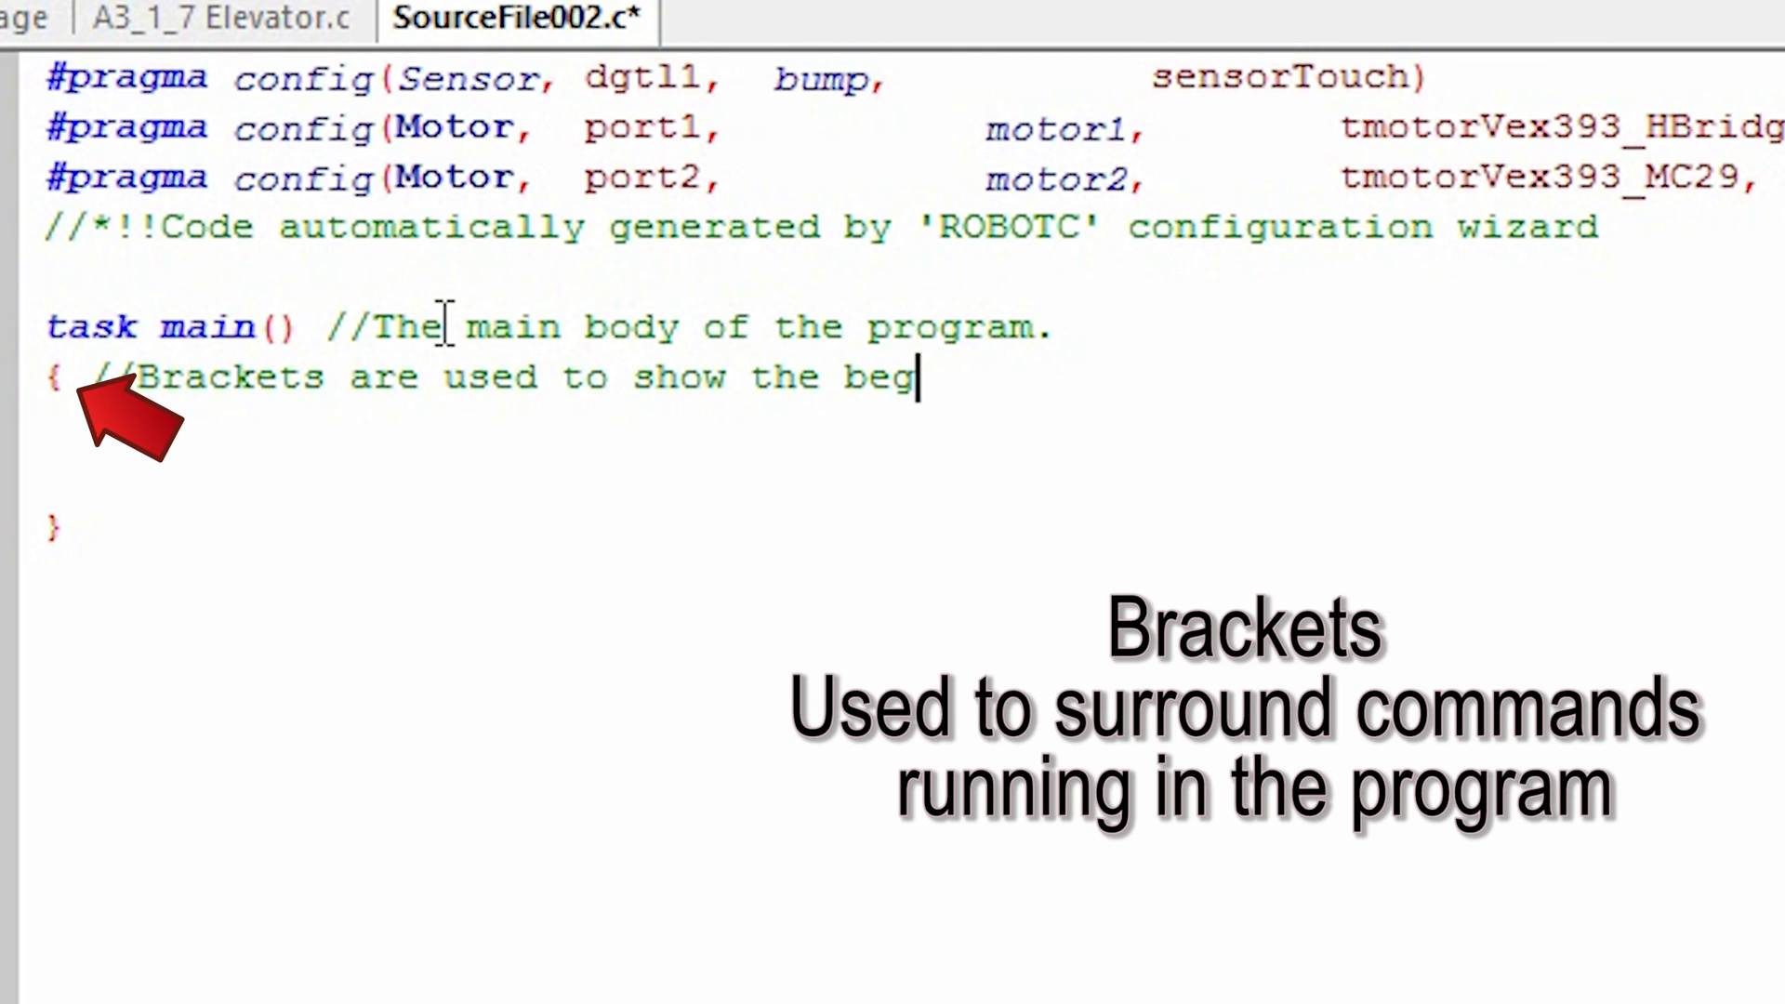
{"action": "type", "text": "inning and end of"}
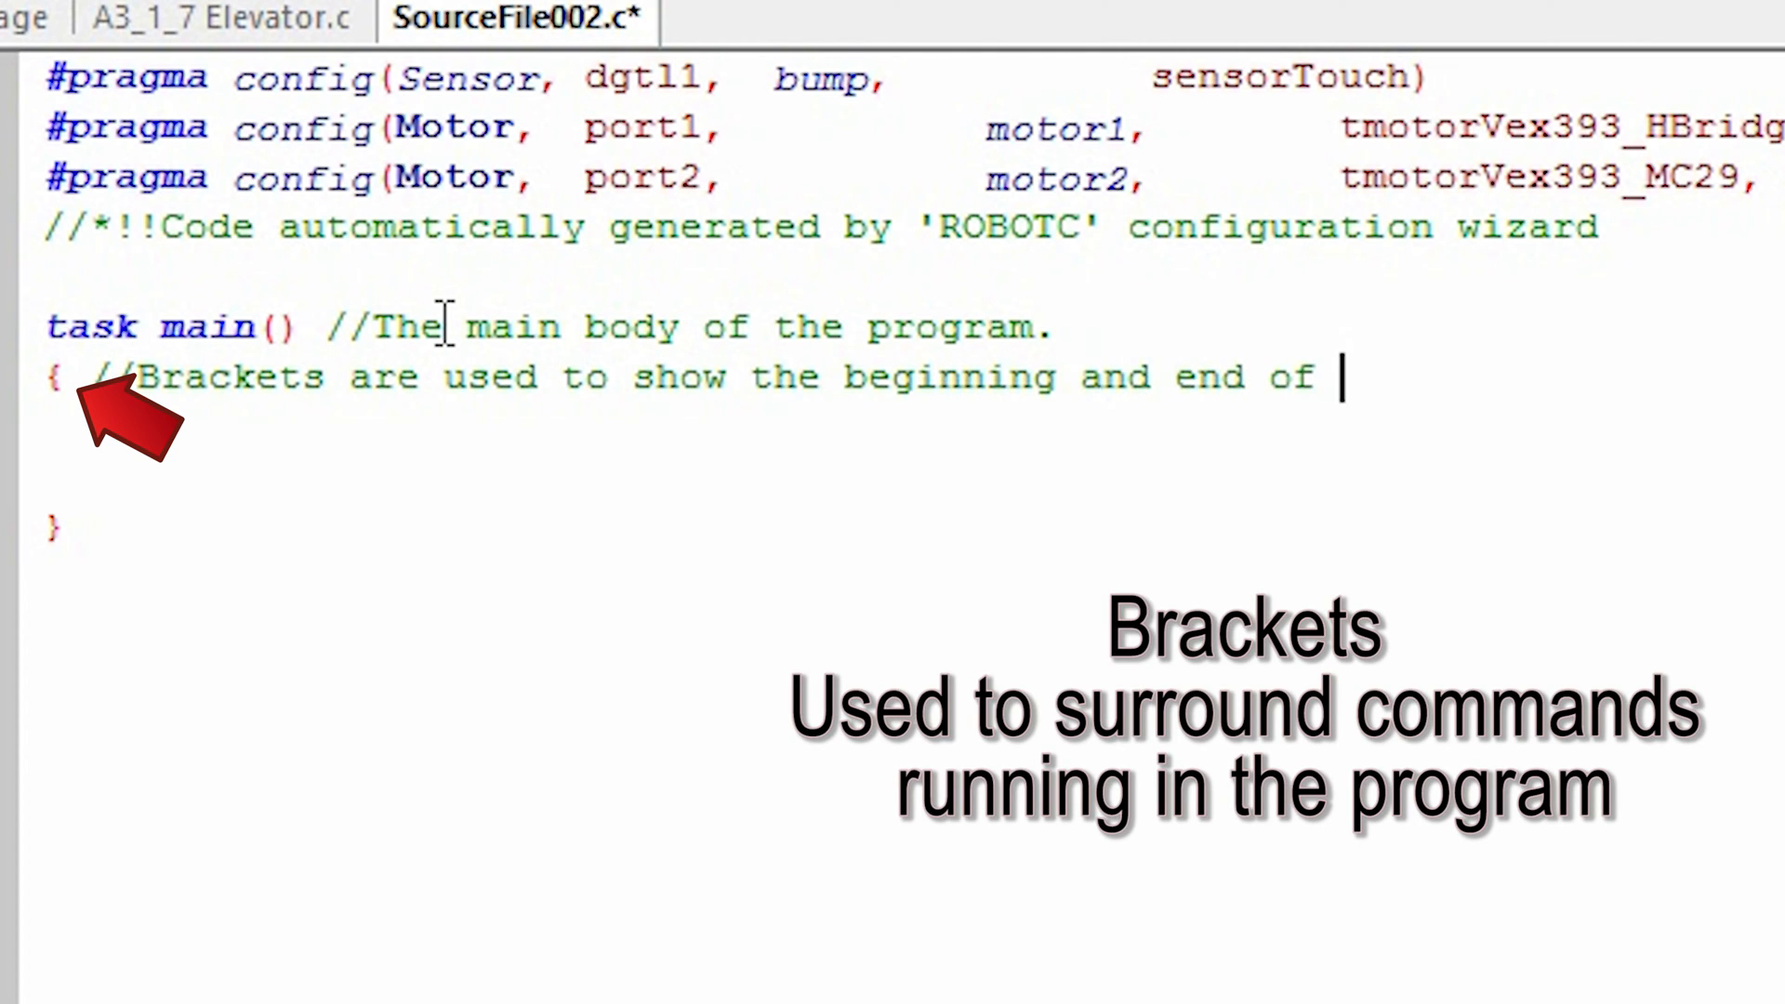
{"action": "type", "text": "certain"}
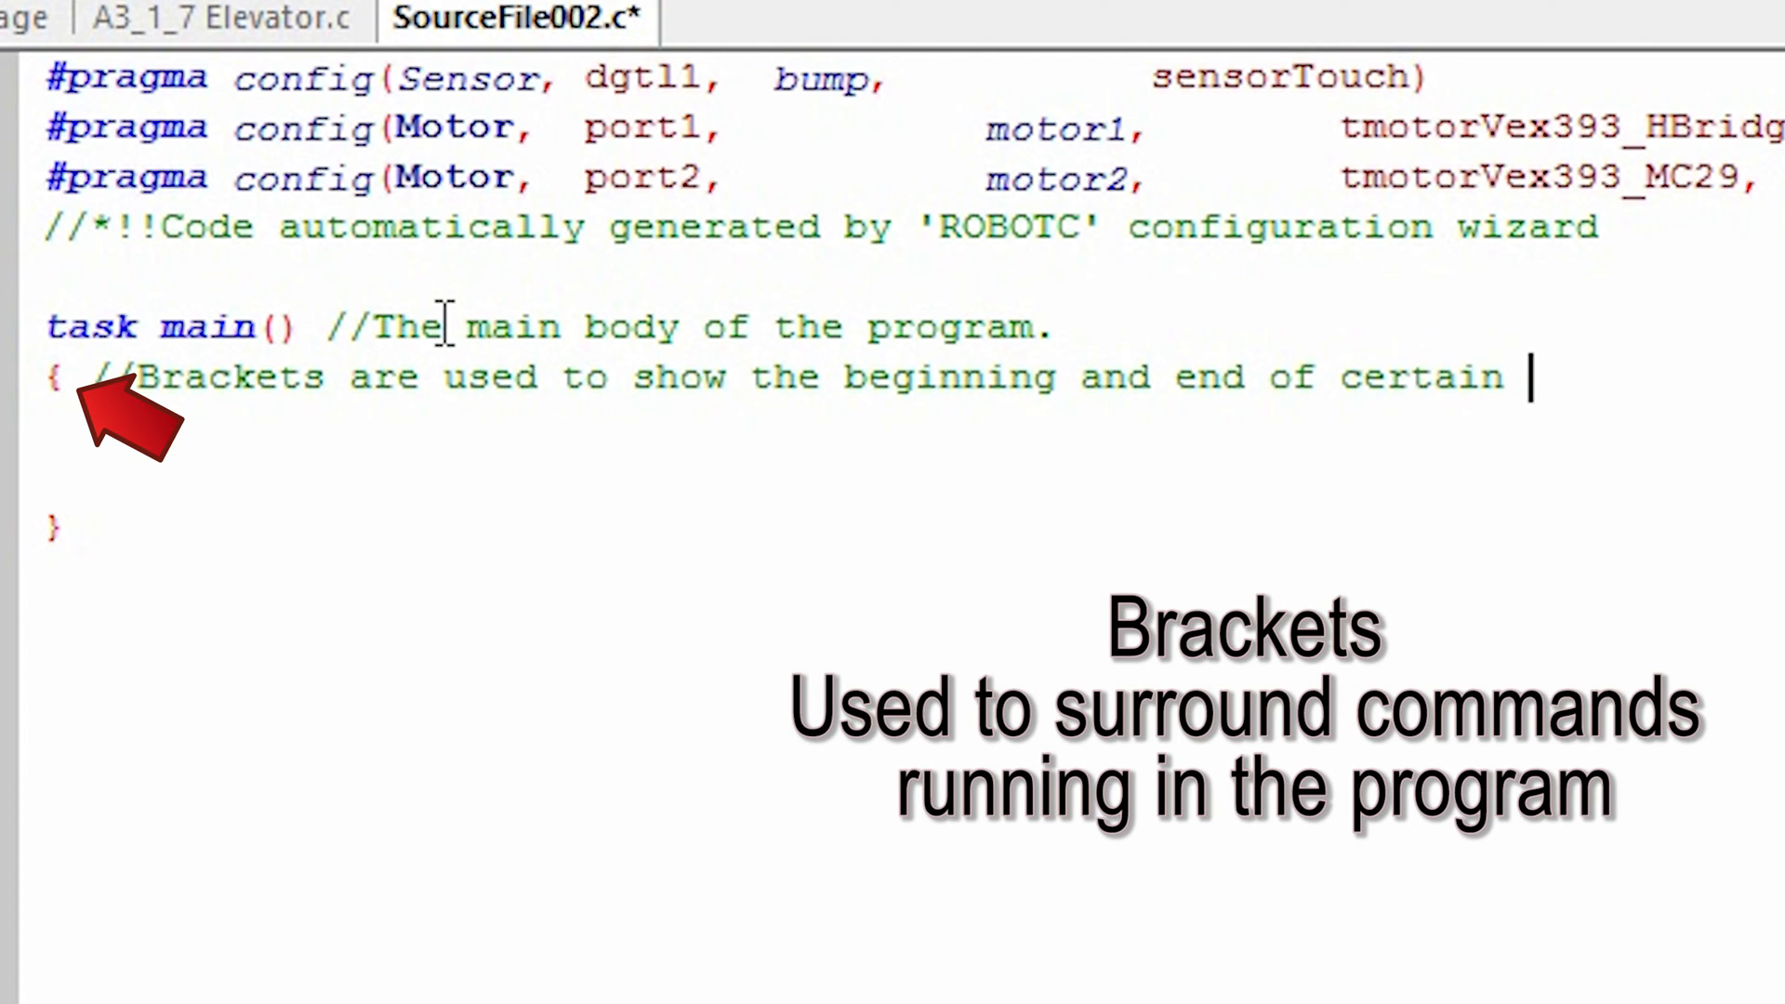
{"action": "type", "text": "program a"}
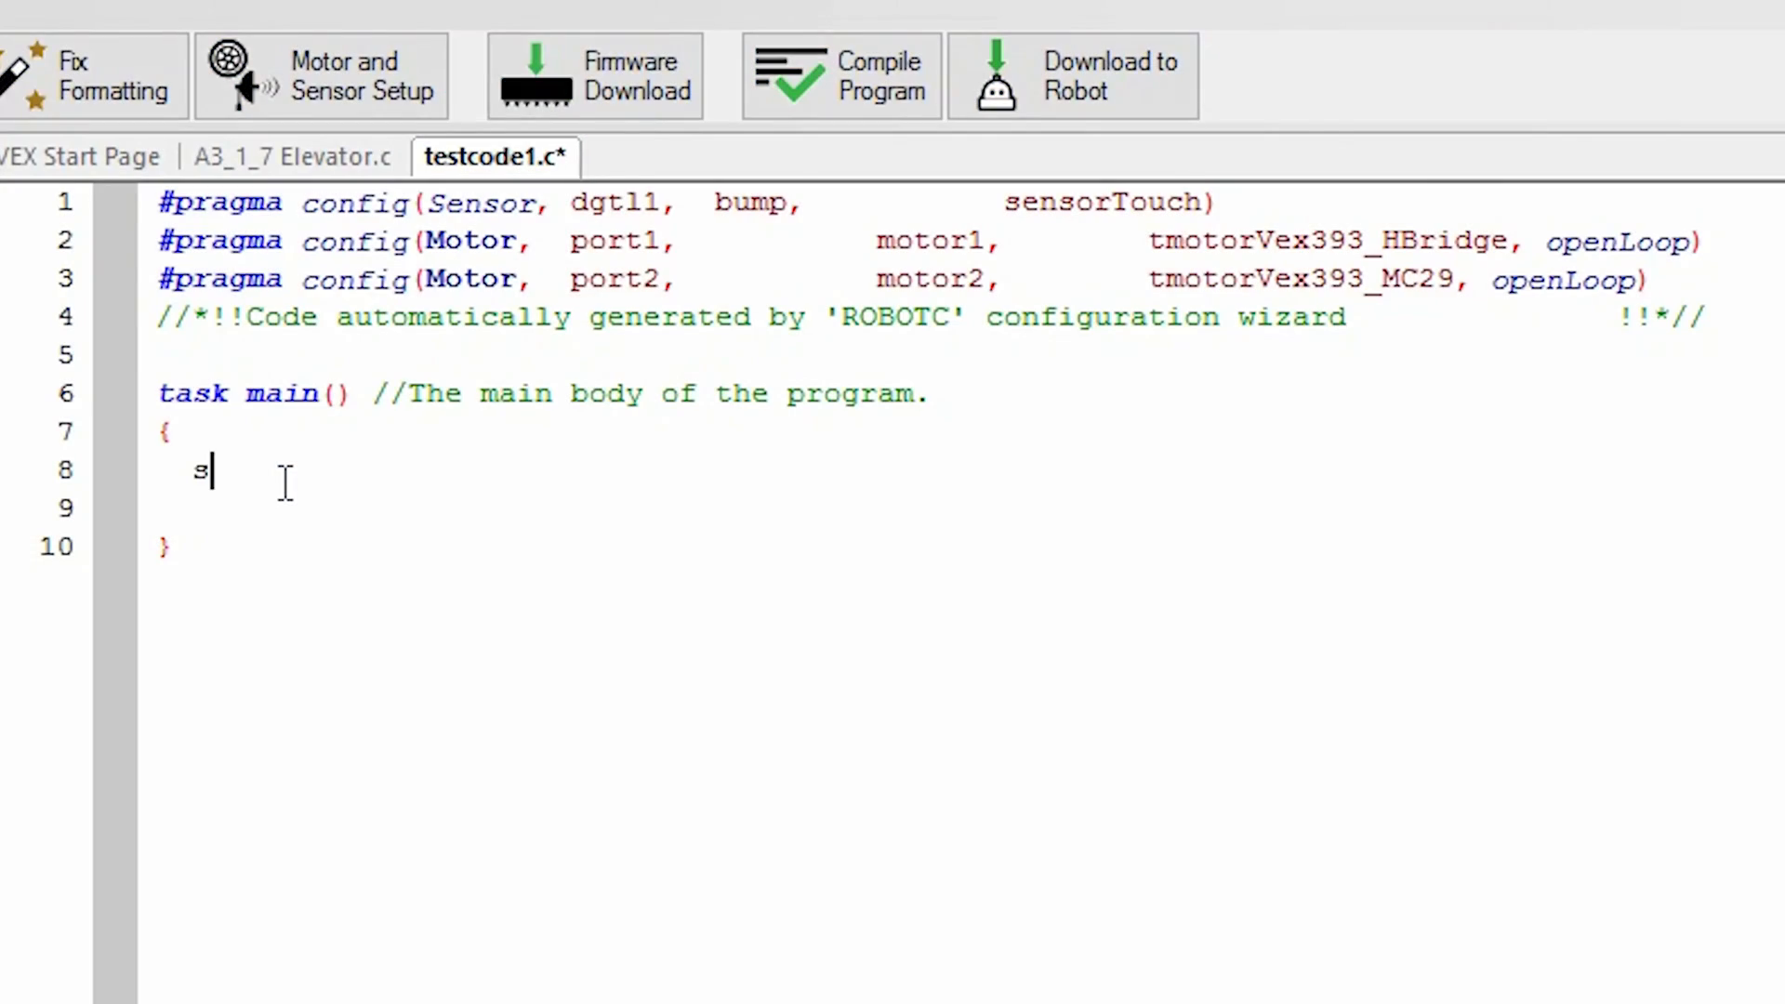
Step: Write the startMotor, wait and stopMotor statements in task main and compile the program
{"action": "type", "text": "tartMotor(motor1, 127"}
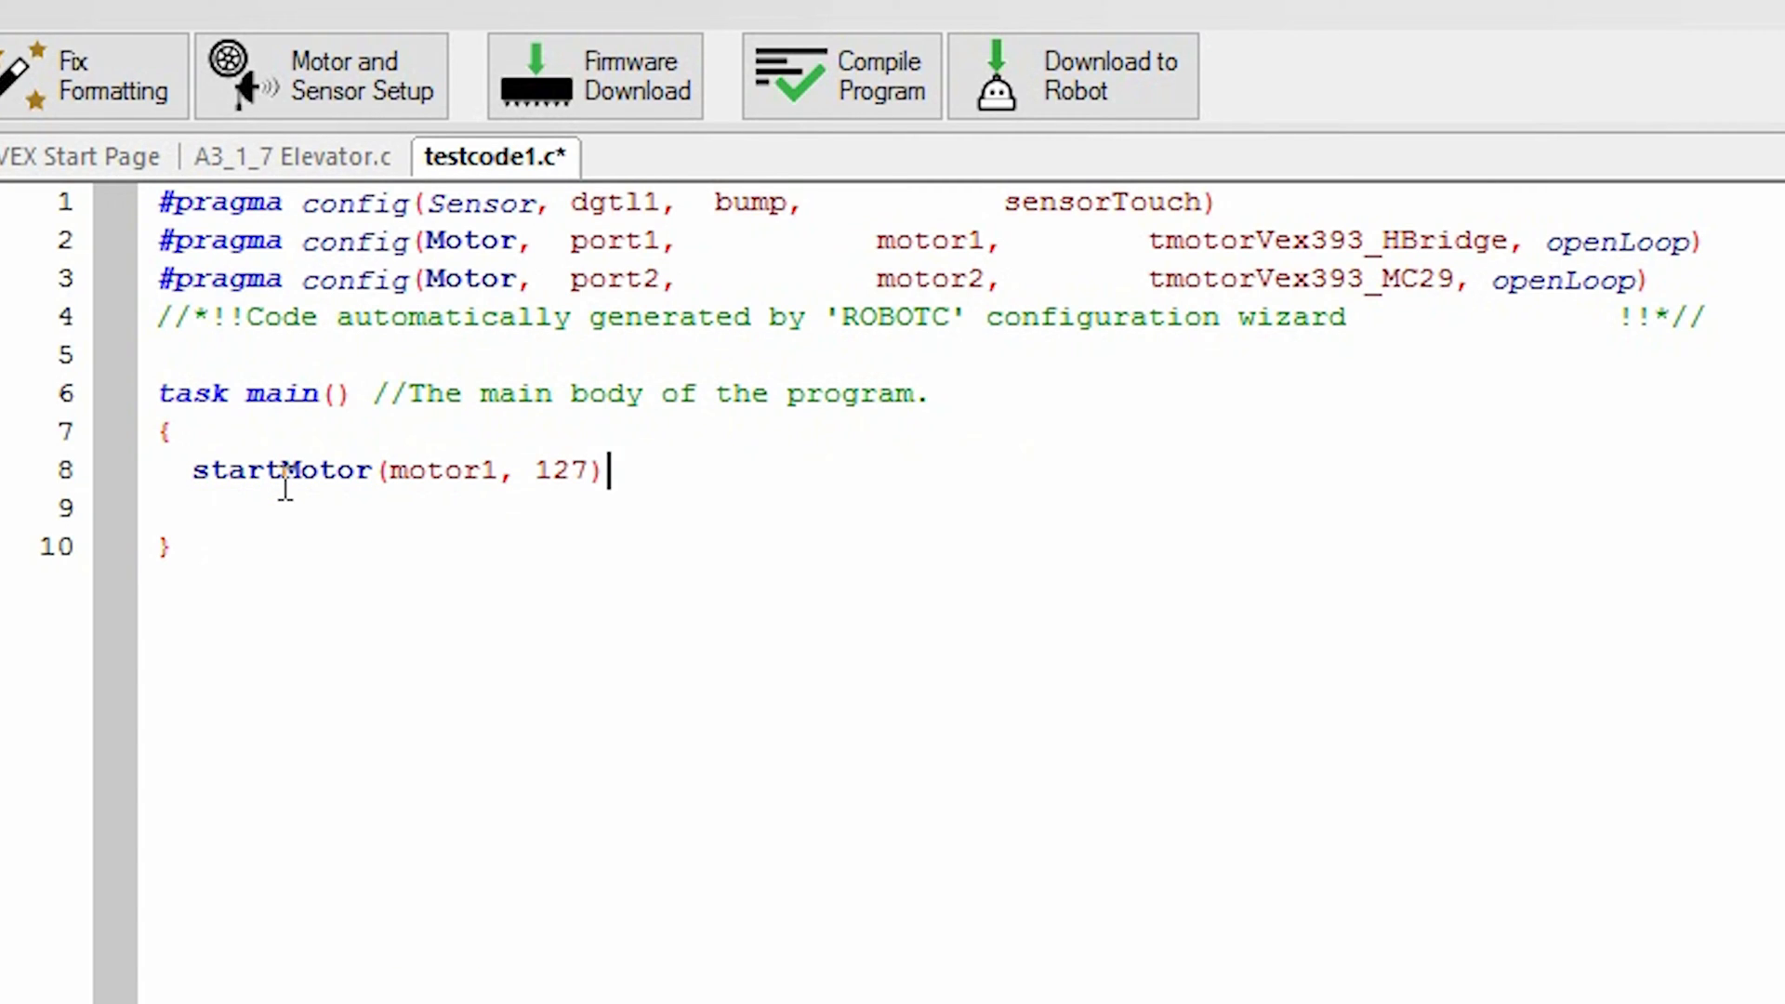
{"action": "type", "text": ";"}
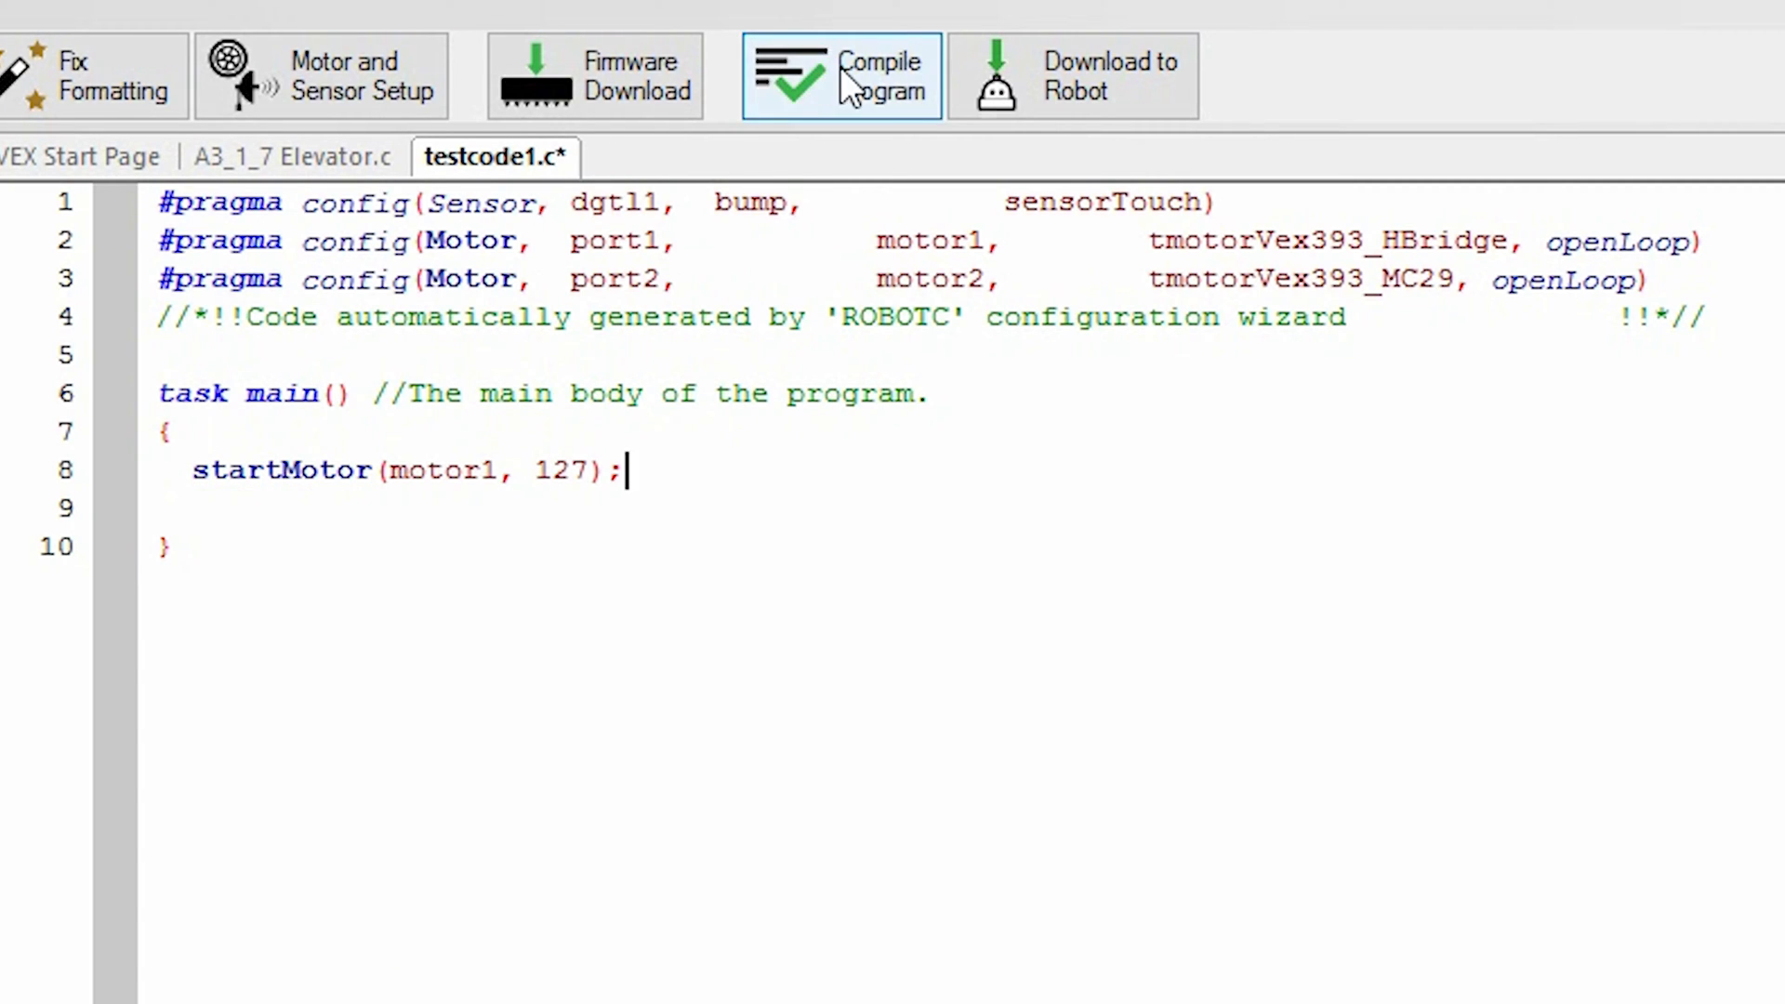
{"action": "left_click", "coordinate": [840, 74]}
{"action": "type", "text": " //begin task"}
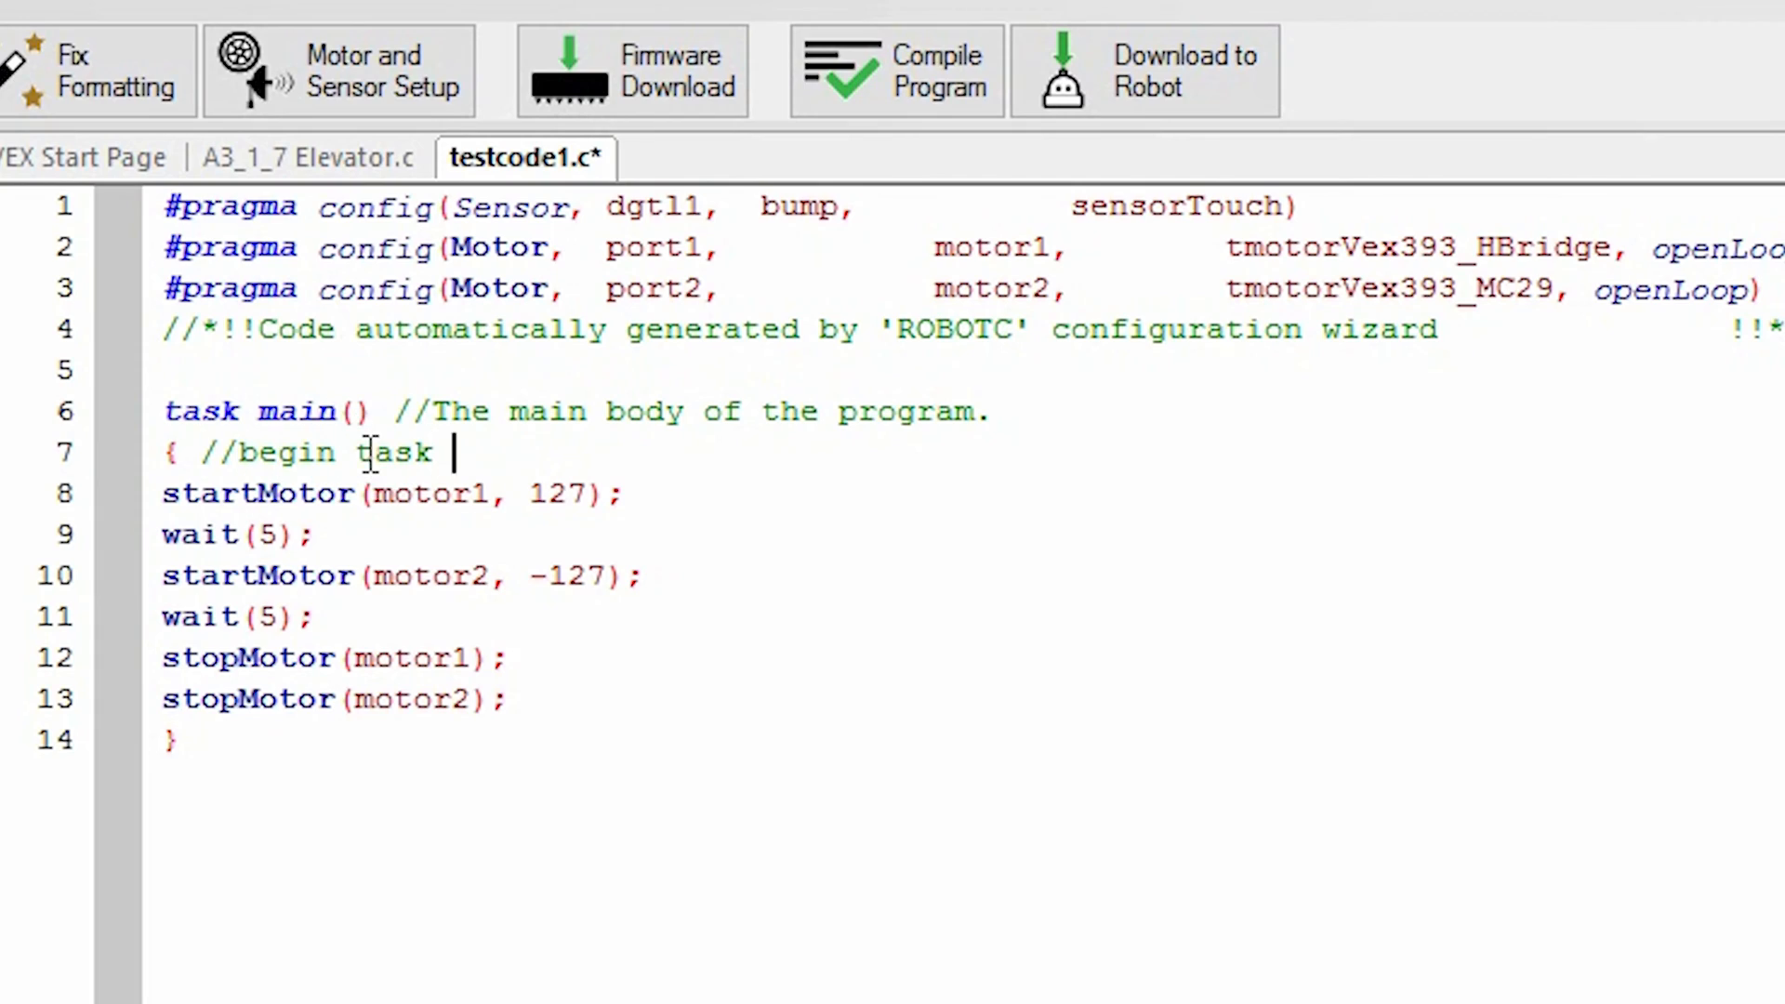
Step: Comment the motor lines ('full speed', '//motor 1 stops') and switch to A3_1_7 Elevator.c
{"action": "type", "text": "main"}
{"action": "left_click", "coordinate": [965, 575]}
{"action": "type", "text": " //motor 2 starts up backwards w"}
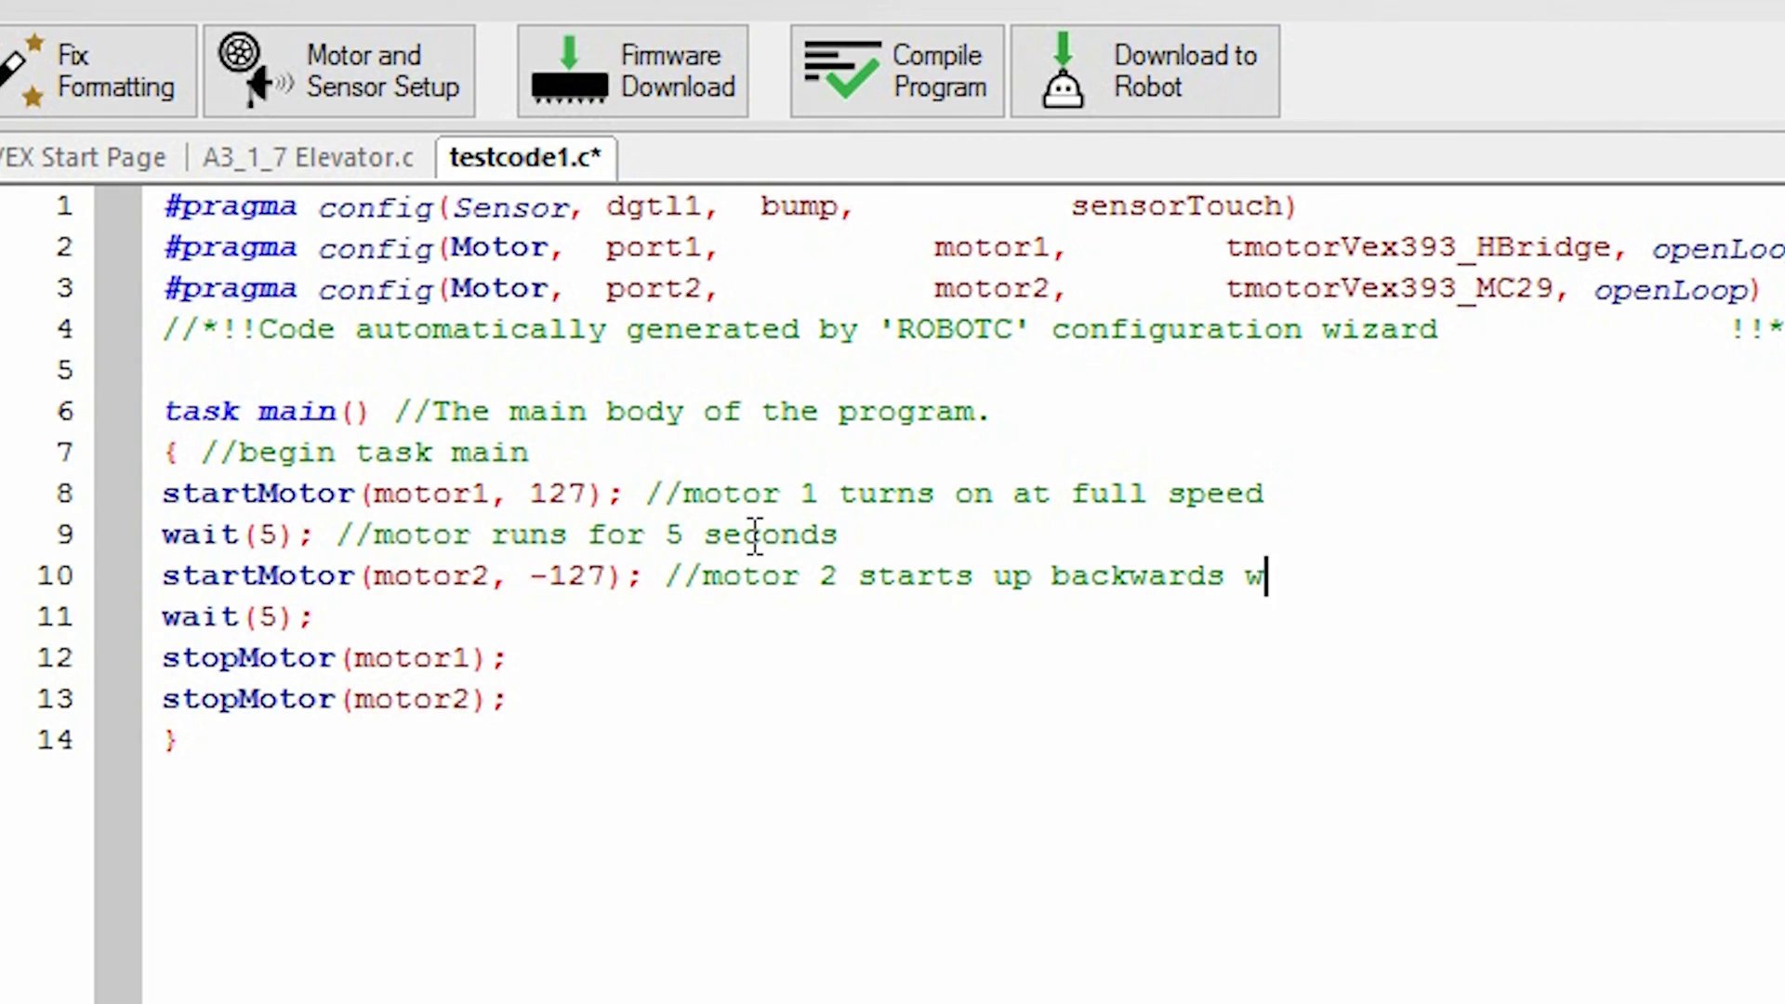
{"action": "type", "text": "full speed"}
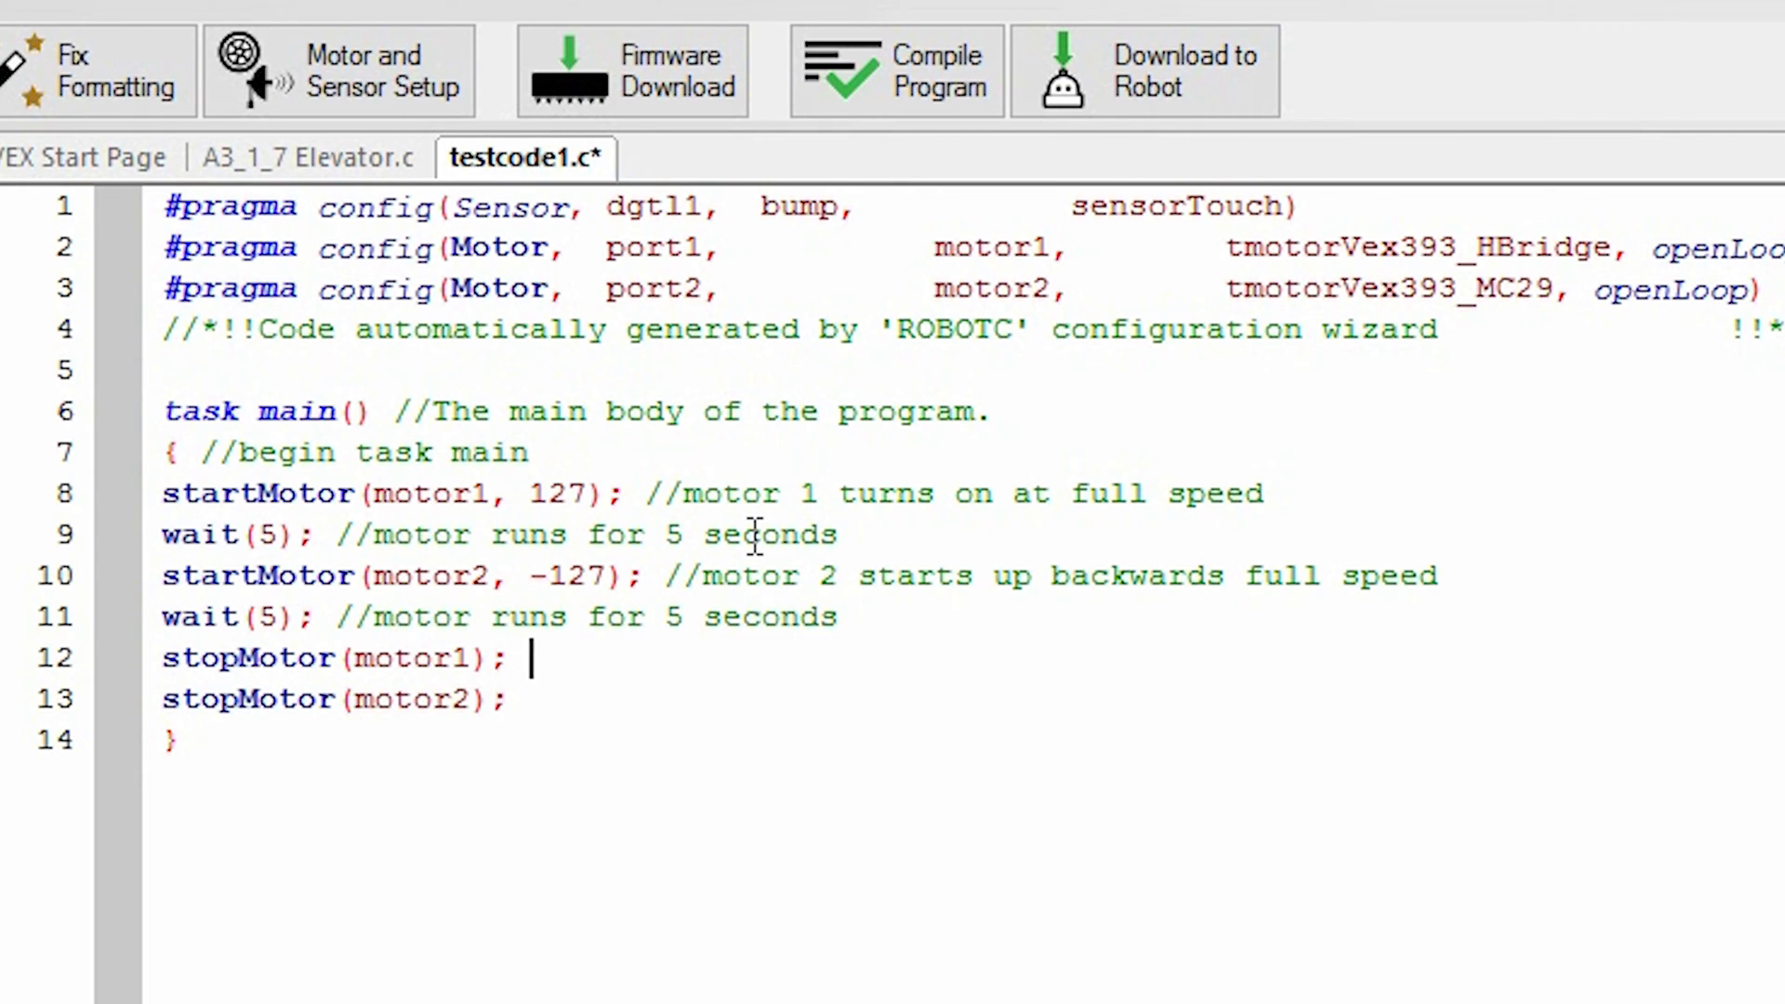
{"action": "type", "text": "//motor 1 stops"}
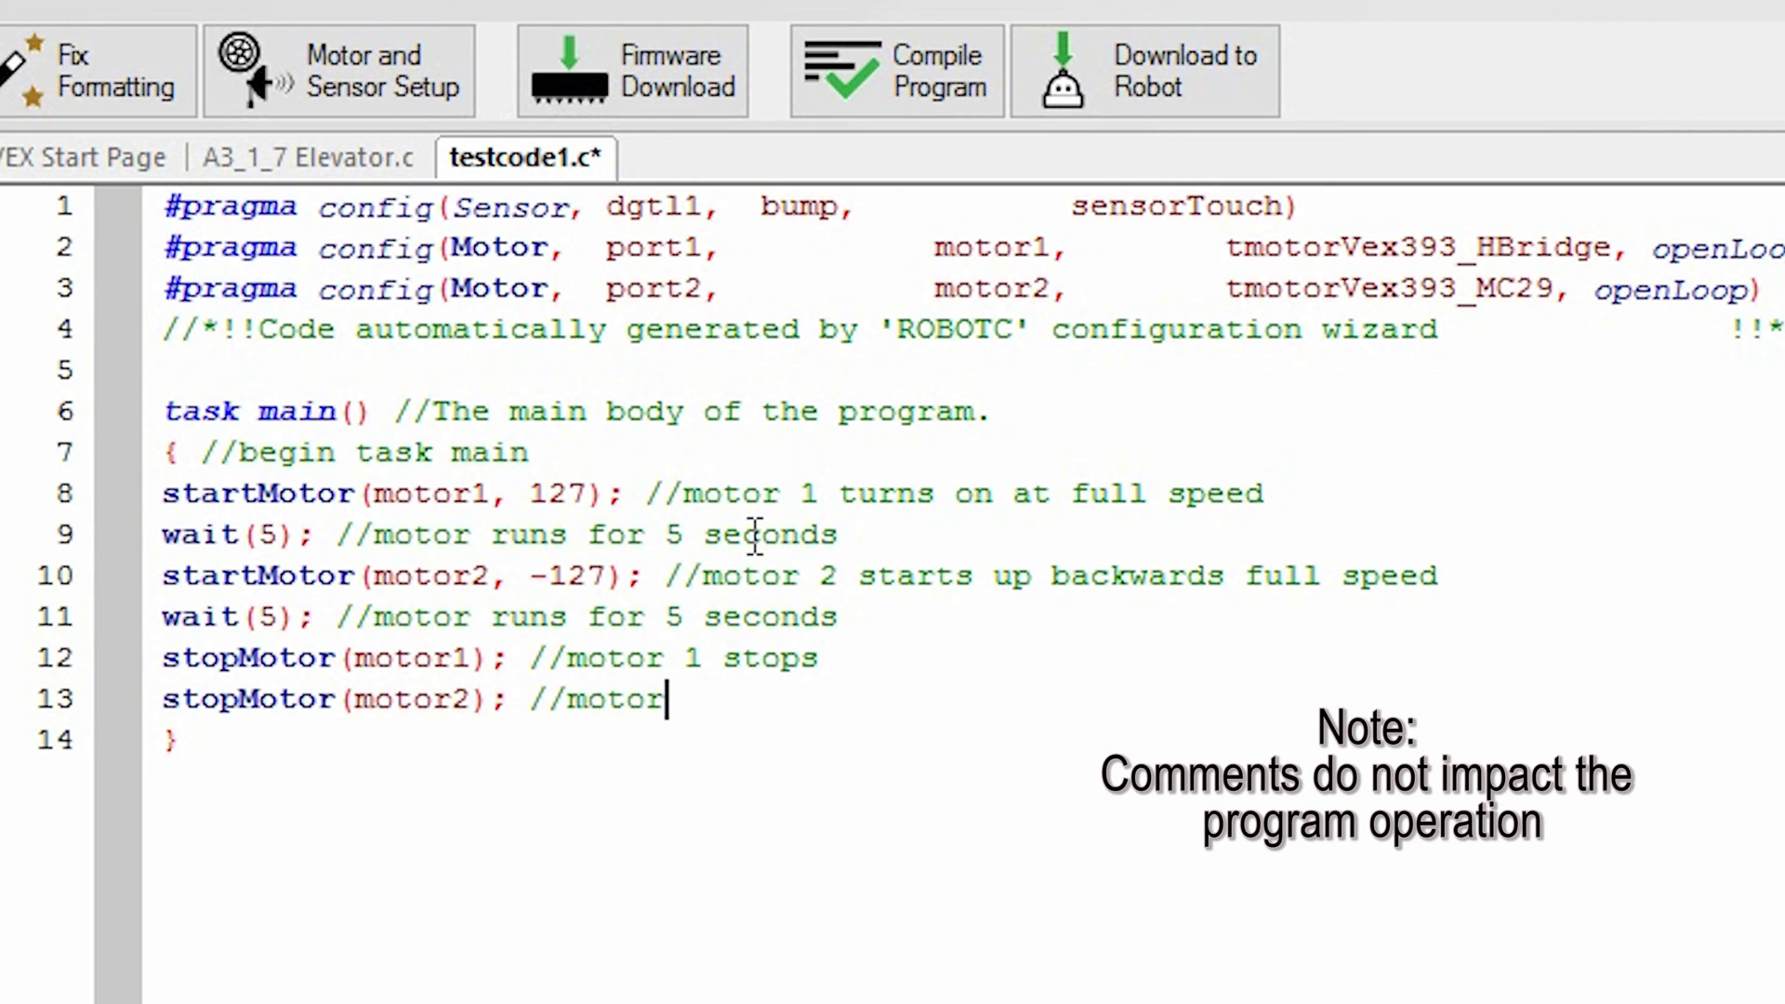
{"action": "left_click", "coordinate": [307, 156]}
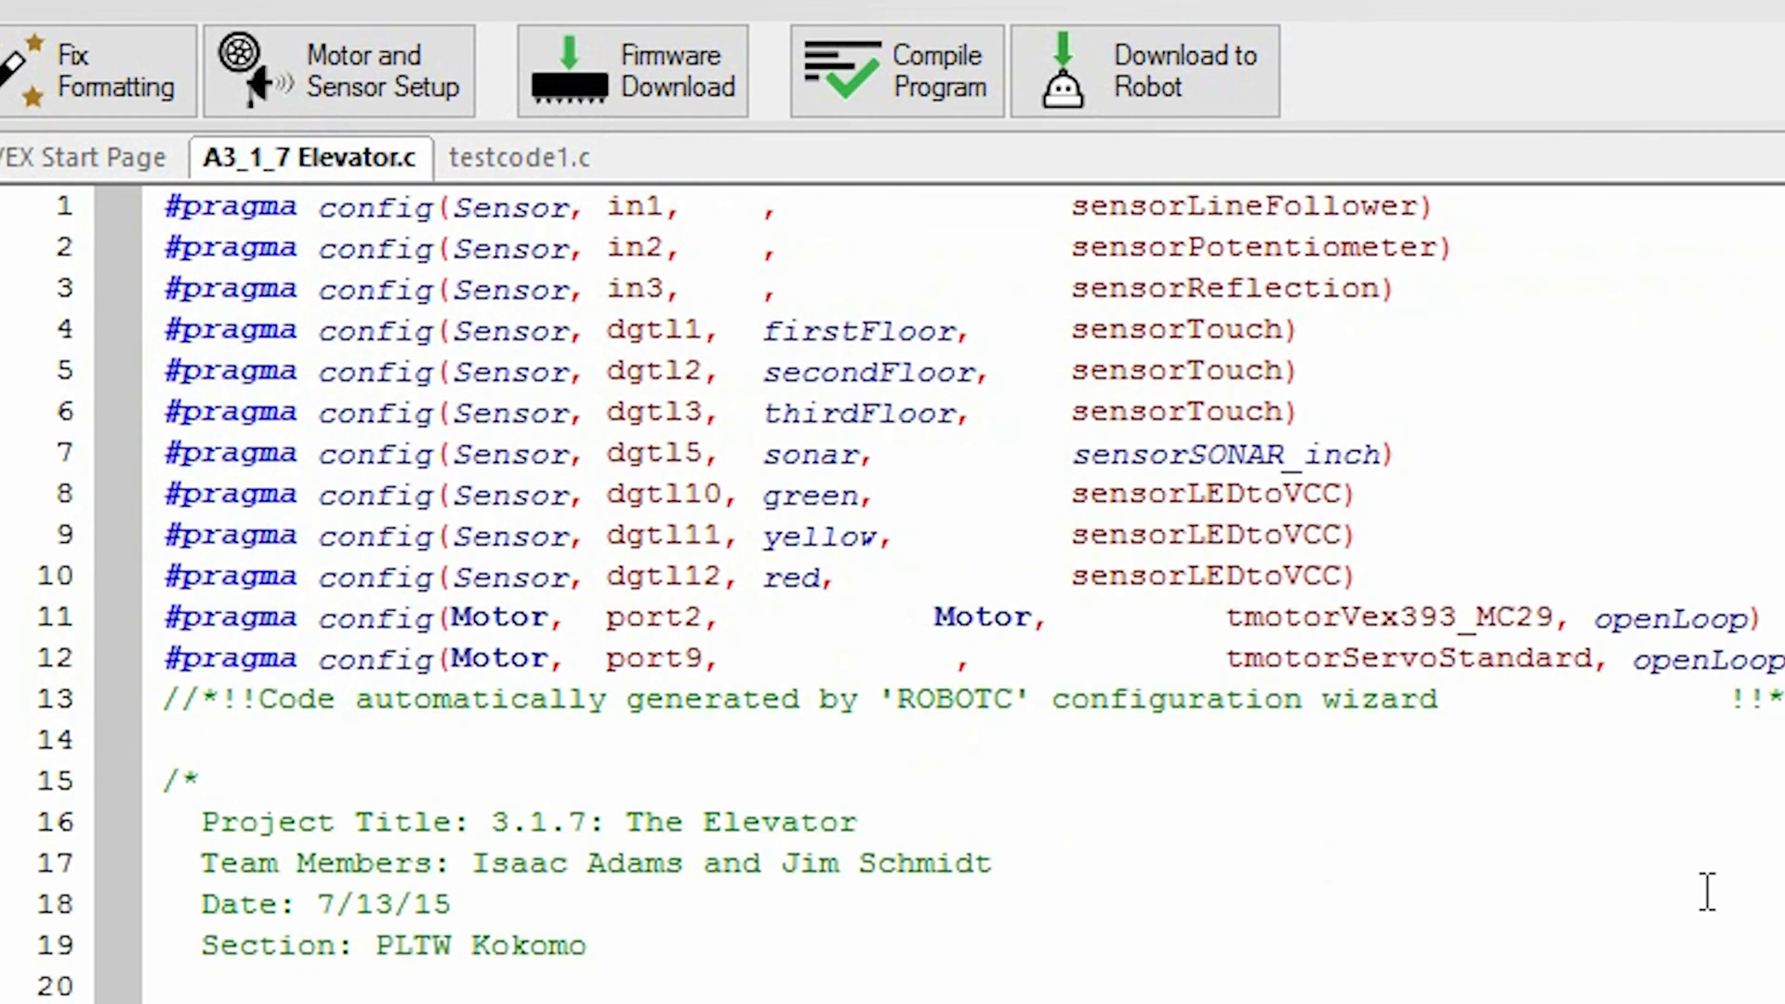
Step: Study Elevator.c's indentation, then return to testcode1.c to indent and comment task main
{"action": "scroll", "scroll_direction": "down", "scroll_amount": 3}
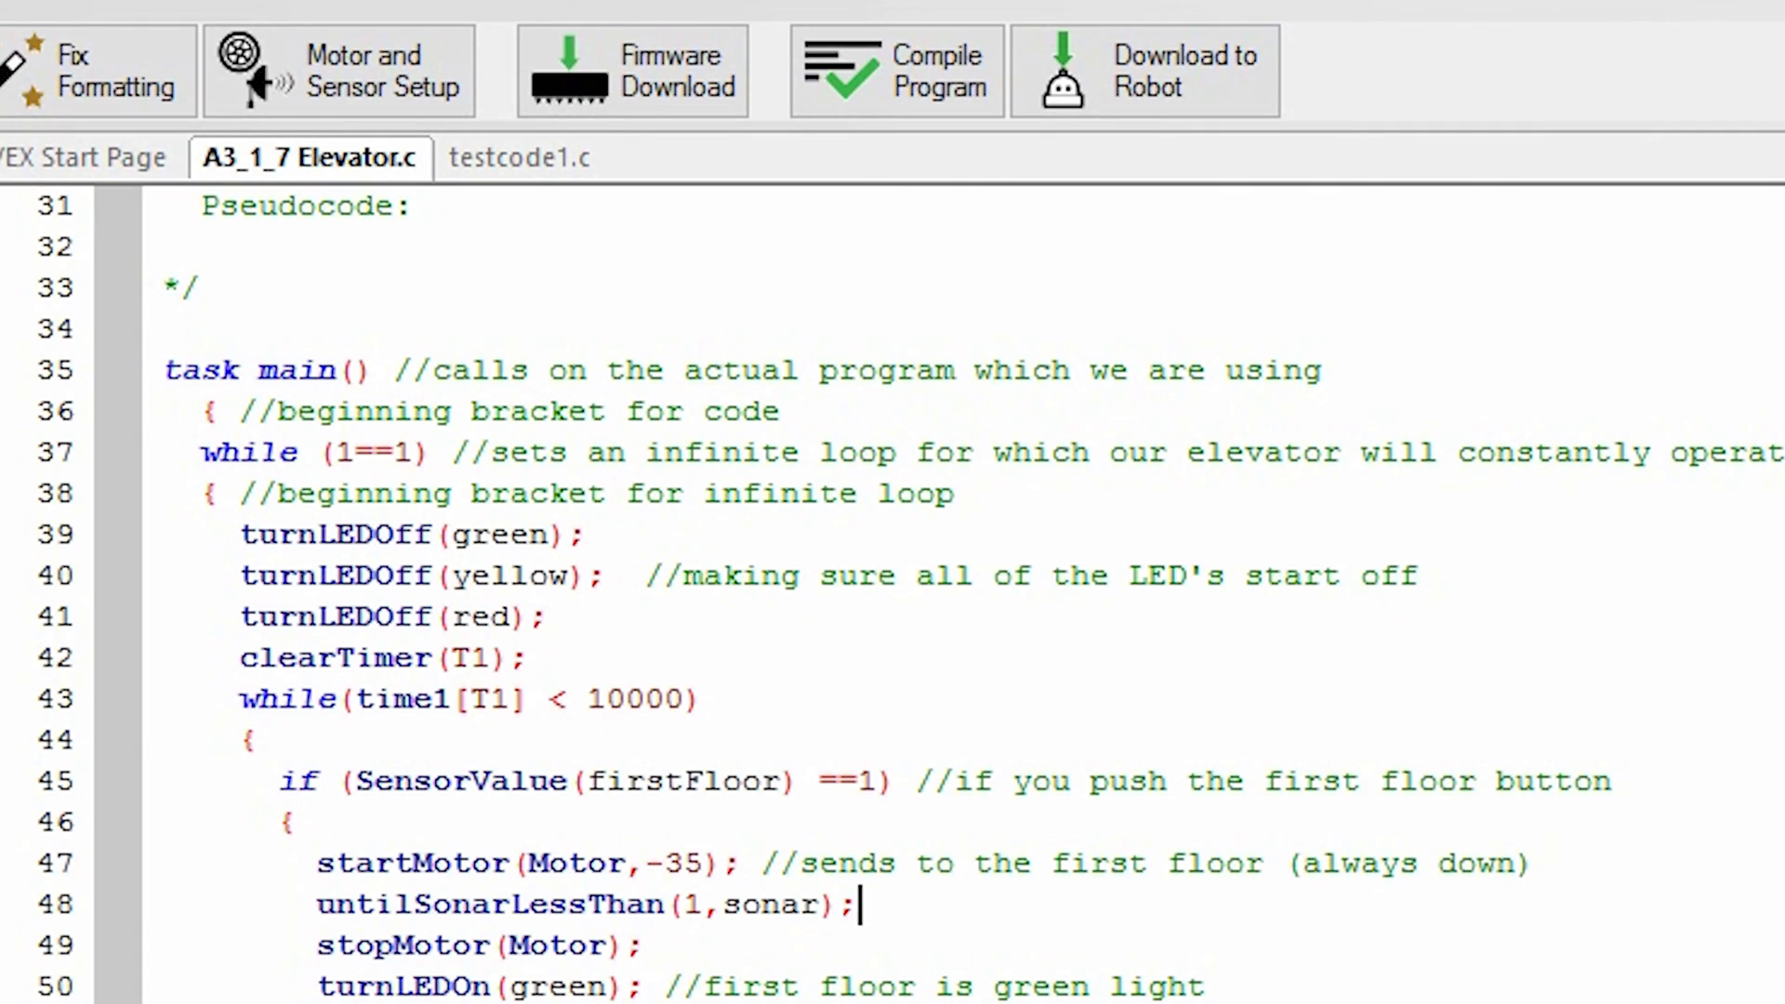
{"action": "scroll", "scroll_direction": "down", "scroll_amount": 3}
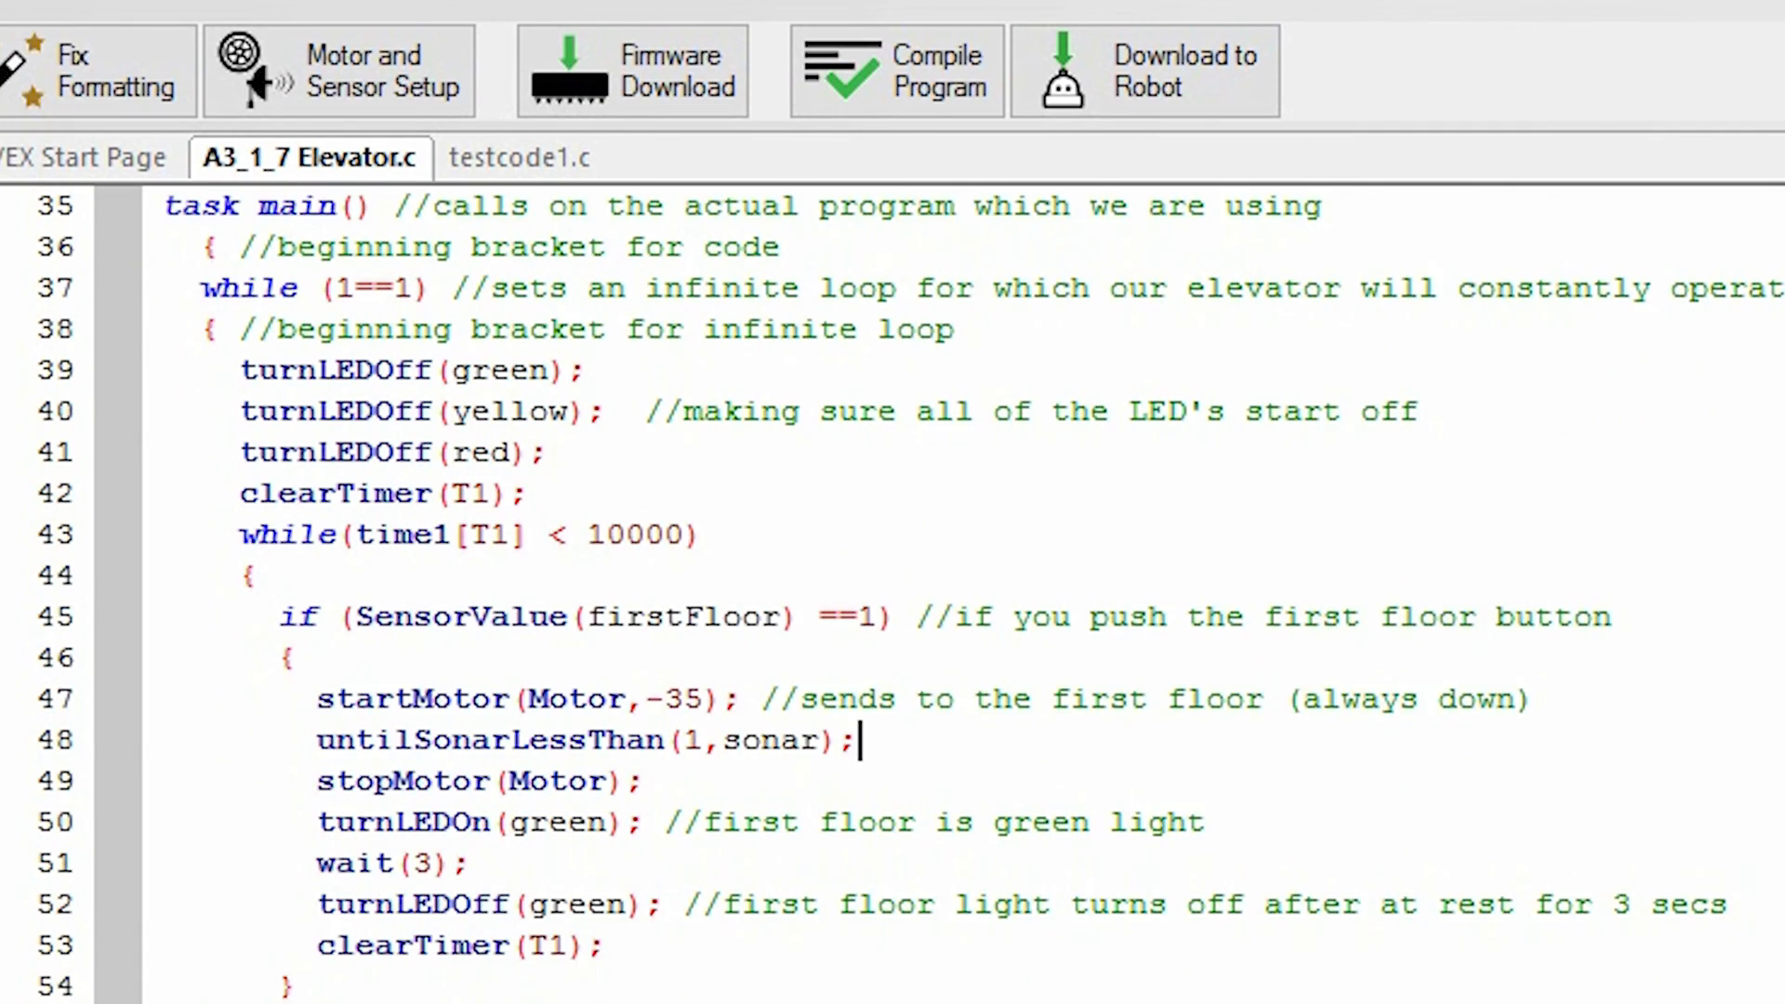
{"action": "scroll", "scroll_direction": "down", "scroll_amount": 3}
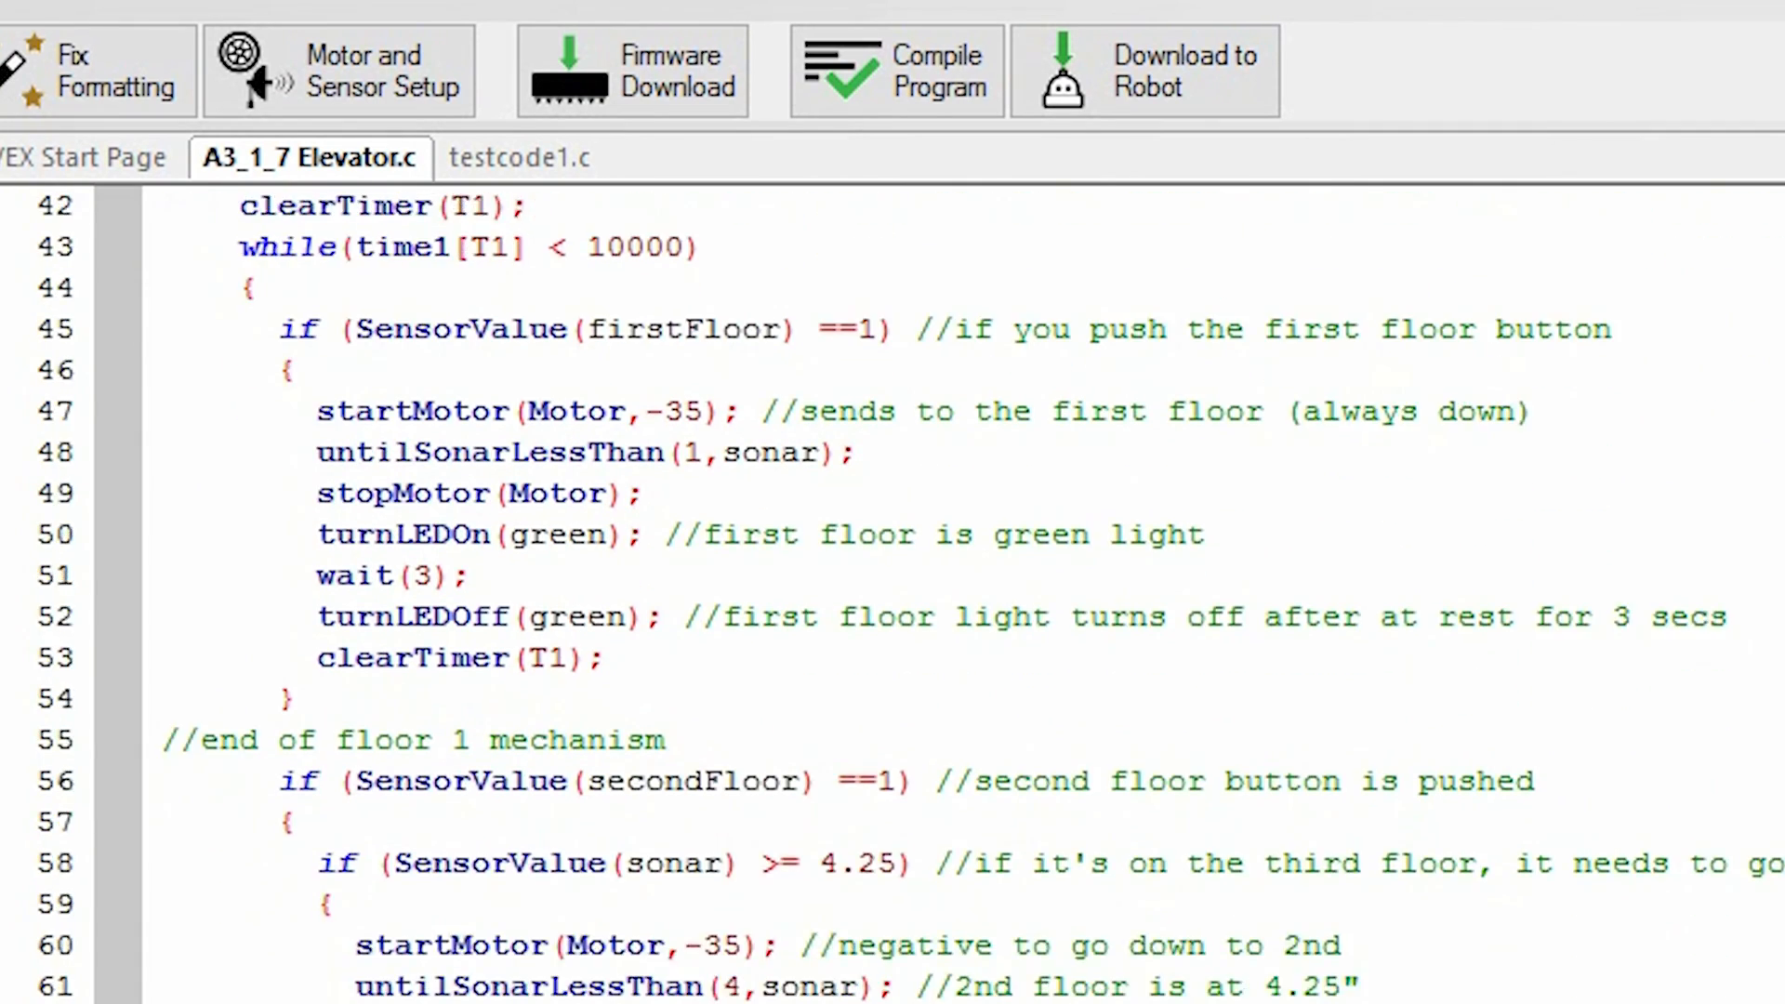
{"action": "scroll", "scroll_direction": "down", "scroll_amount": 3}
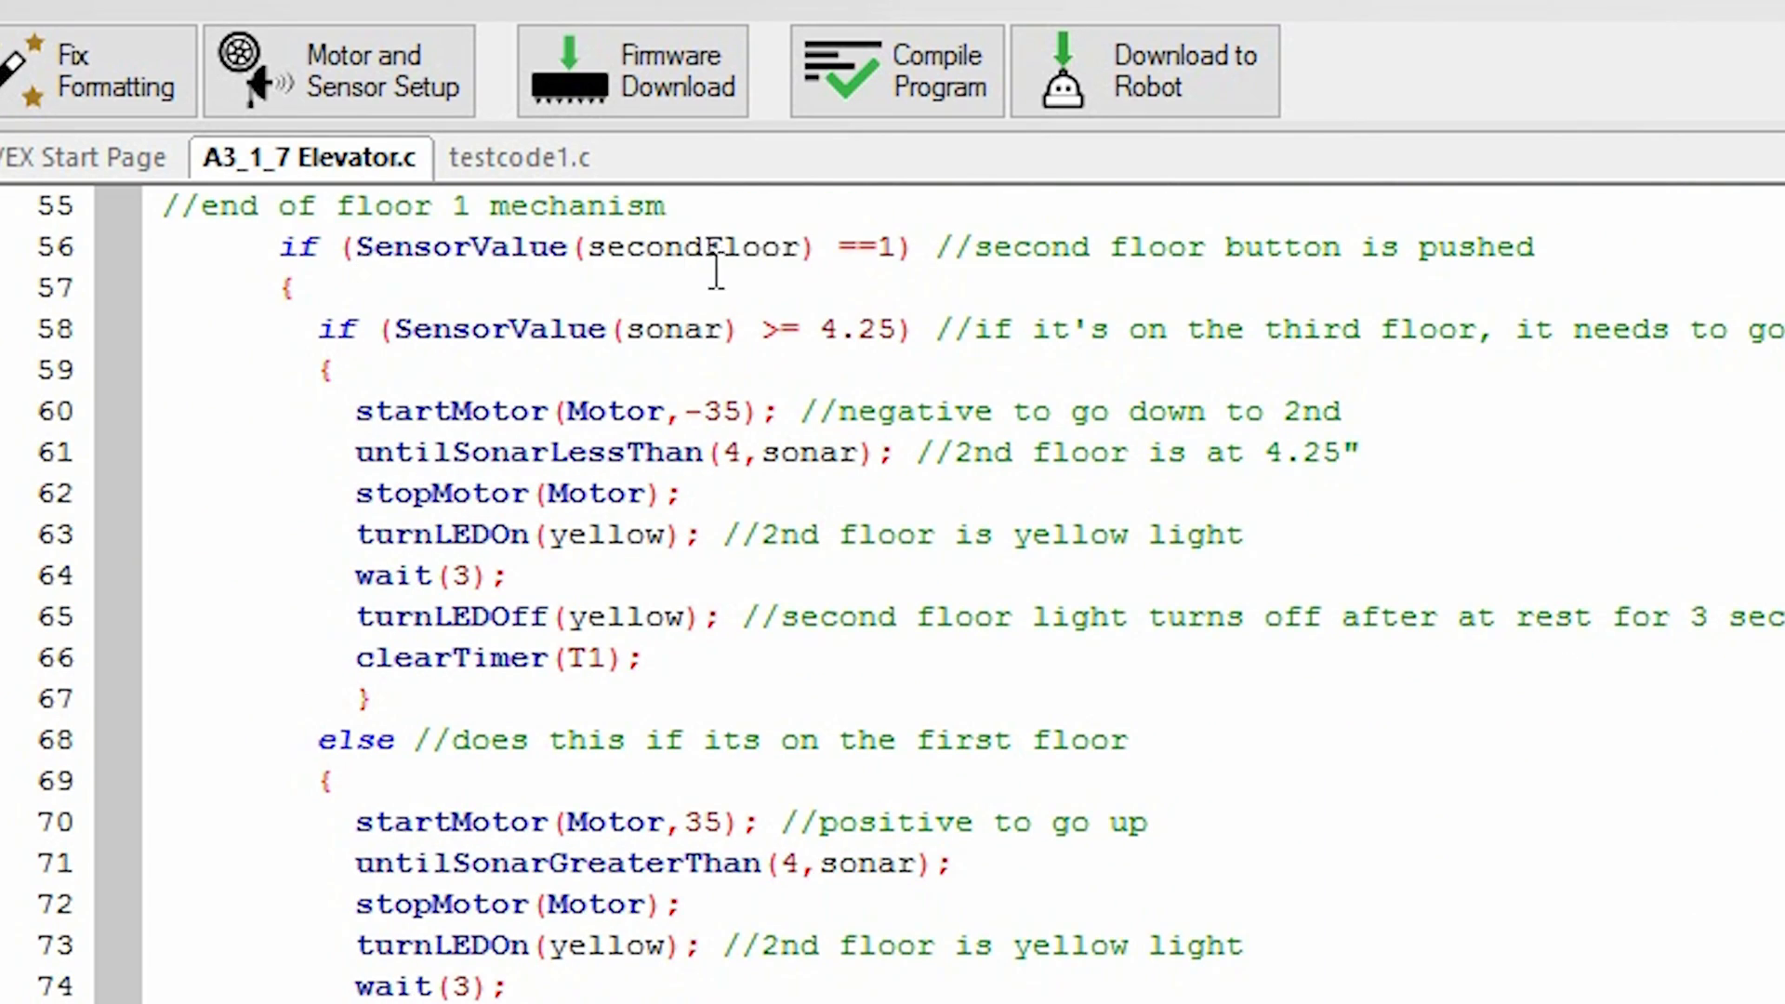
{"action": "mouse_move", "coordinate": [404, 367]}
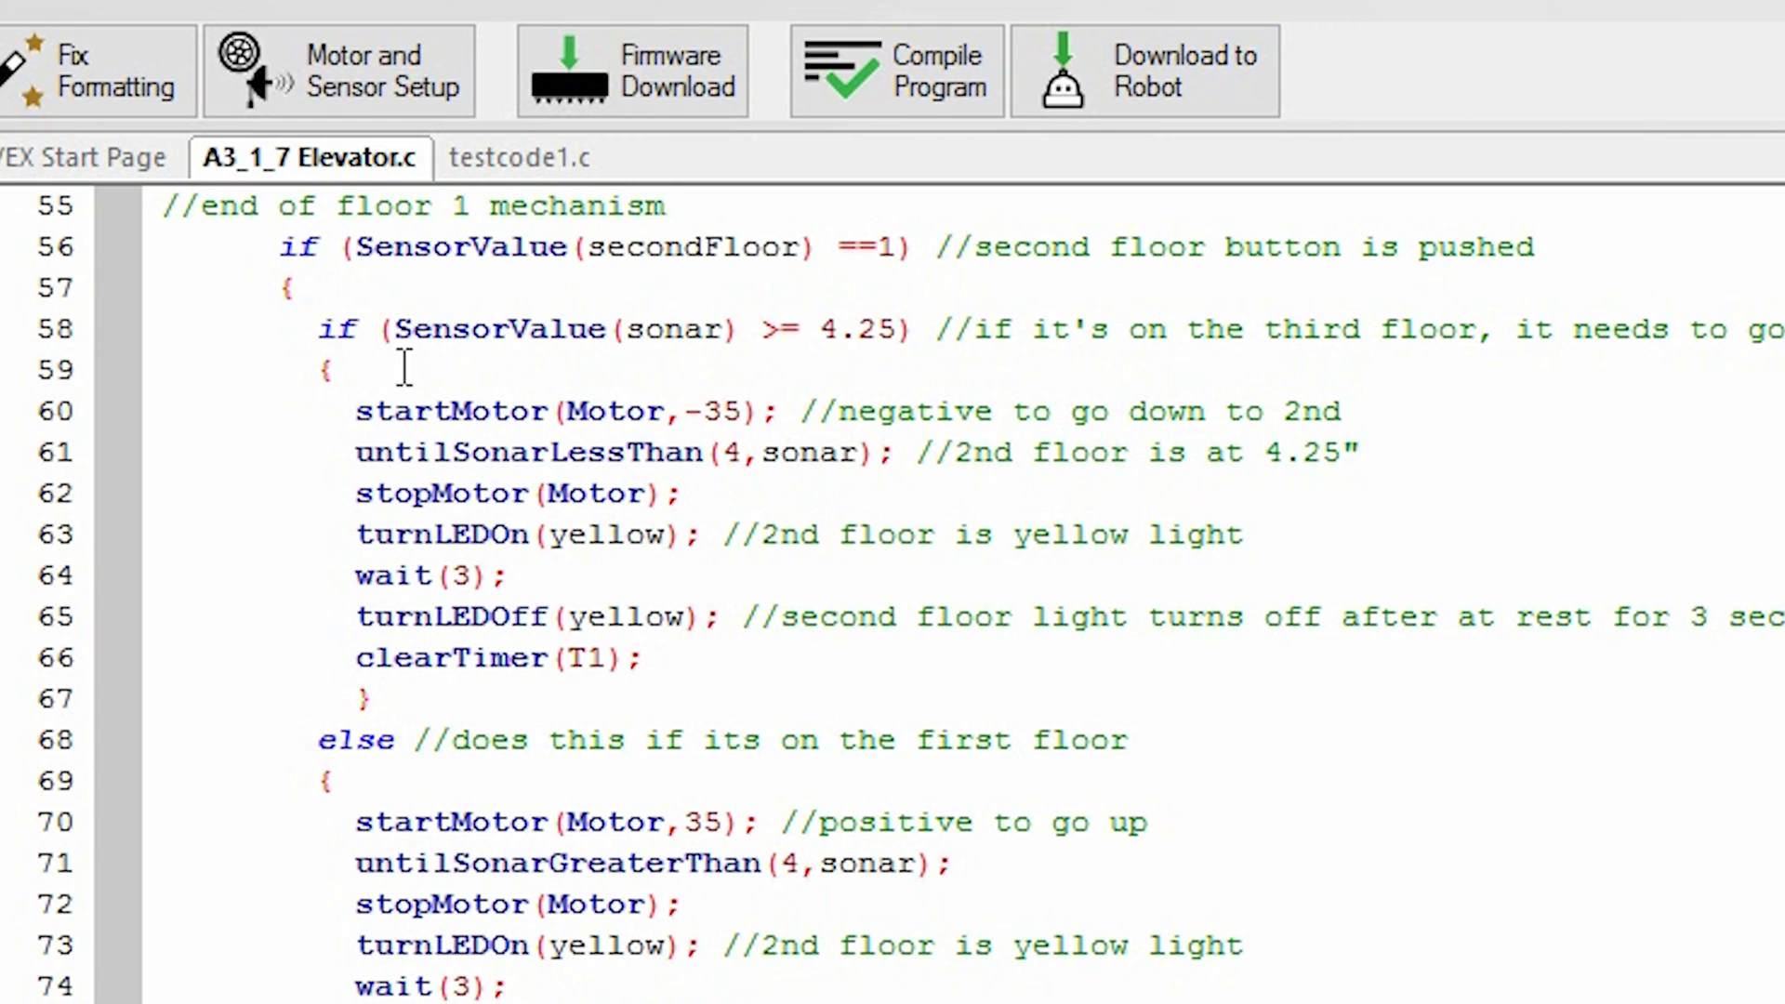
{"action": "left_click", "coordinate": [519, 156]}
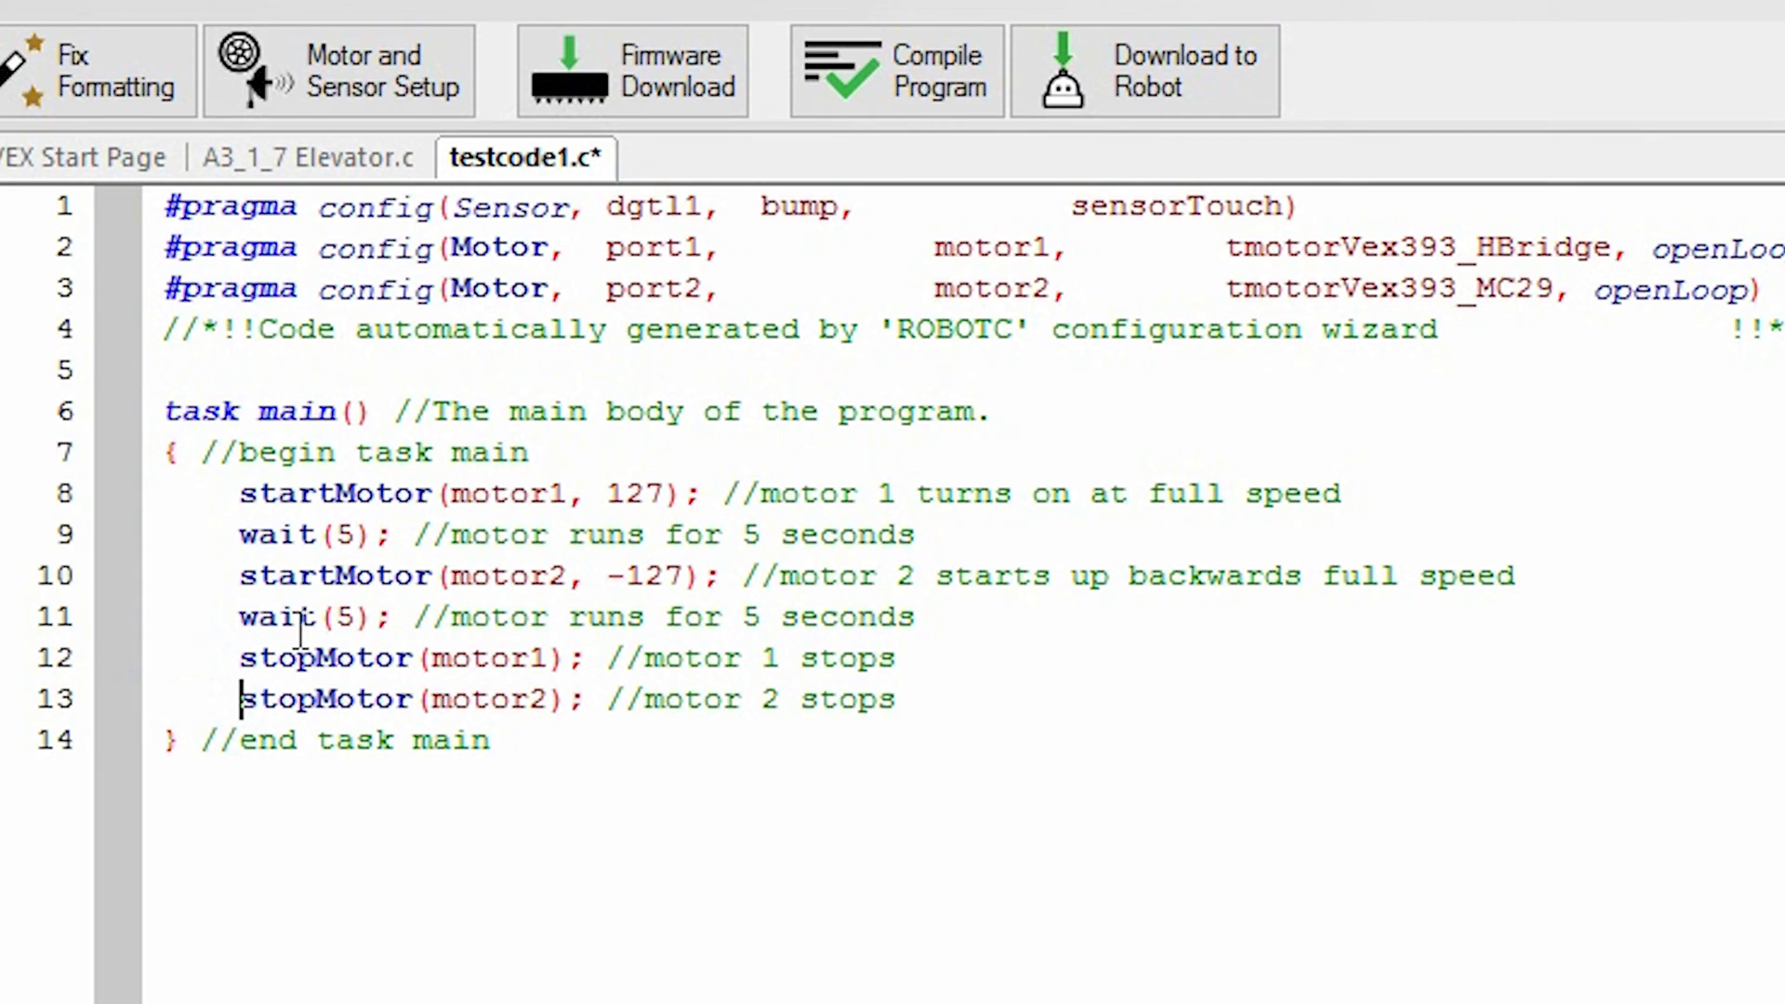
Step: Compile testcode1.c and set the platform type to Natural Language PLTW
{"action": "left_click", "coordinate": [897, 71]}
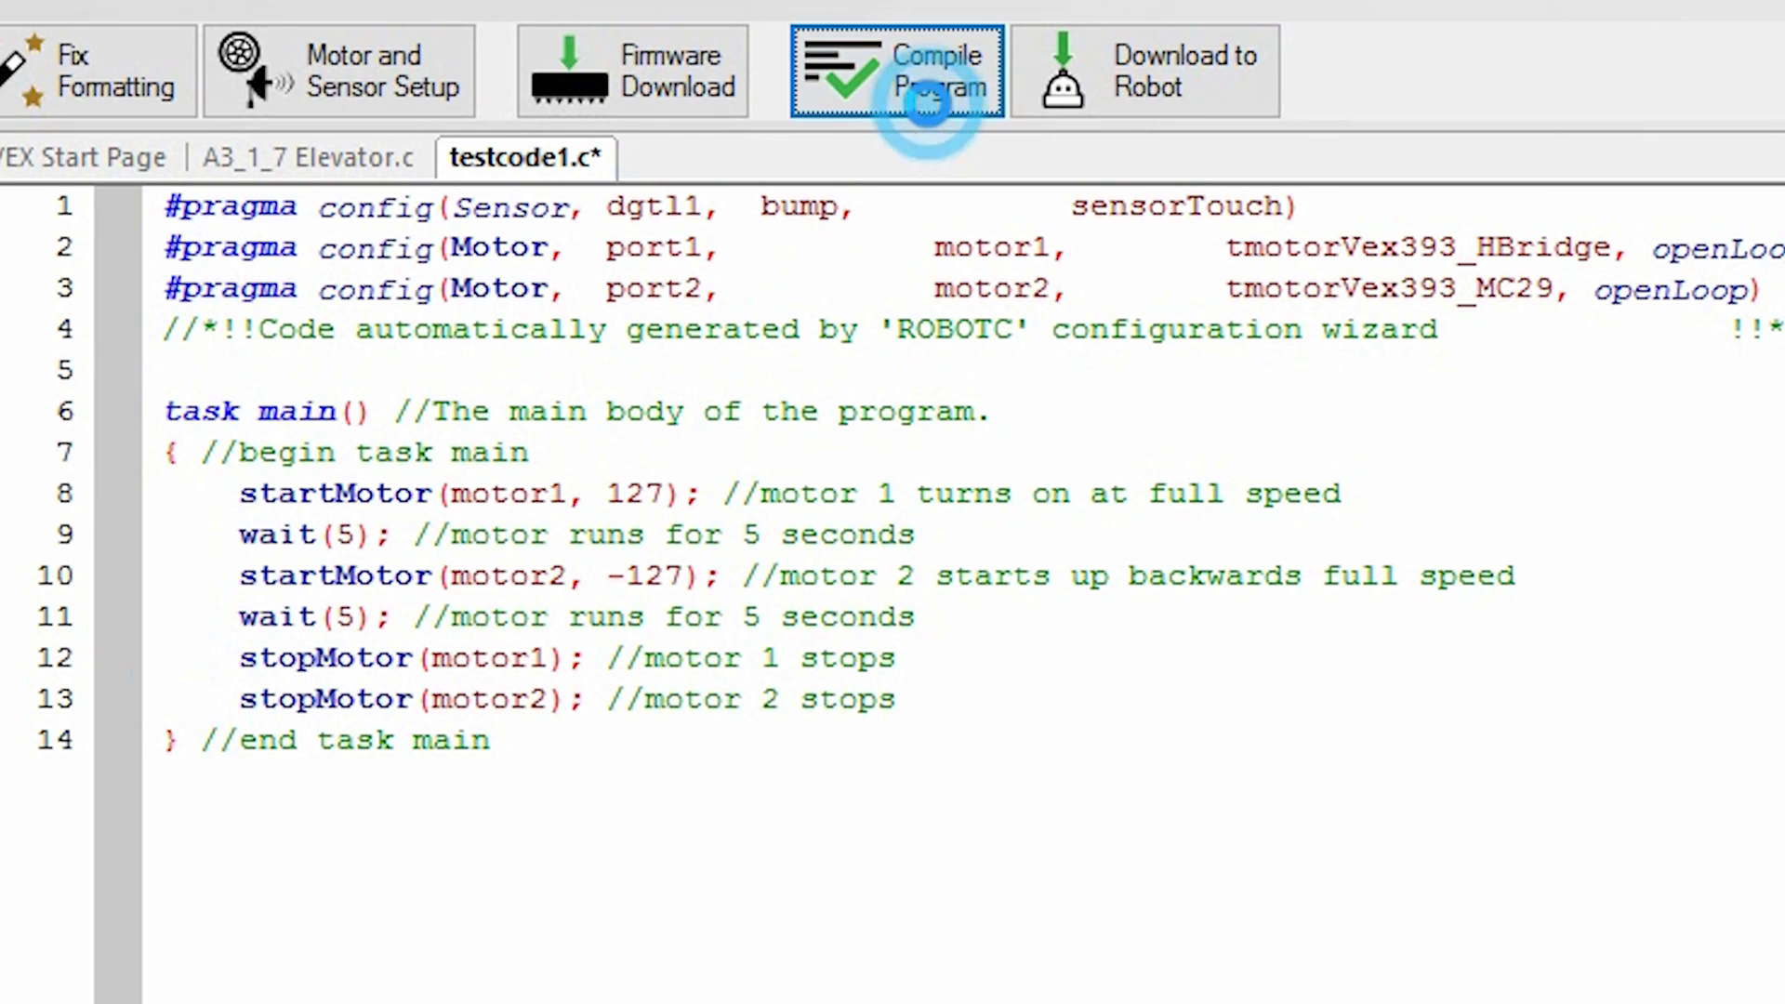
{"action": "left_click", "coordinate": [282, 72]}
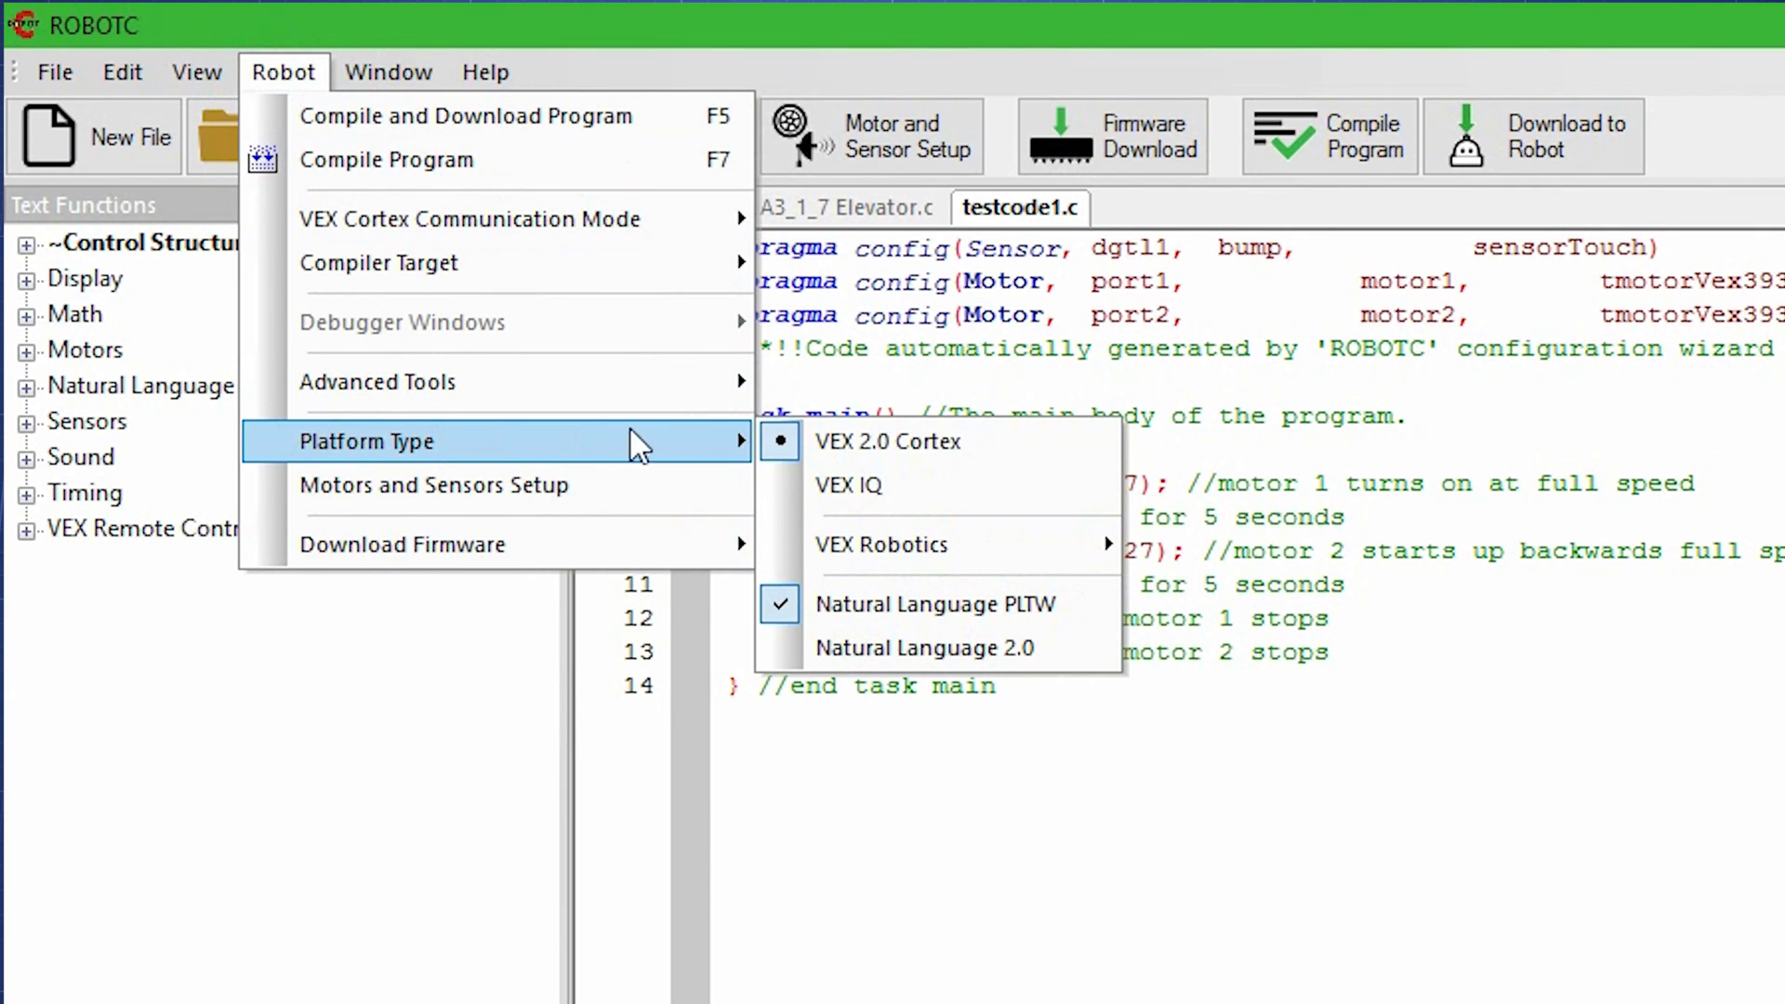
{"action": "mouse_move", "coordinate": [1071, 603]}
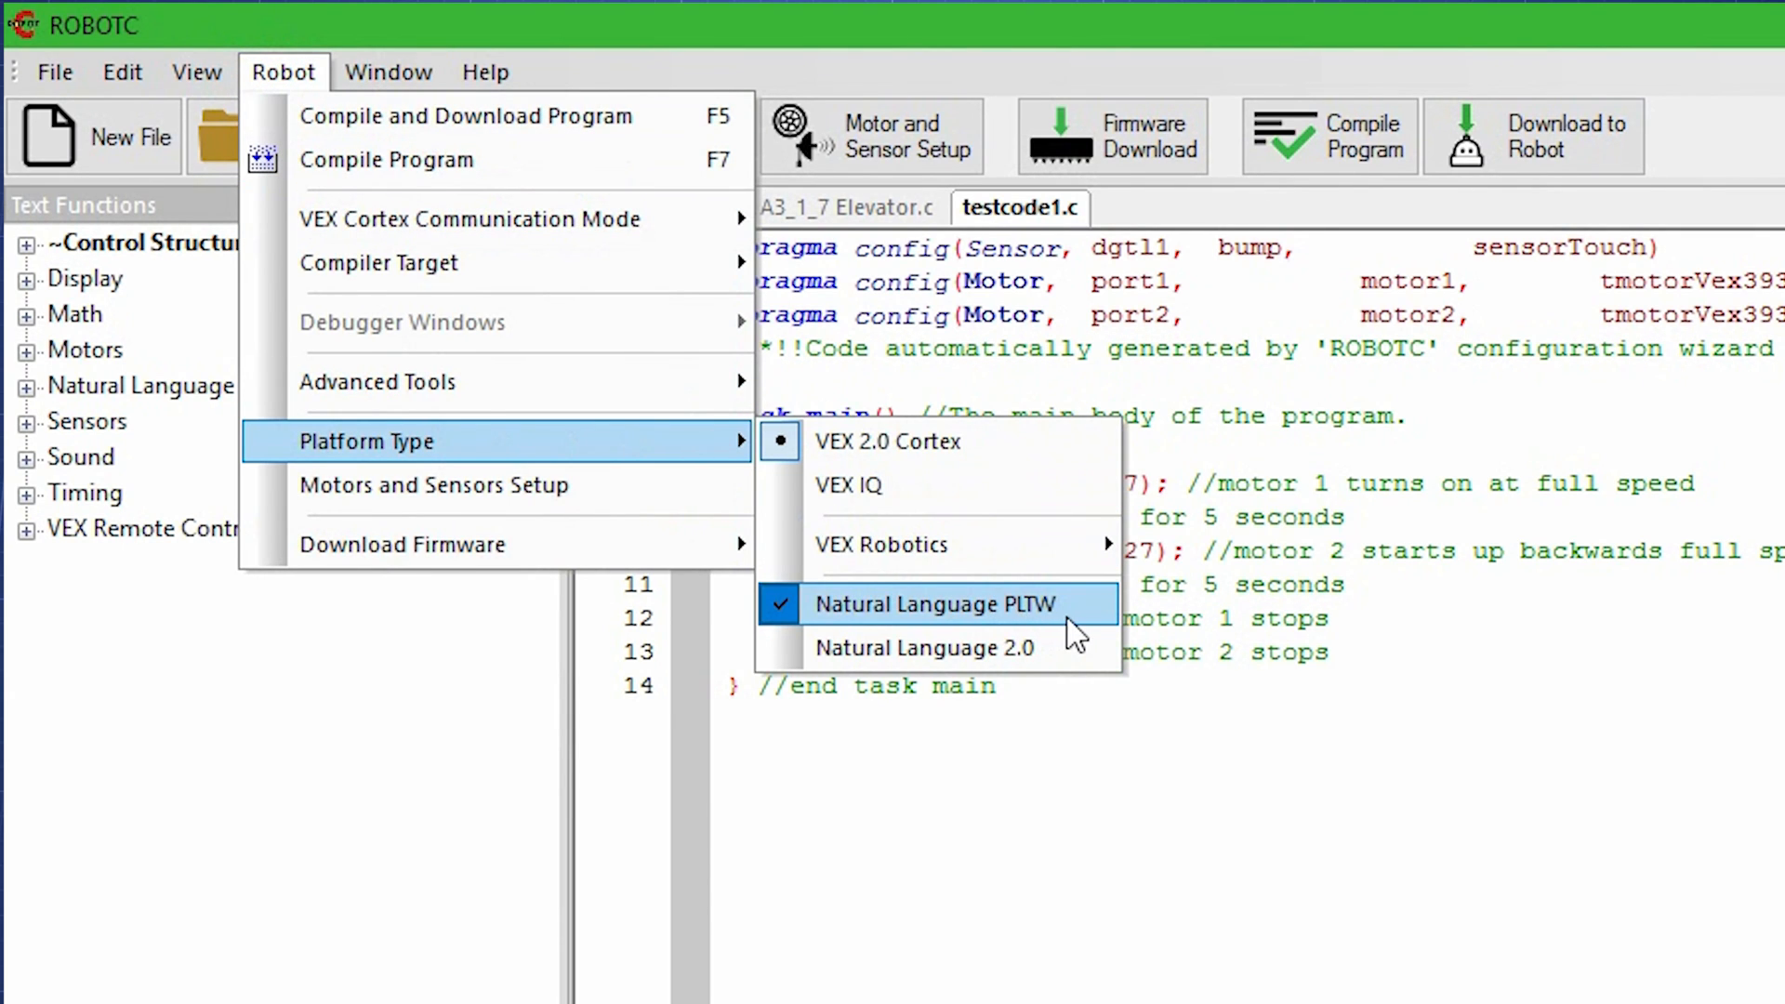
{"action": "left_click", "coordinate": [935, 603]}
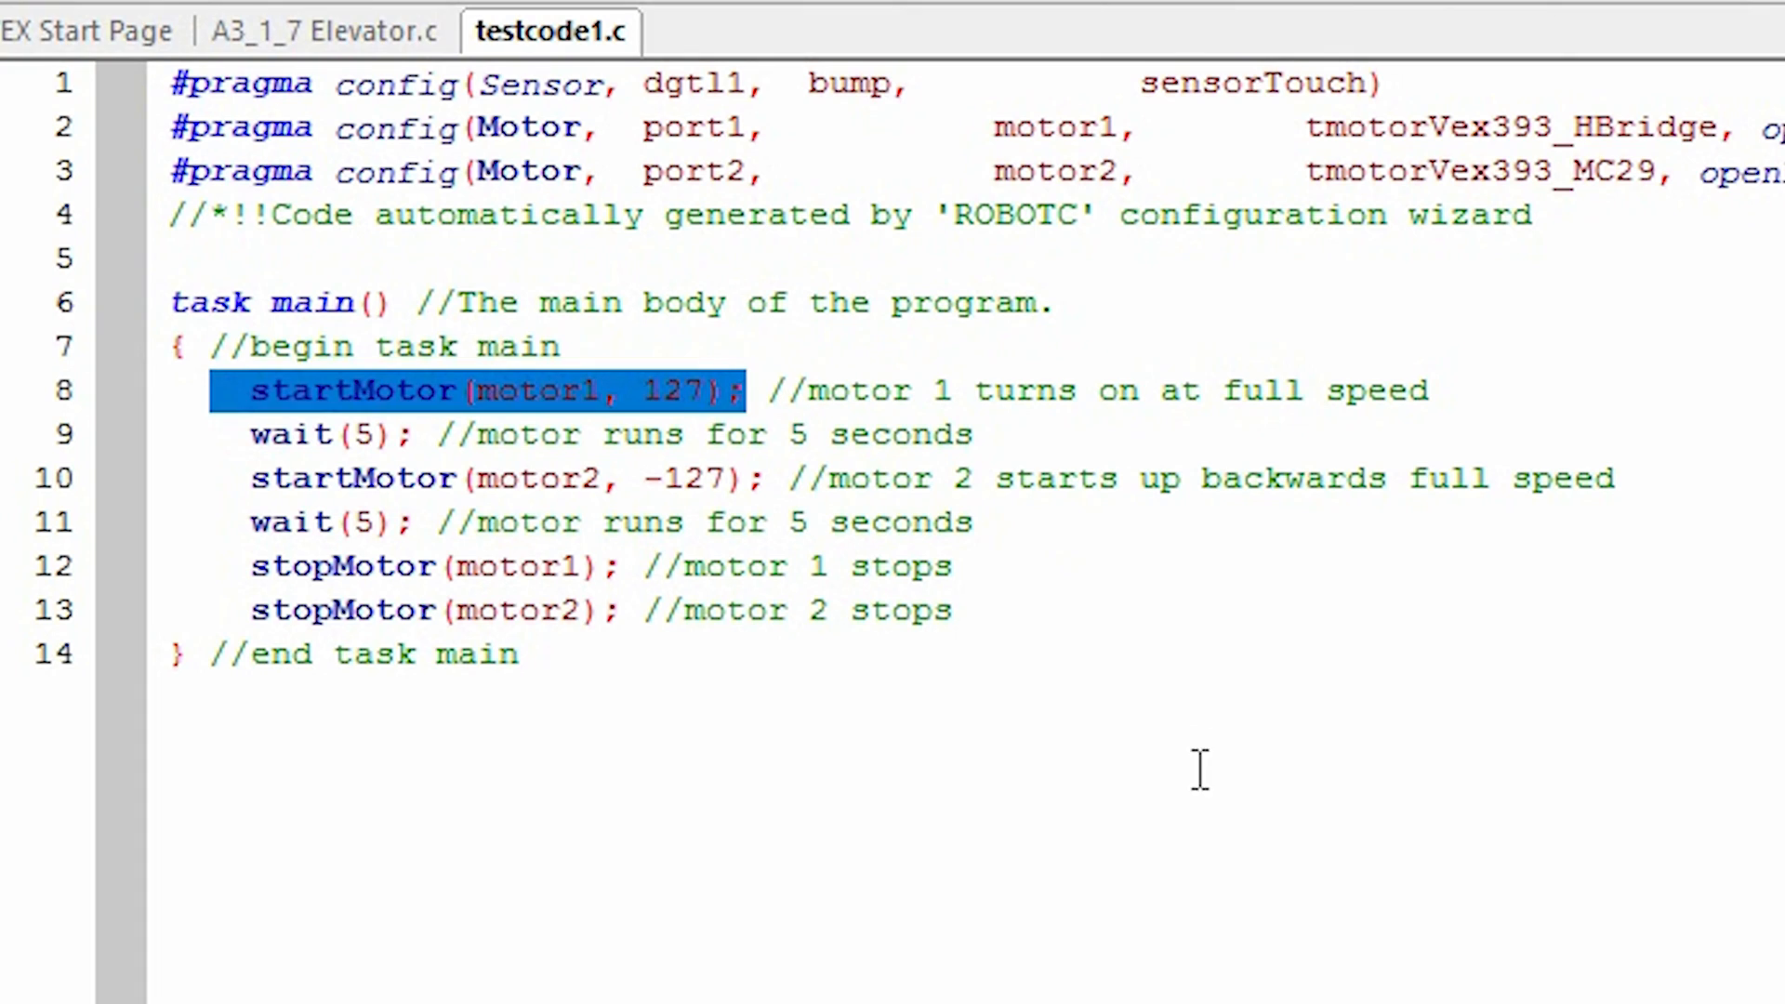
Step: Adjust the highlighted motor line value to 7
{"action": "left_click", "coordinate": [519, 655]}
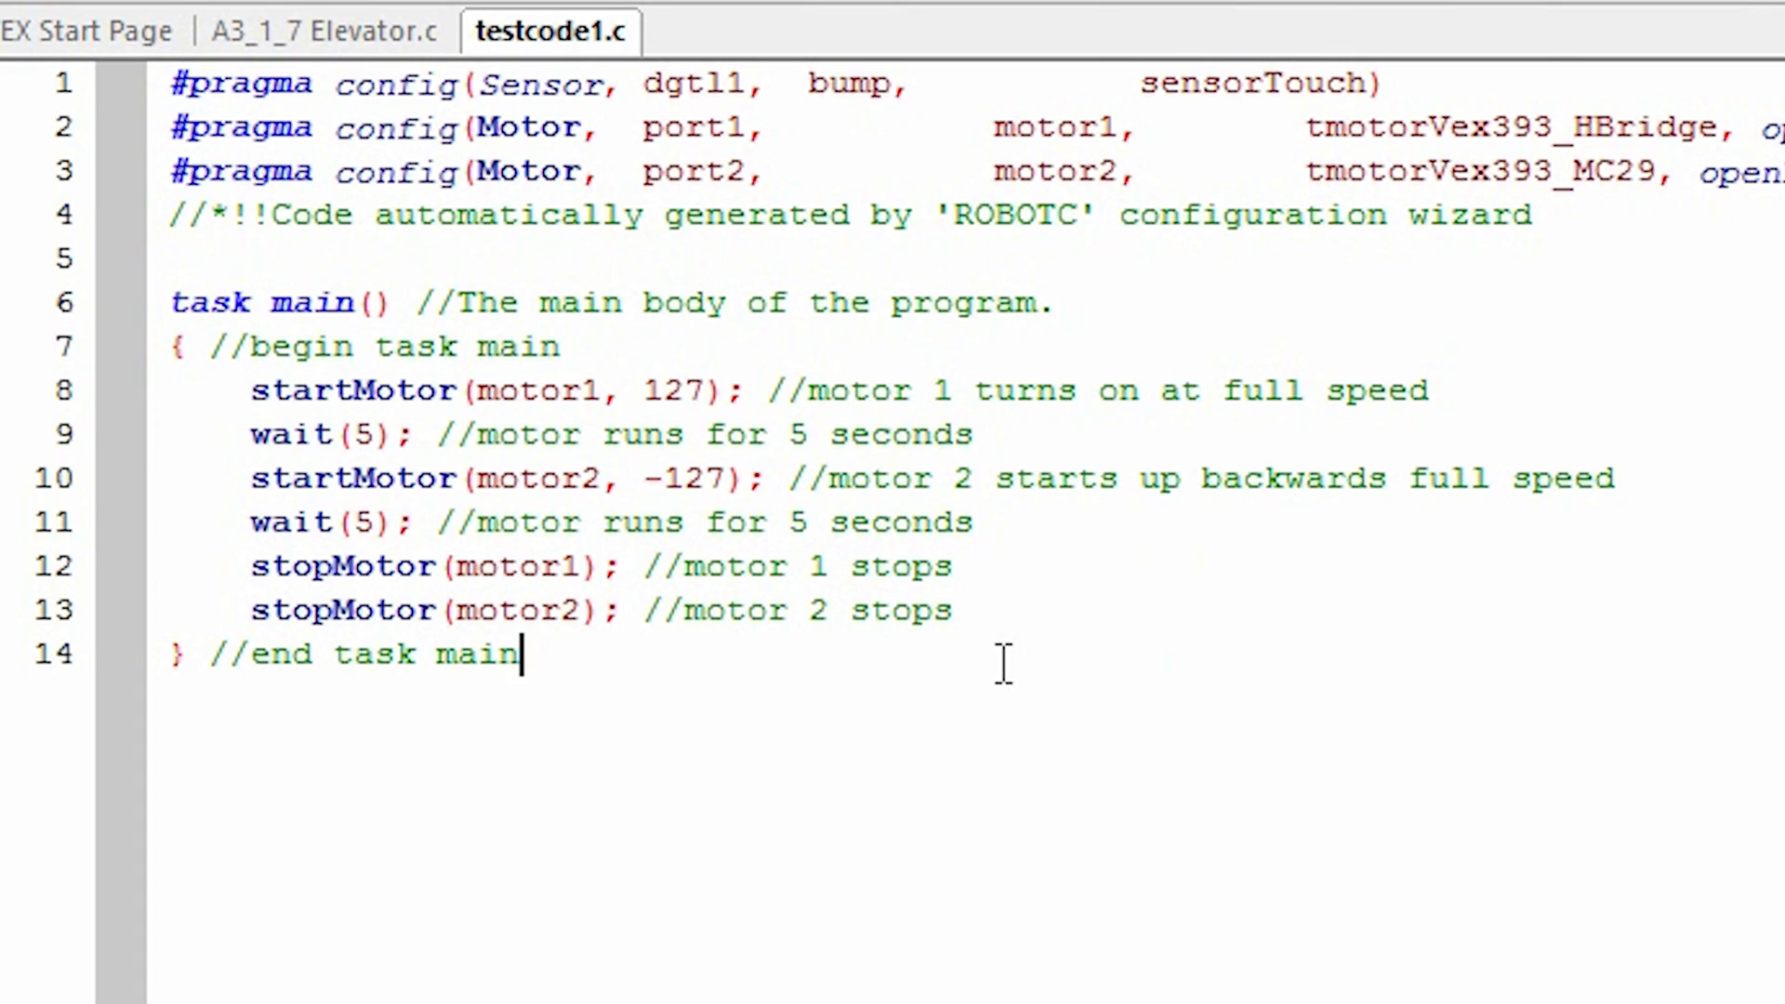
{"action": "left_click", "coordinate": [603, 391]}
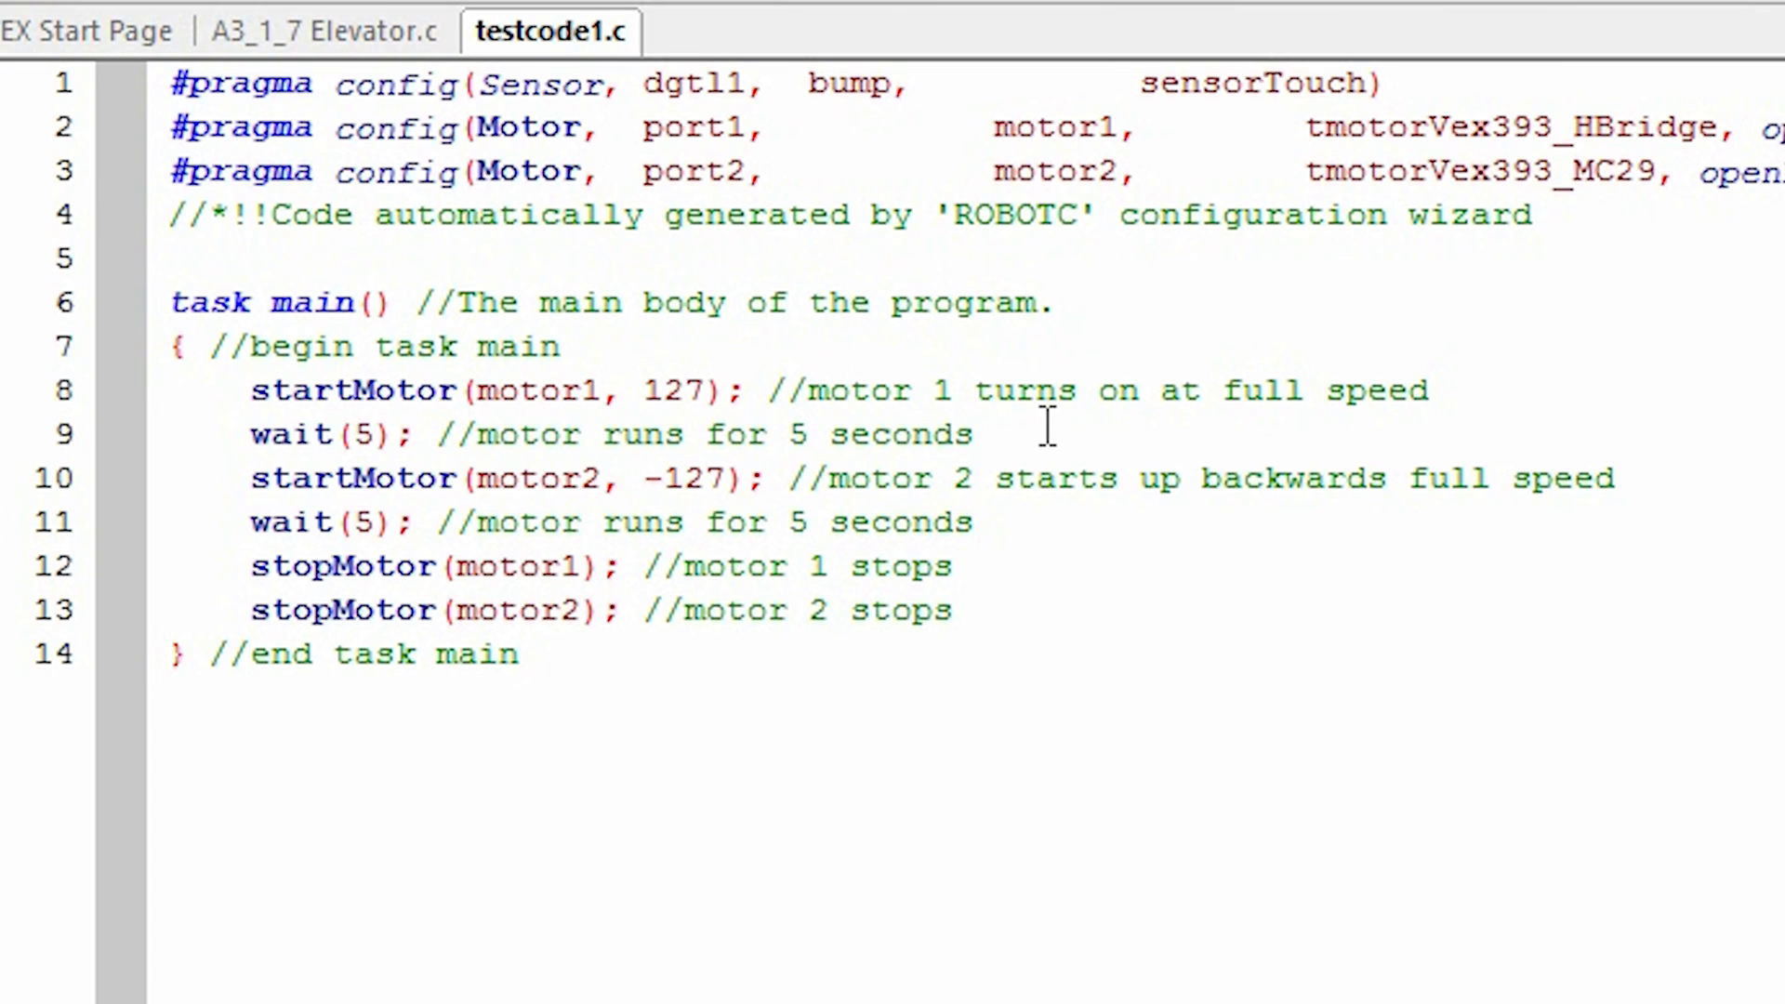
{"action": "mouse_move", "coordinate": [895, 376]}
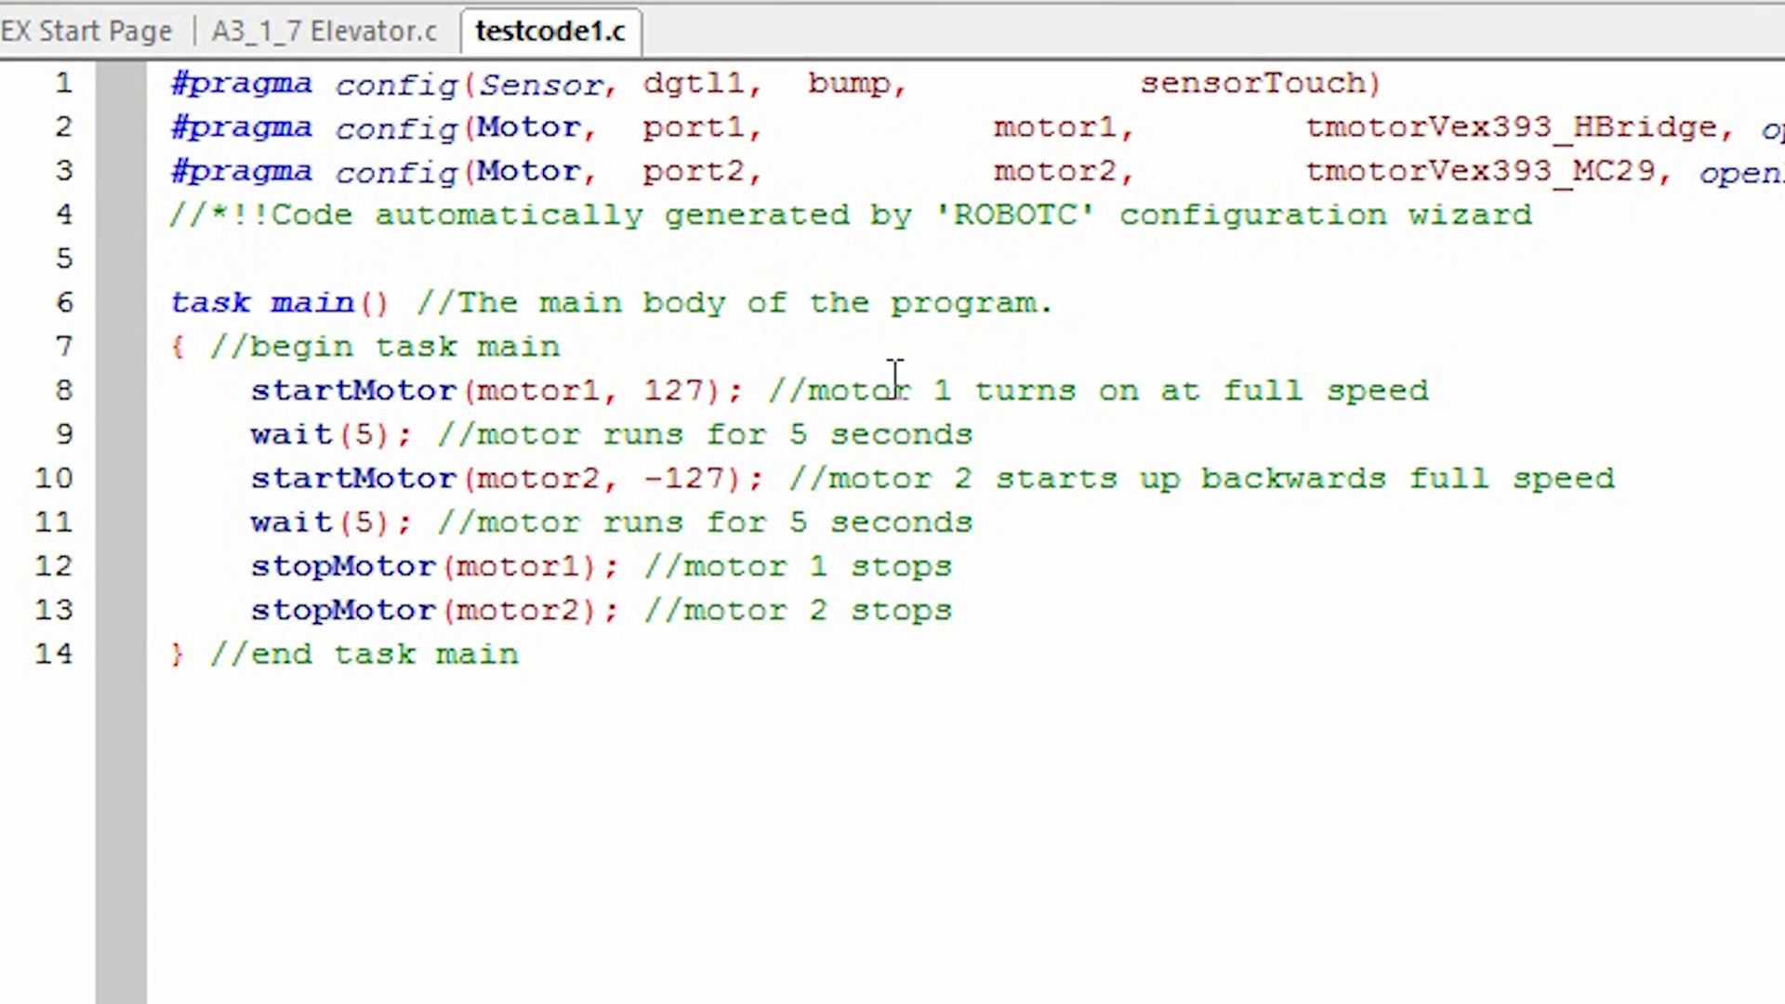
{"action": "left_click", "coordinate": [519, 654]}
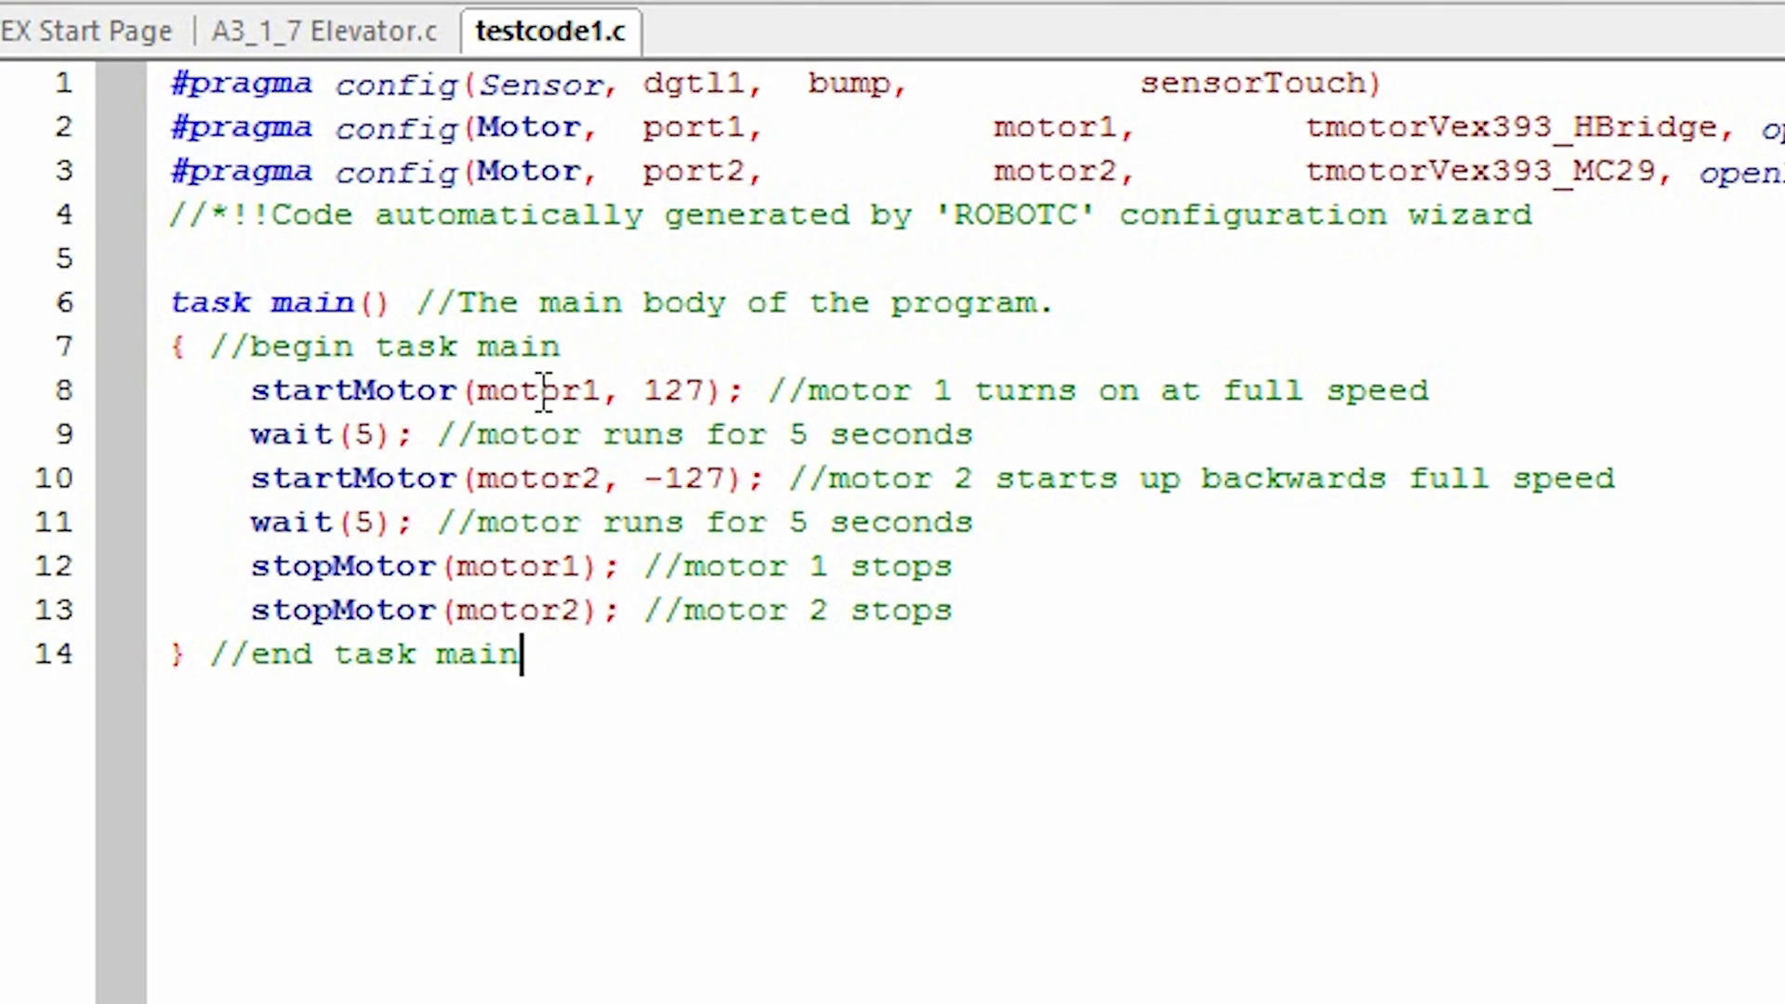
{"action": "mouse_move", "coordinate": [694, 390]}
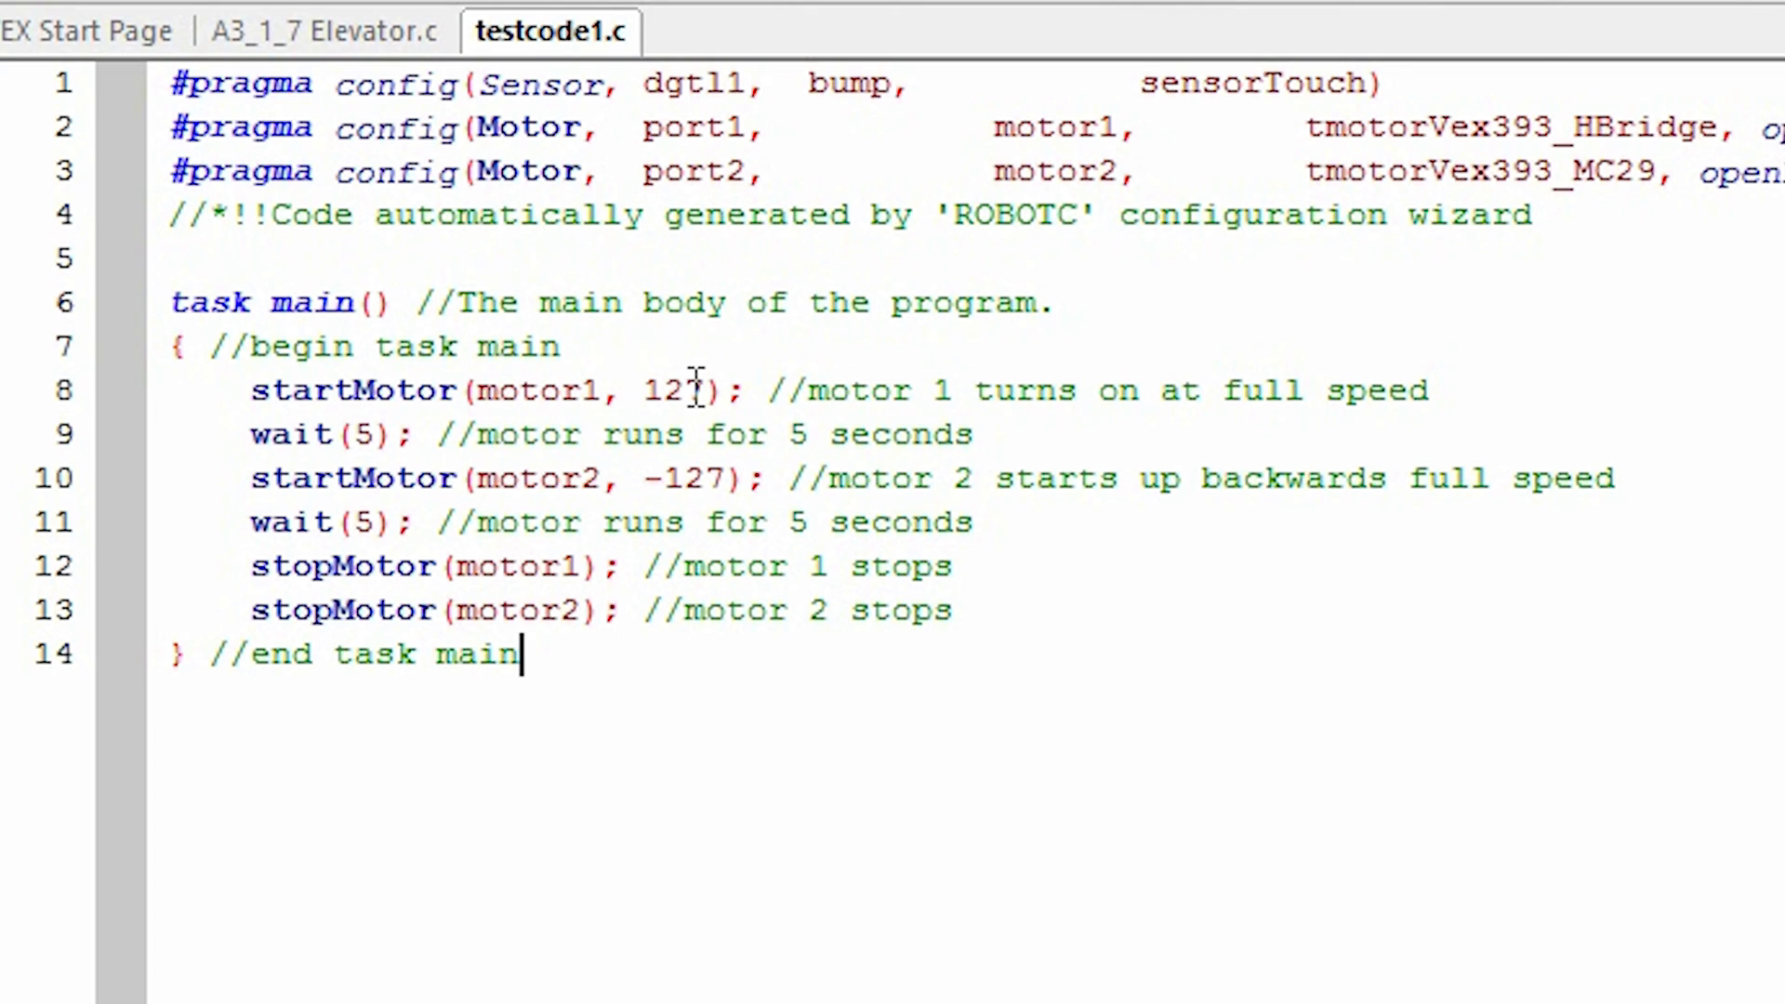
{"action": "type", "text": "7"}
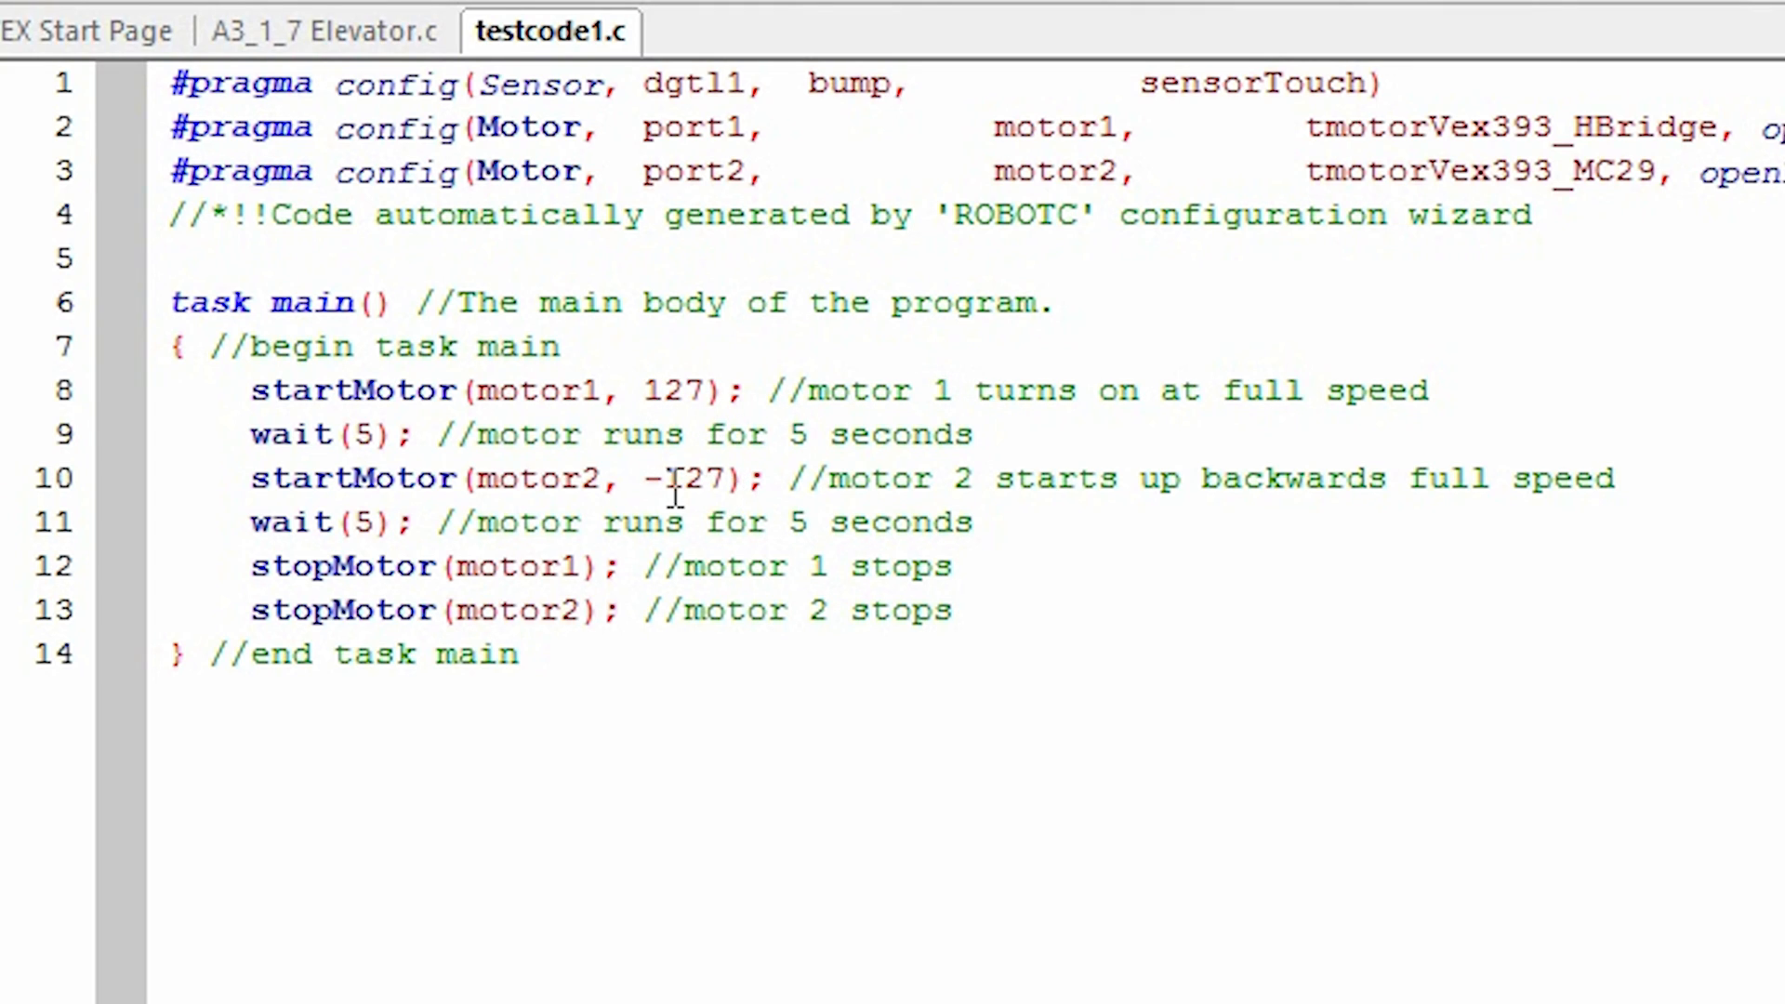
Step: Extend line 8's comment to read 'motor 1 turns on at full speed forward'
{"action": "left_click", "coordinate": [701, 390]}
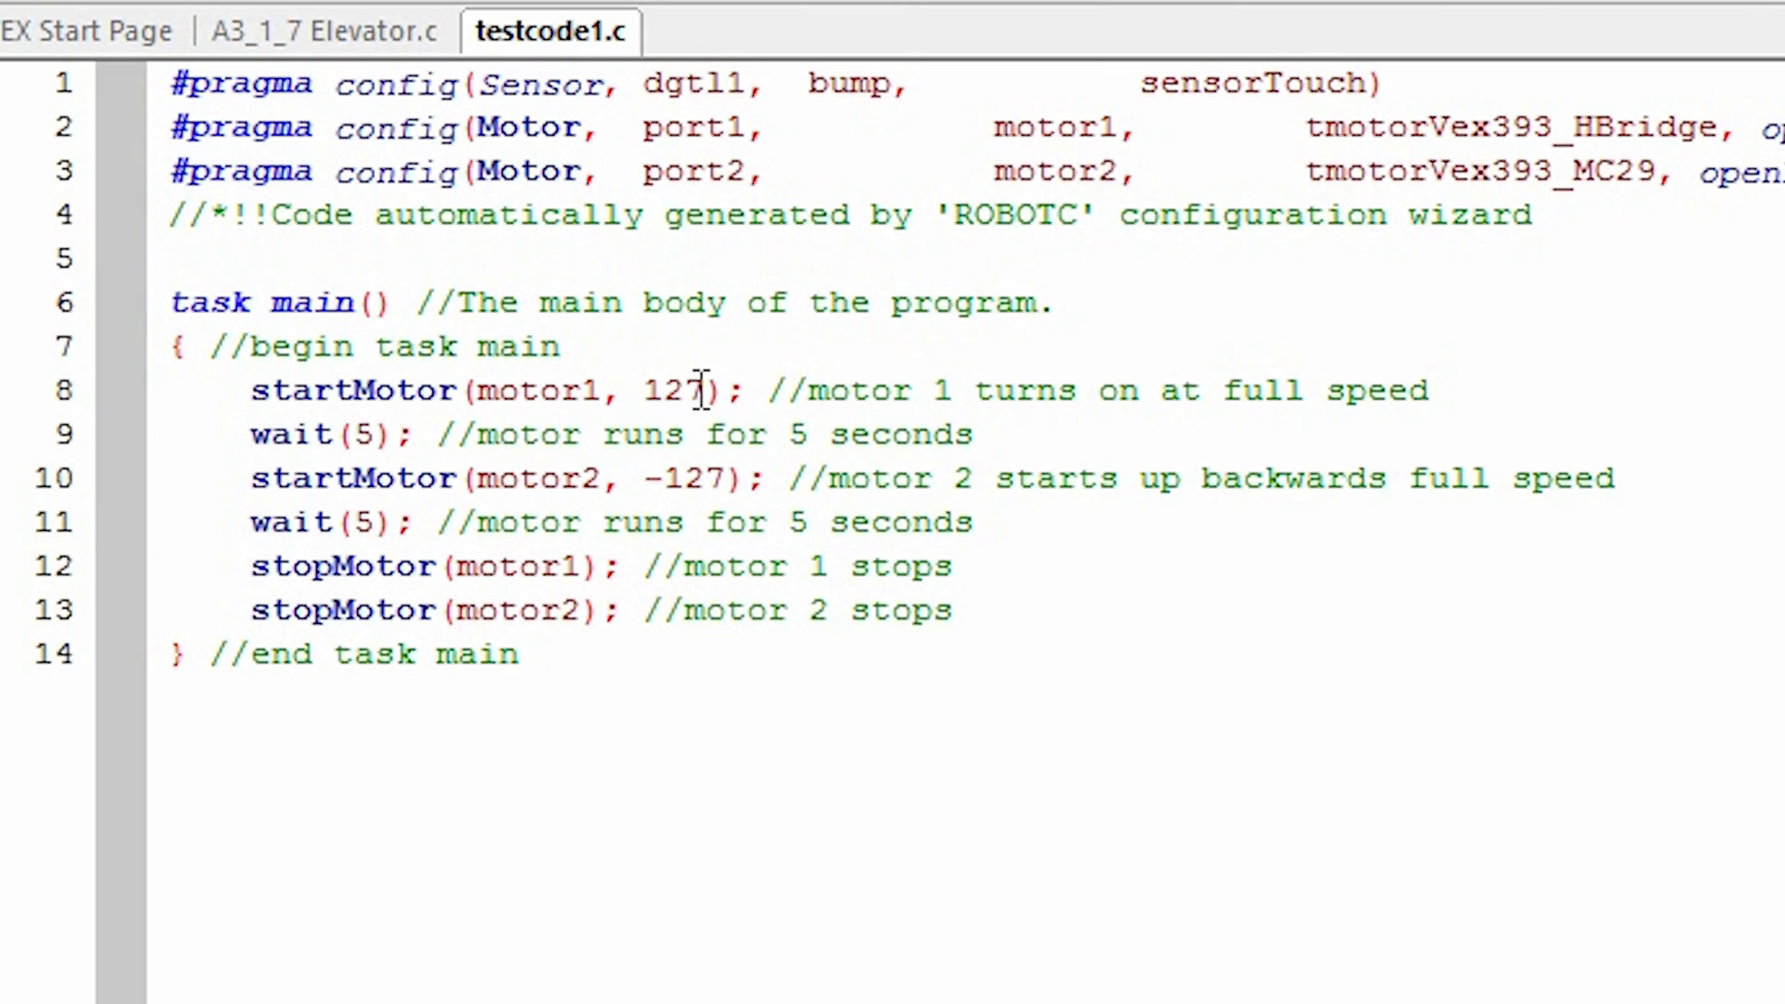
{"action": "mouse_move", "coordinate": [1130, 383]}
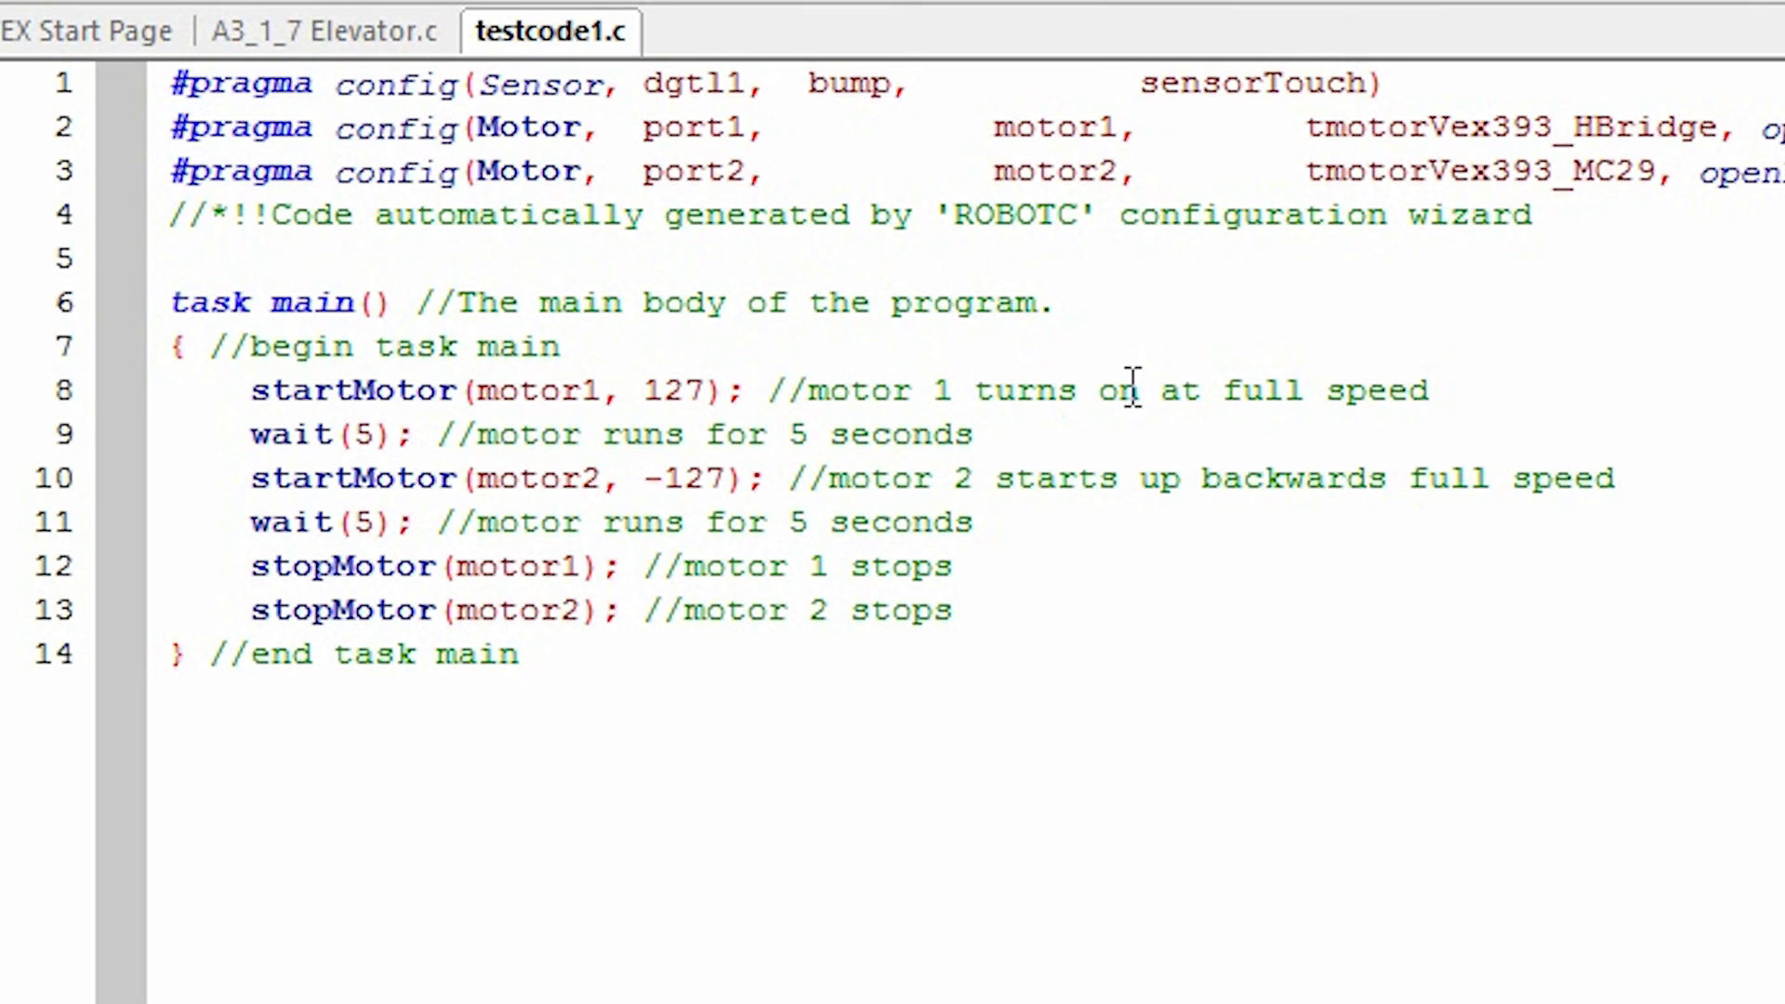
{"action": "type", "text": "f"}
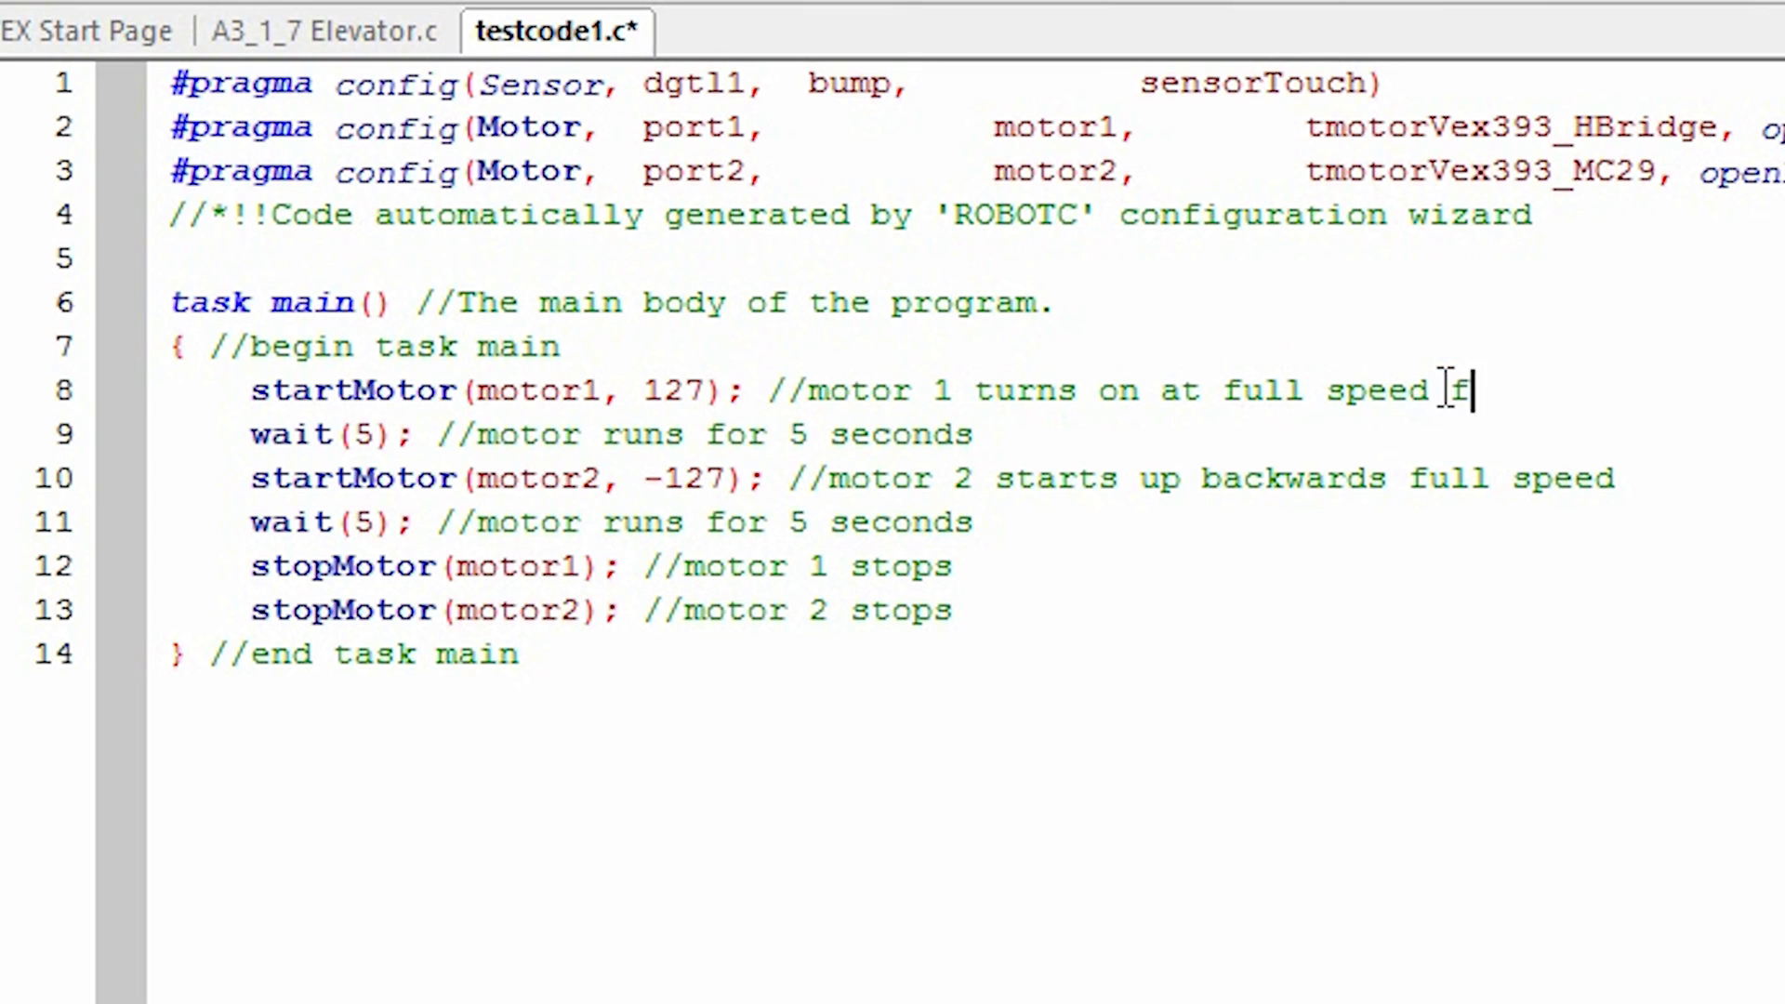
{"action": "type", "text": "orward"}
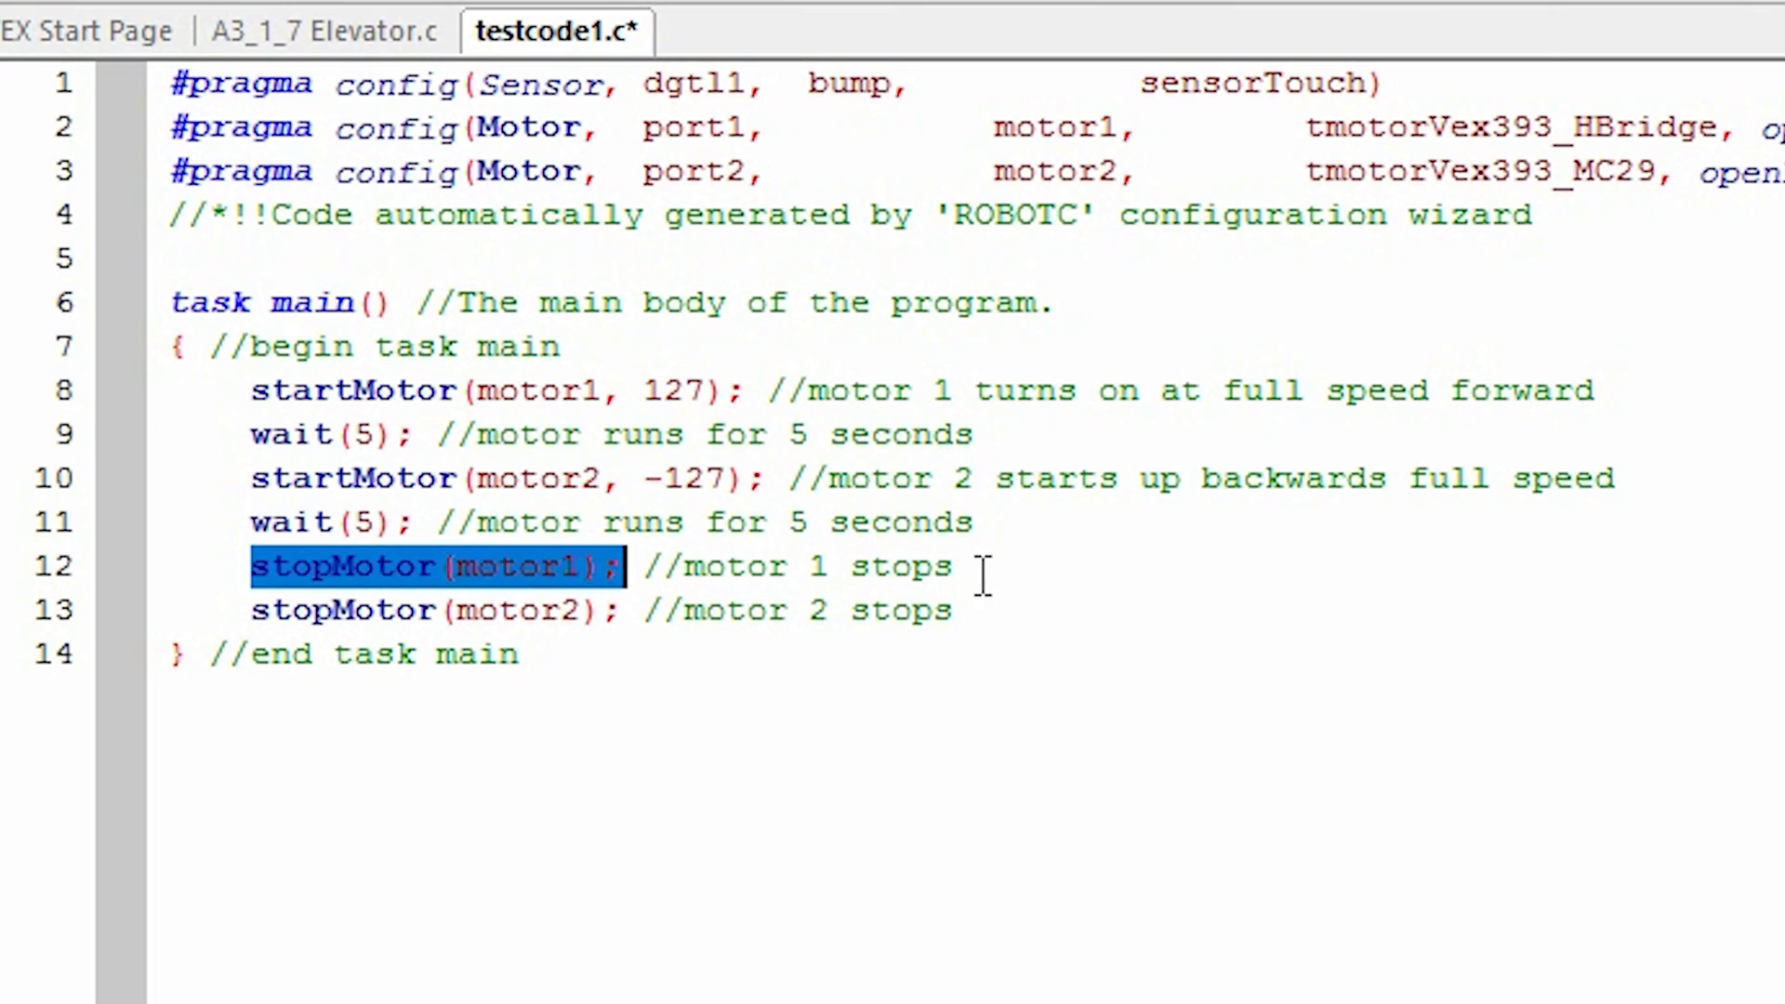
{"action": "left_click", "coordinate": [991, 580]}
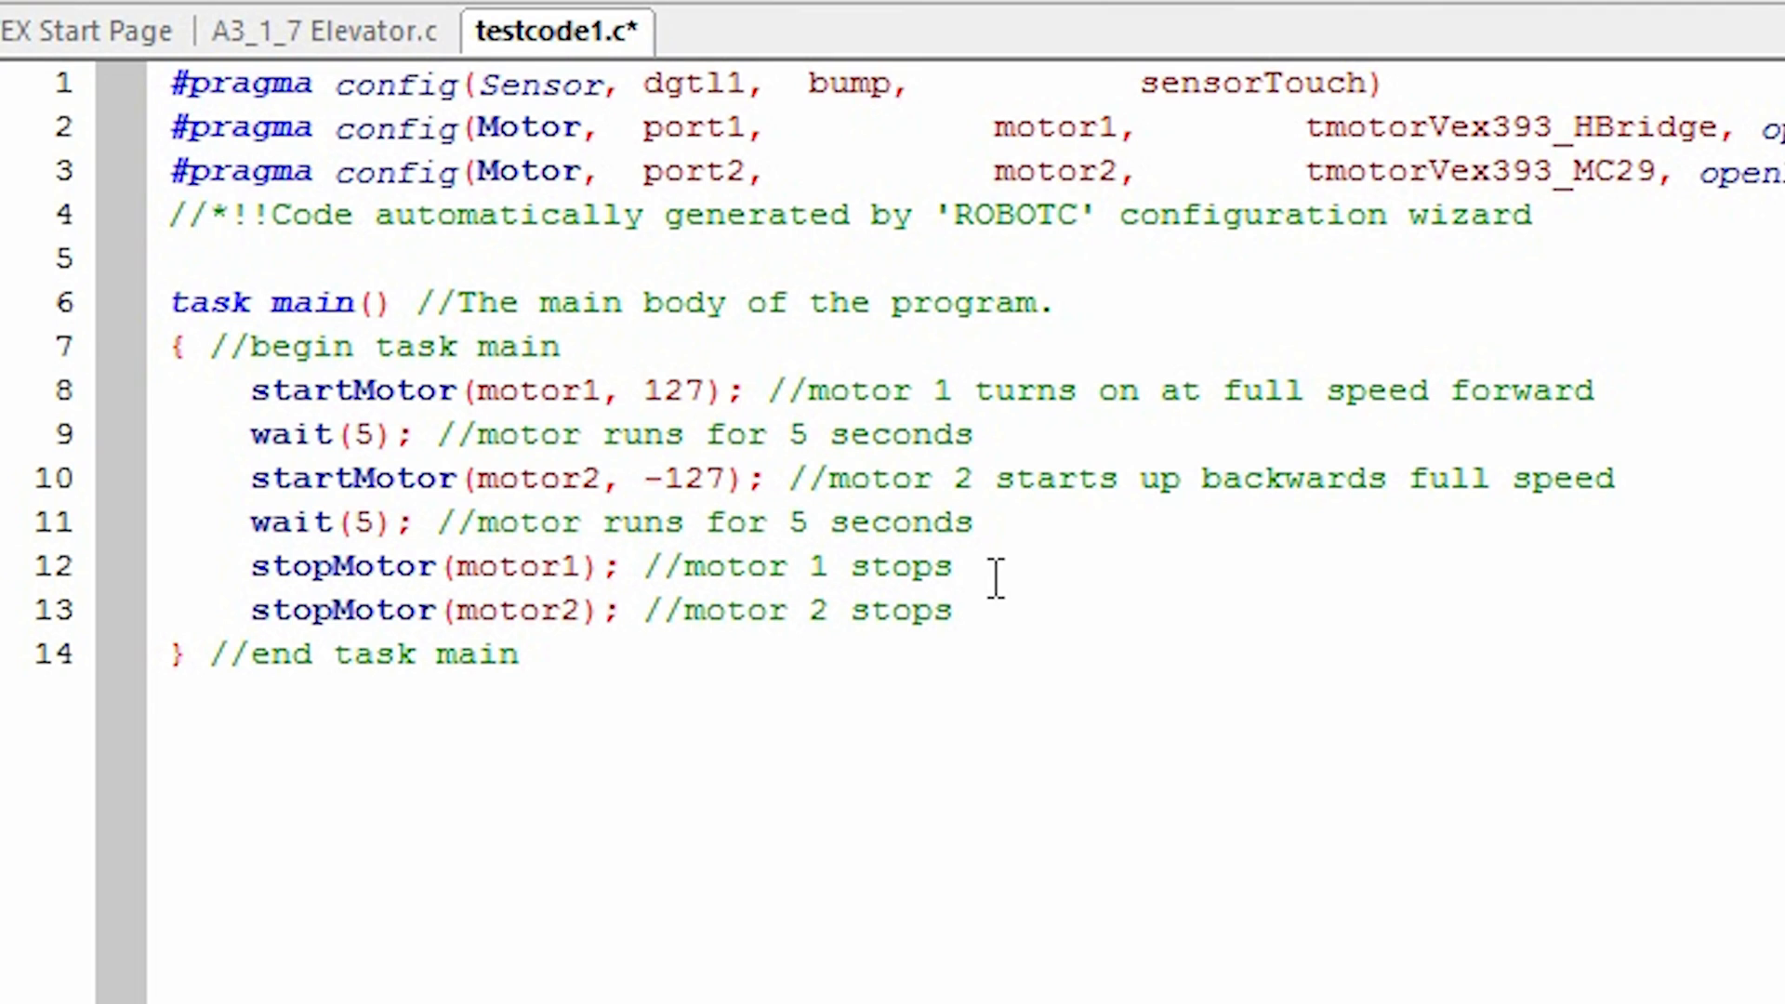
{"action": "mouse_move", "coordinate": [1053, 612]}
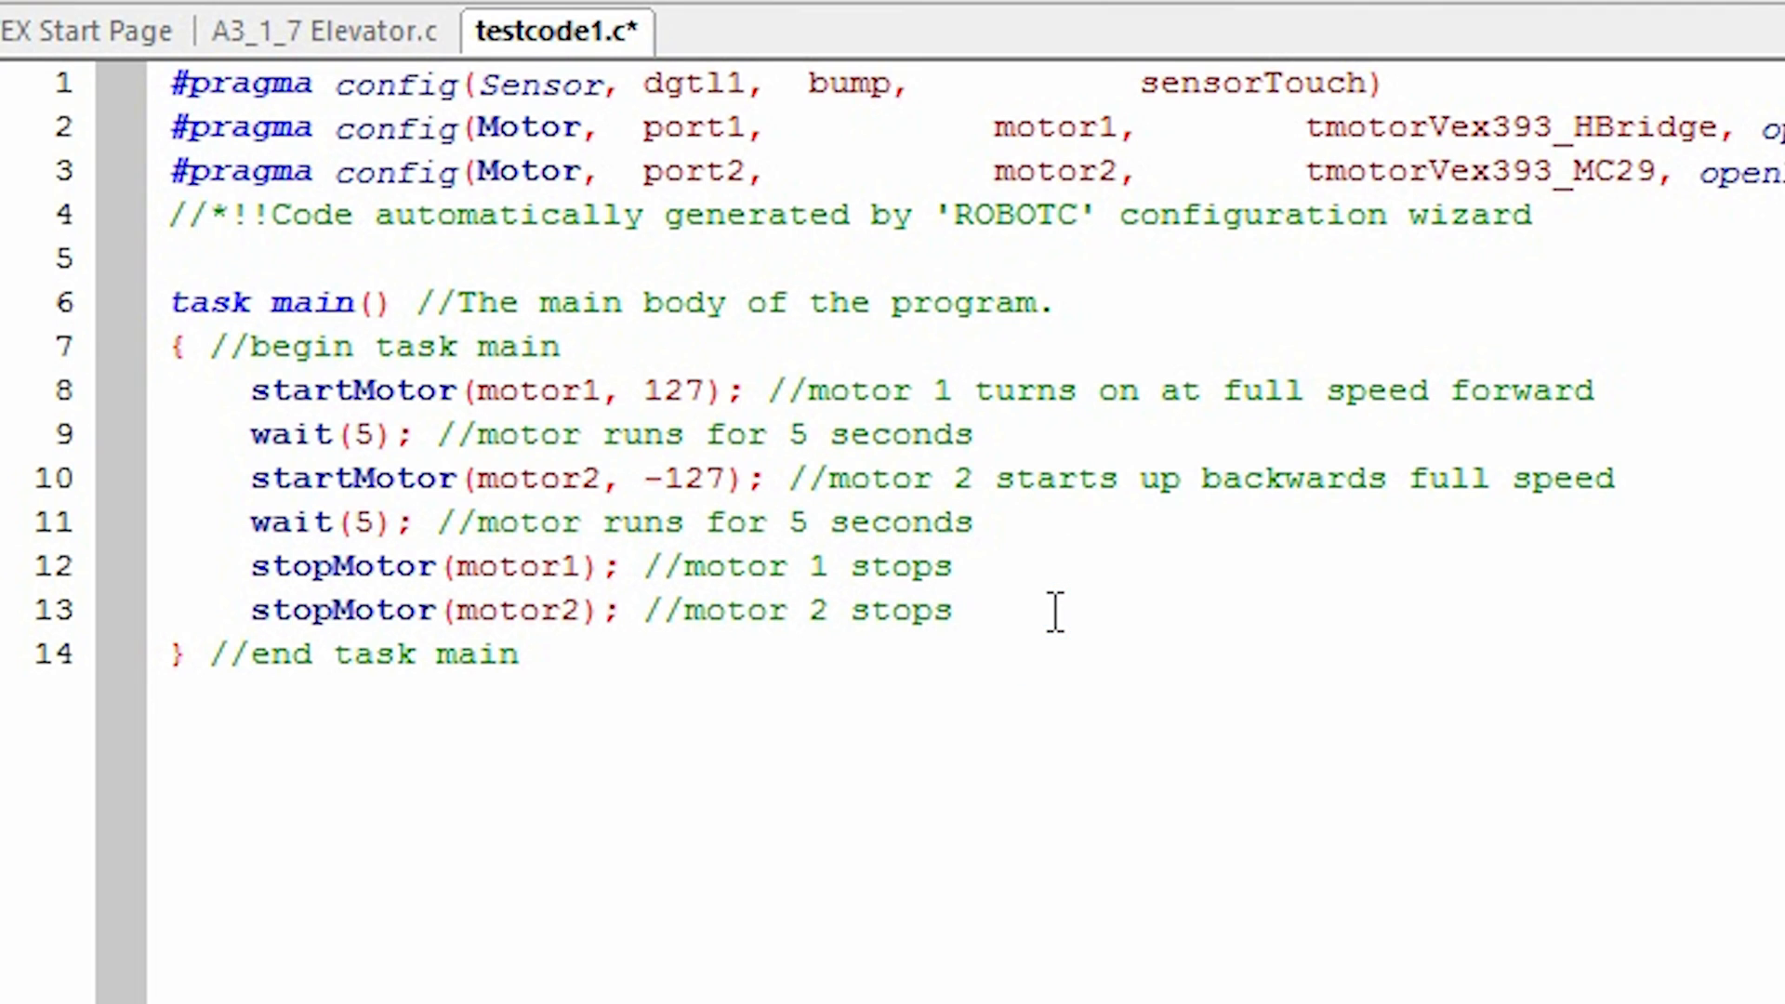
Step: Add setServo(servo1, 27); after the stopMotor lines in task main
{"action": "type", "text": "setservo(serv"}
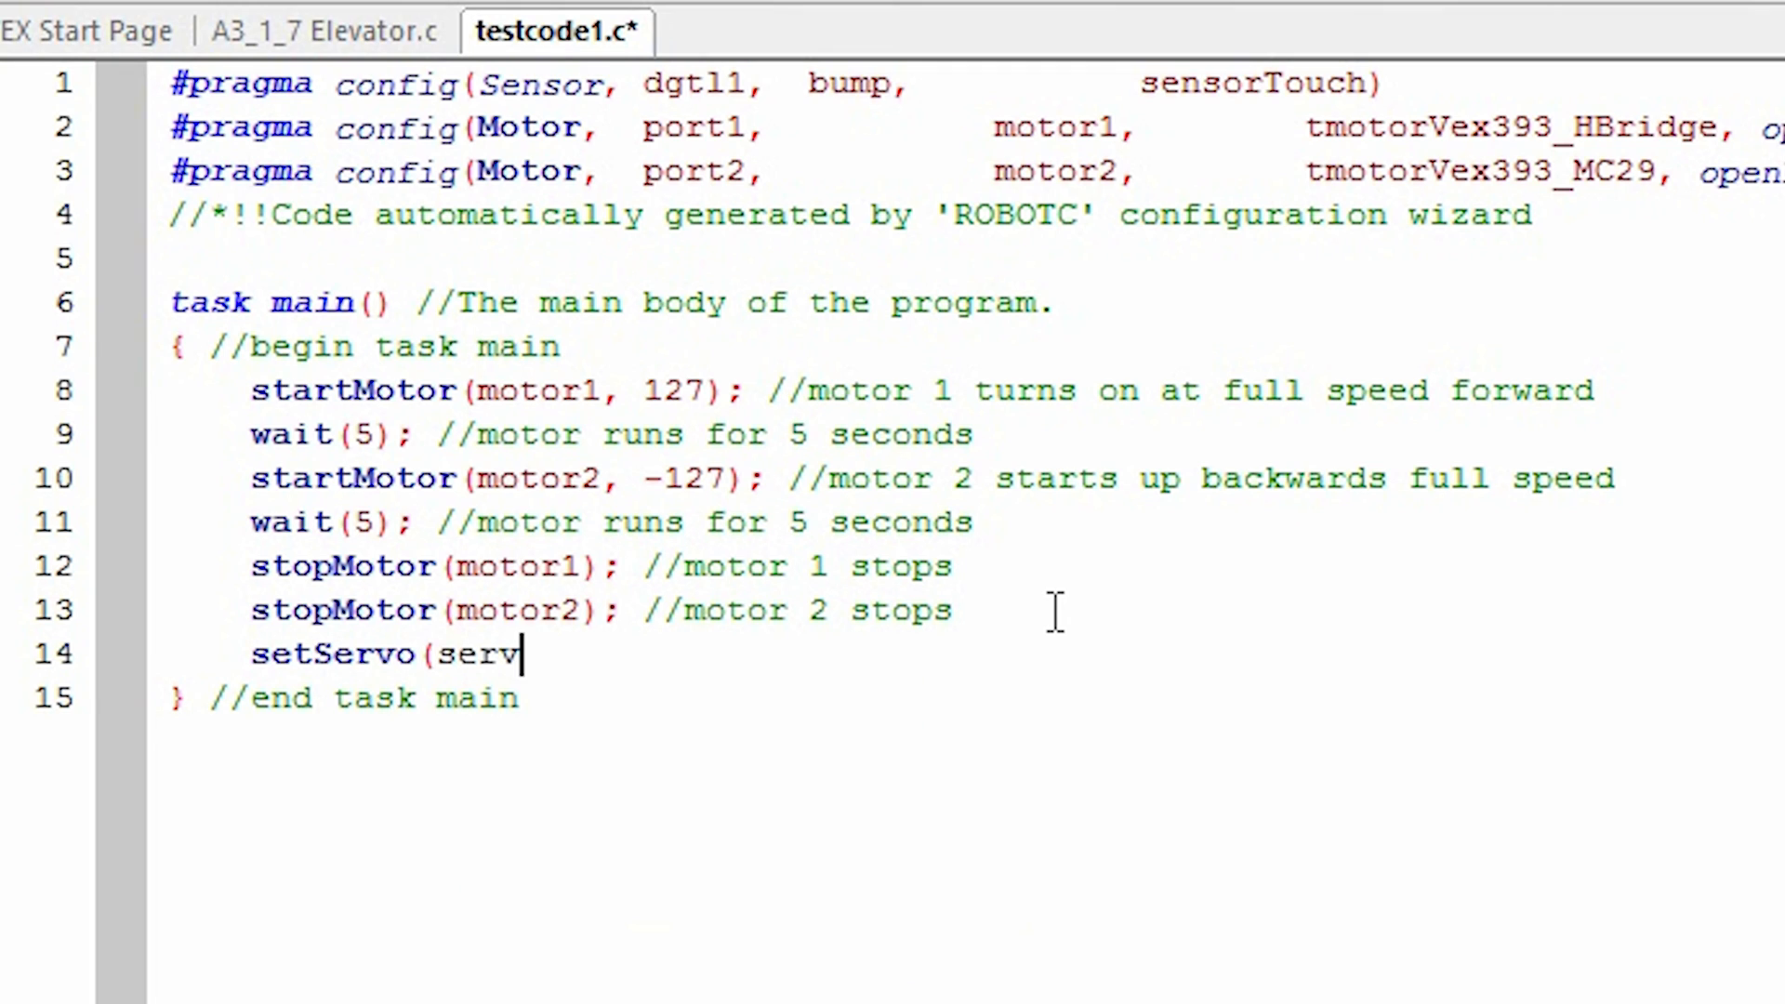
{"action": "type", "text": "o1, 27"}
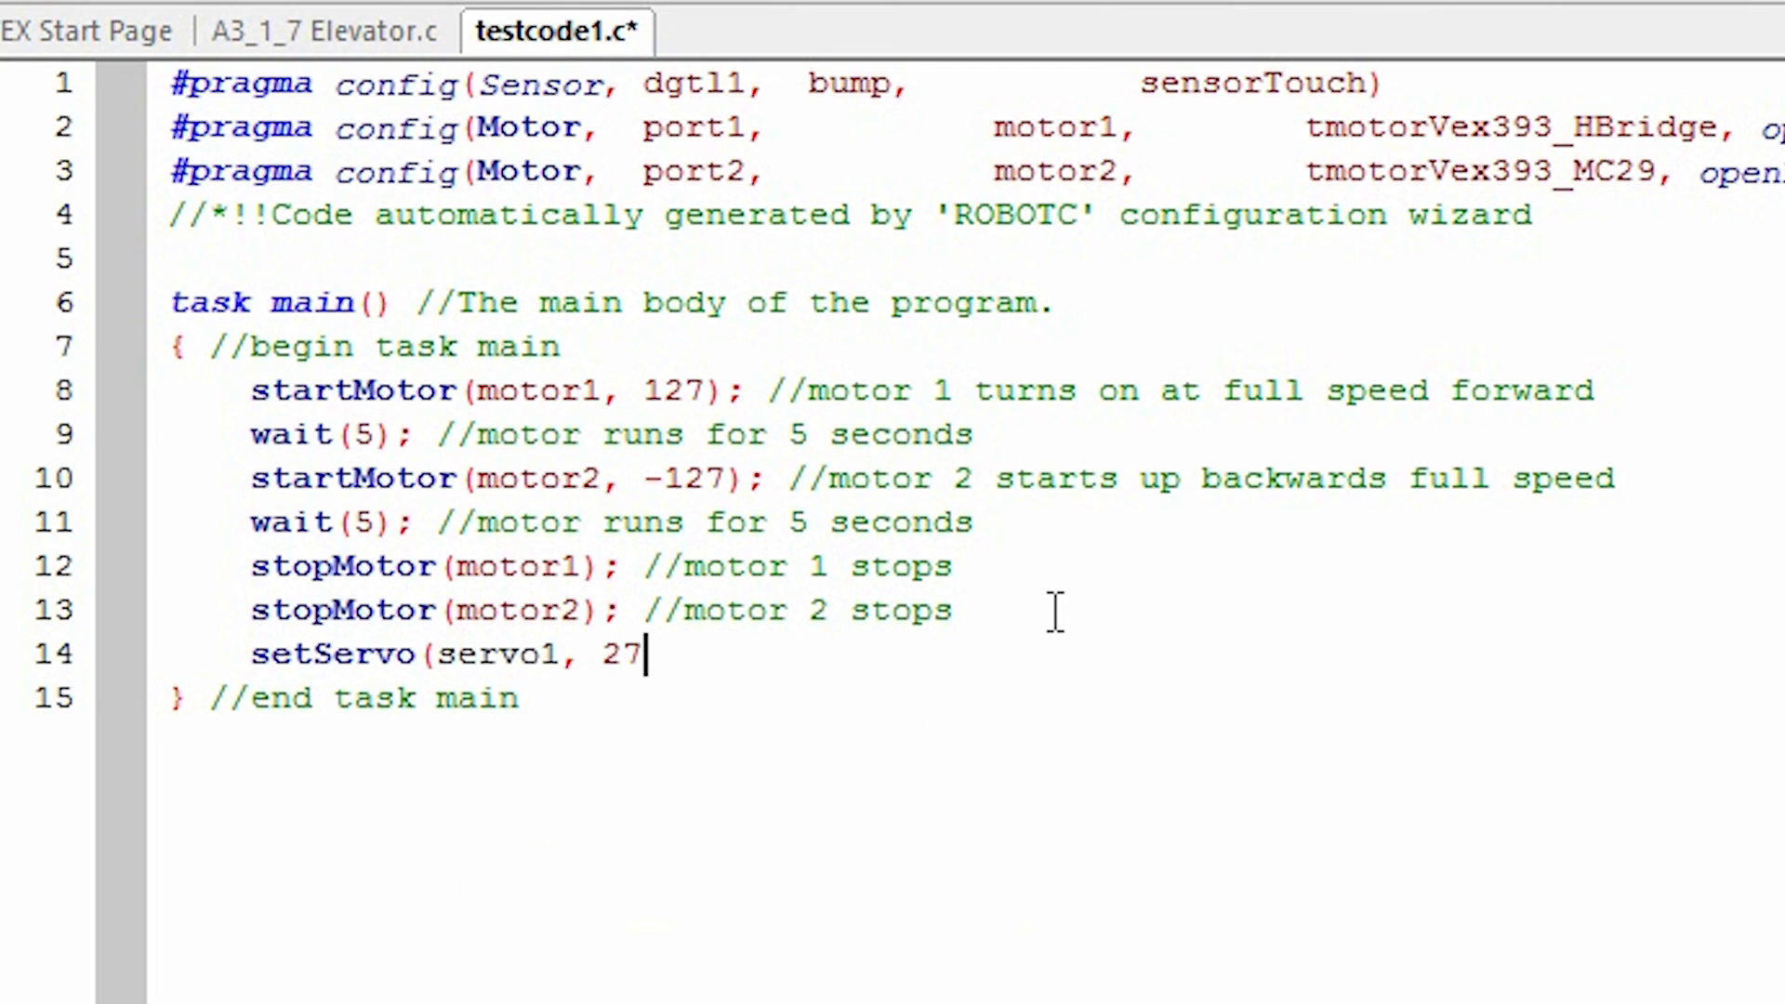
{"action": "type", "text": ");"}
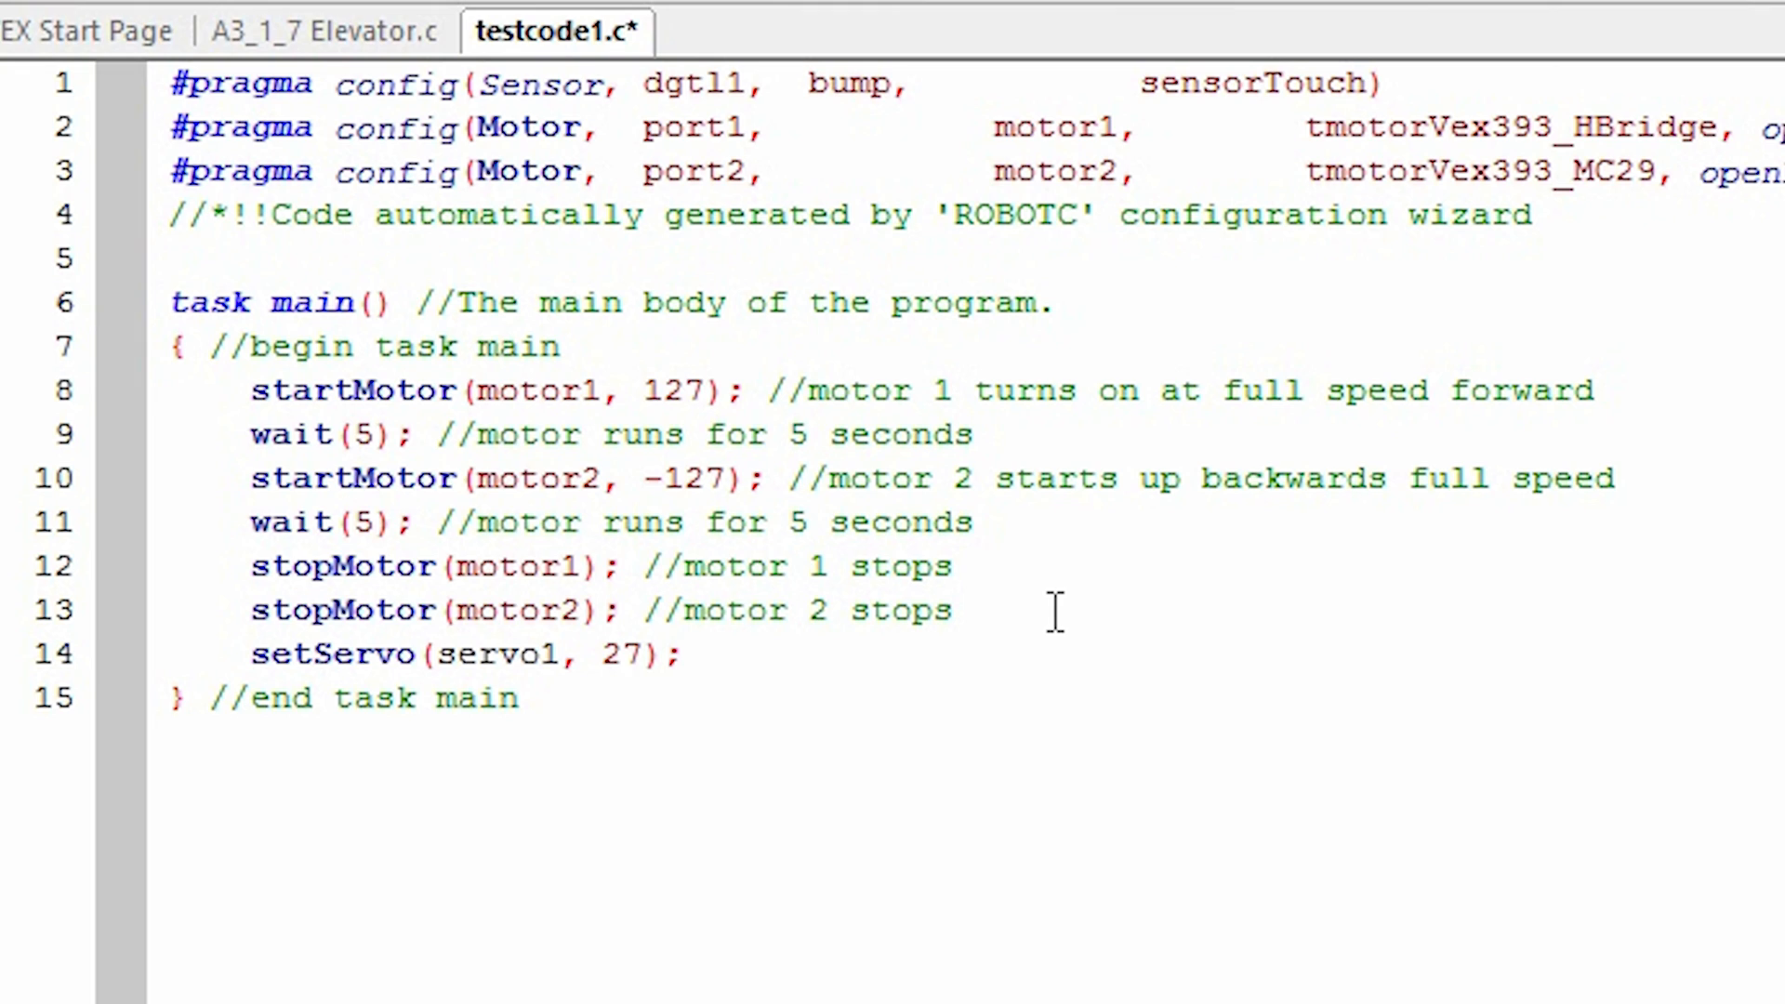
{"action": "mouse_move", "coordinate": [876, 666]}
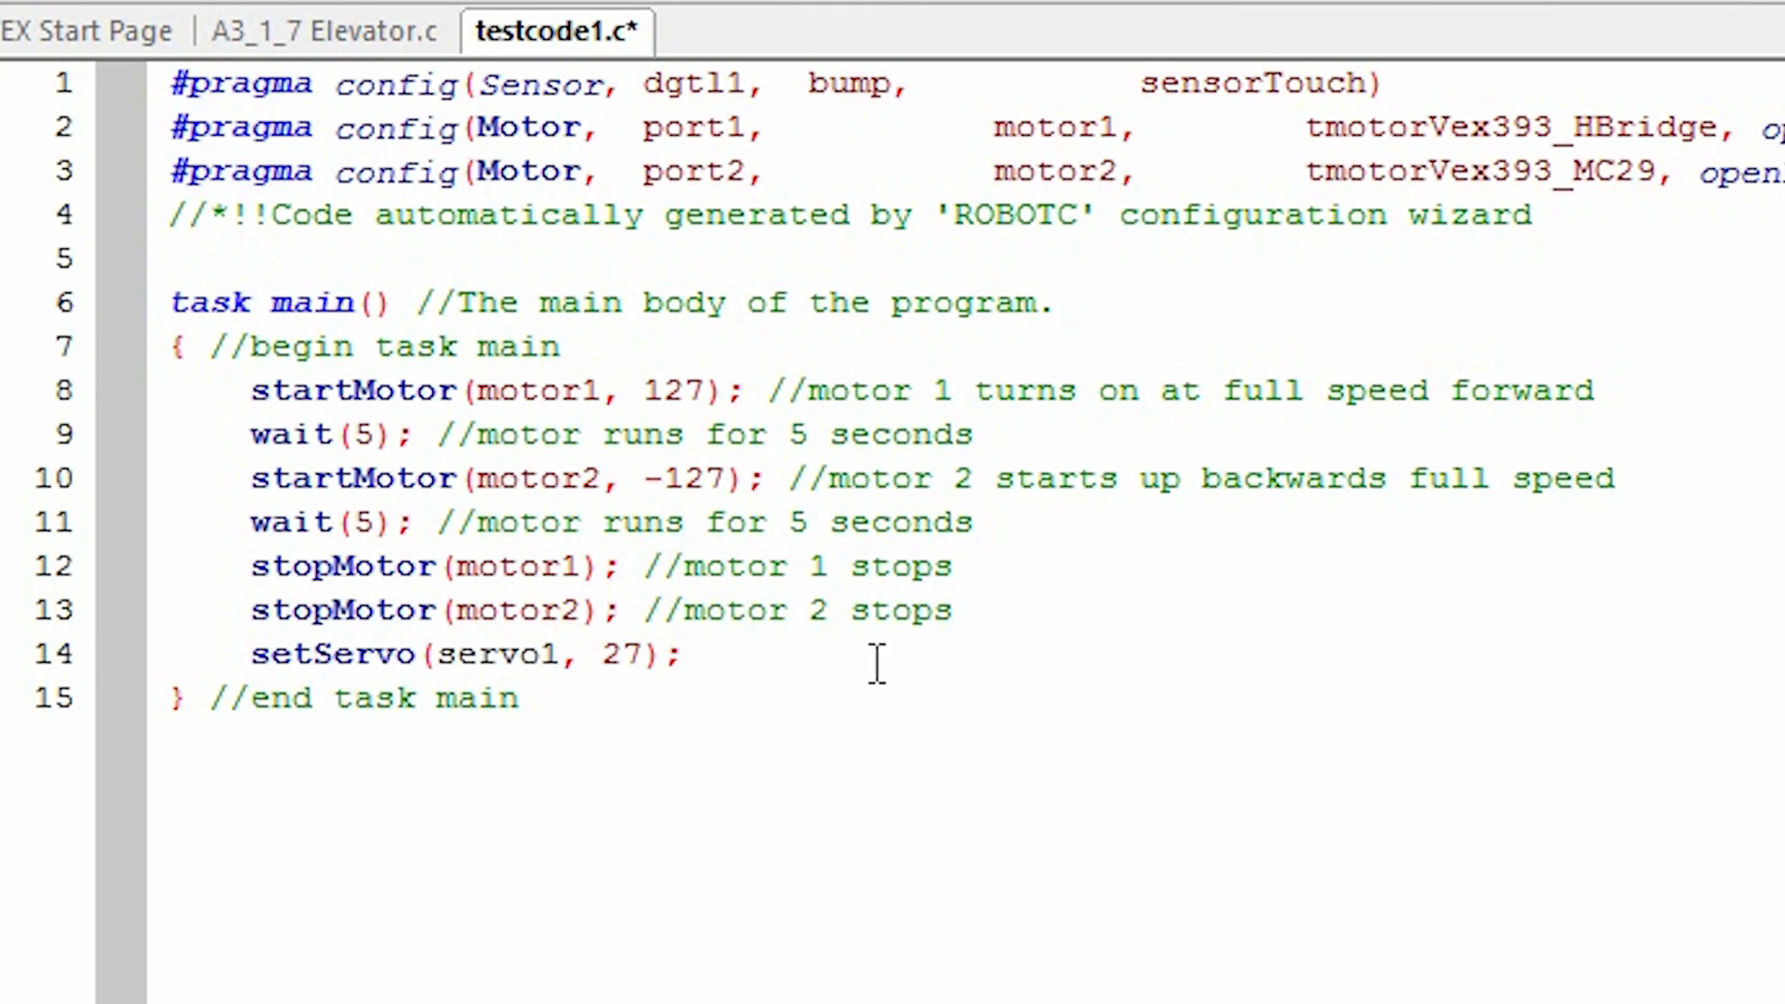
{"action": "left_click", "coordinate": [591, 654]}
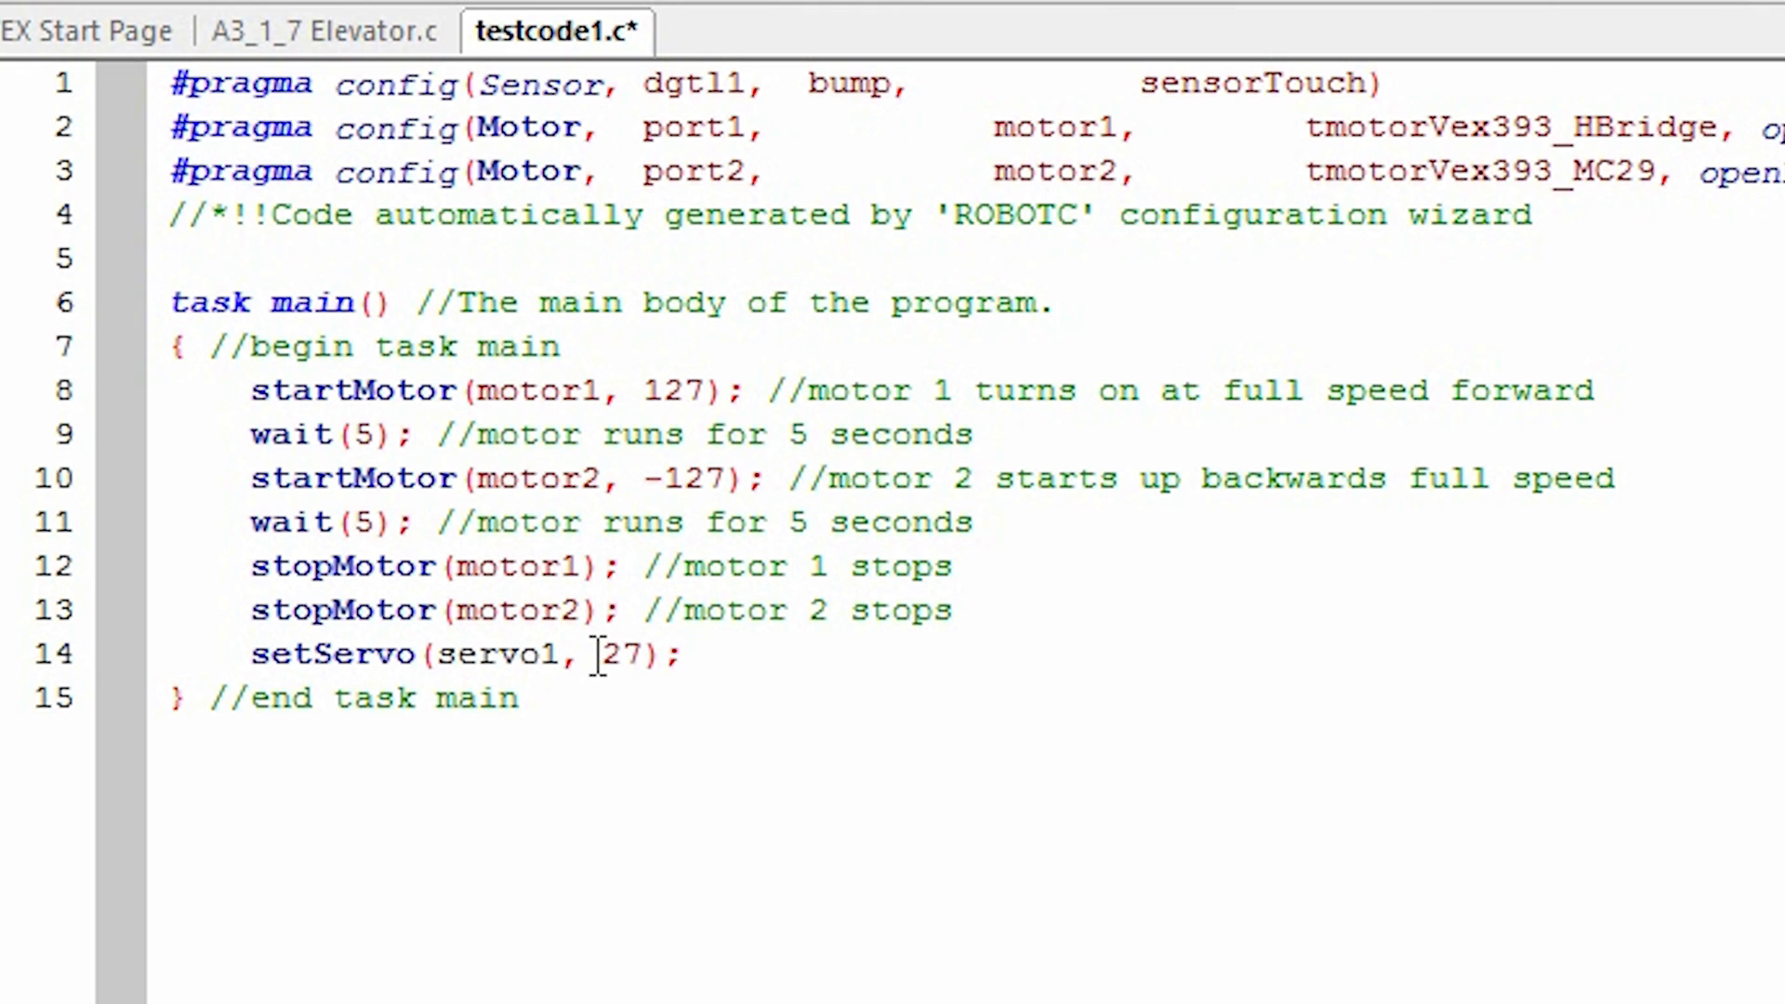